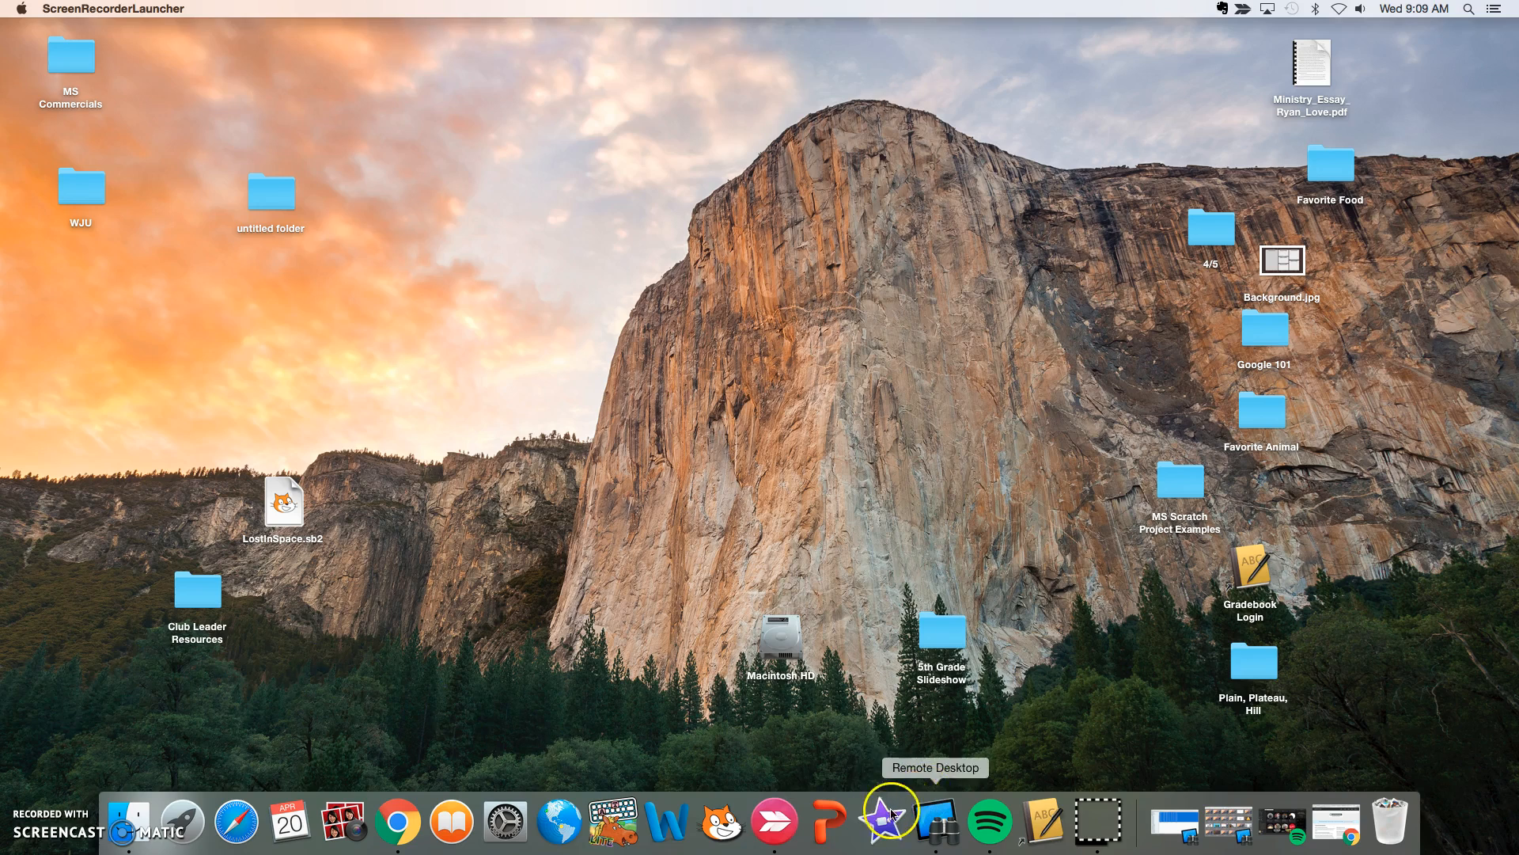
mouse_move(890, 816)
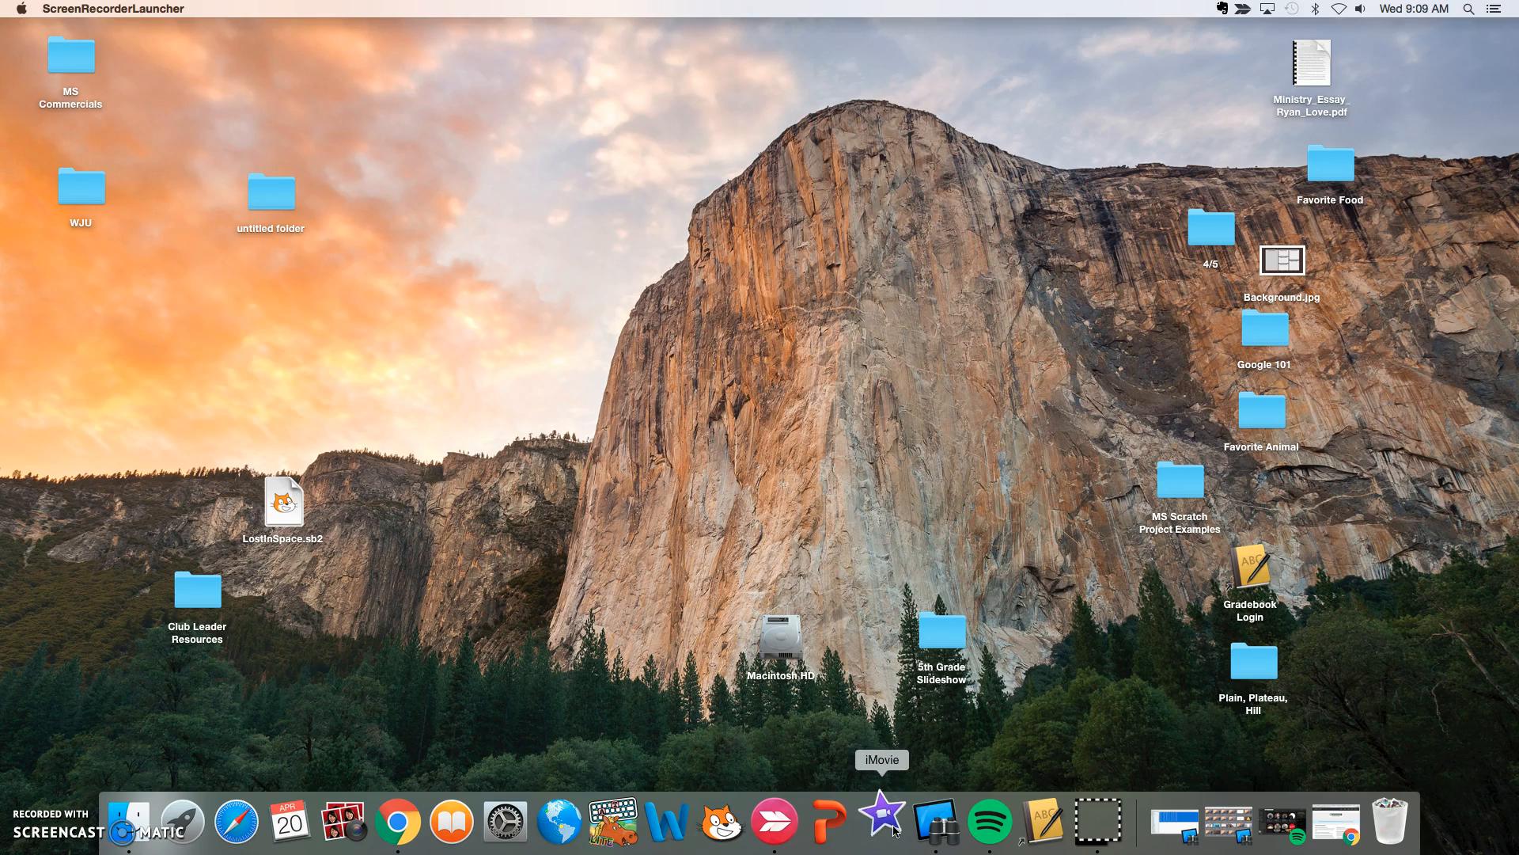
- Launch iMovie from the Dock
left_click(881, 821)
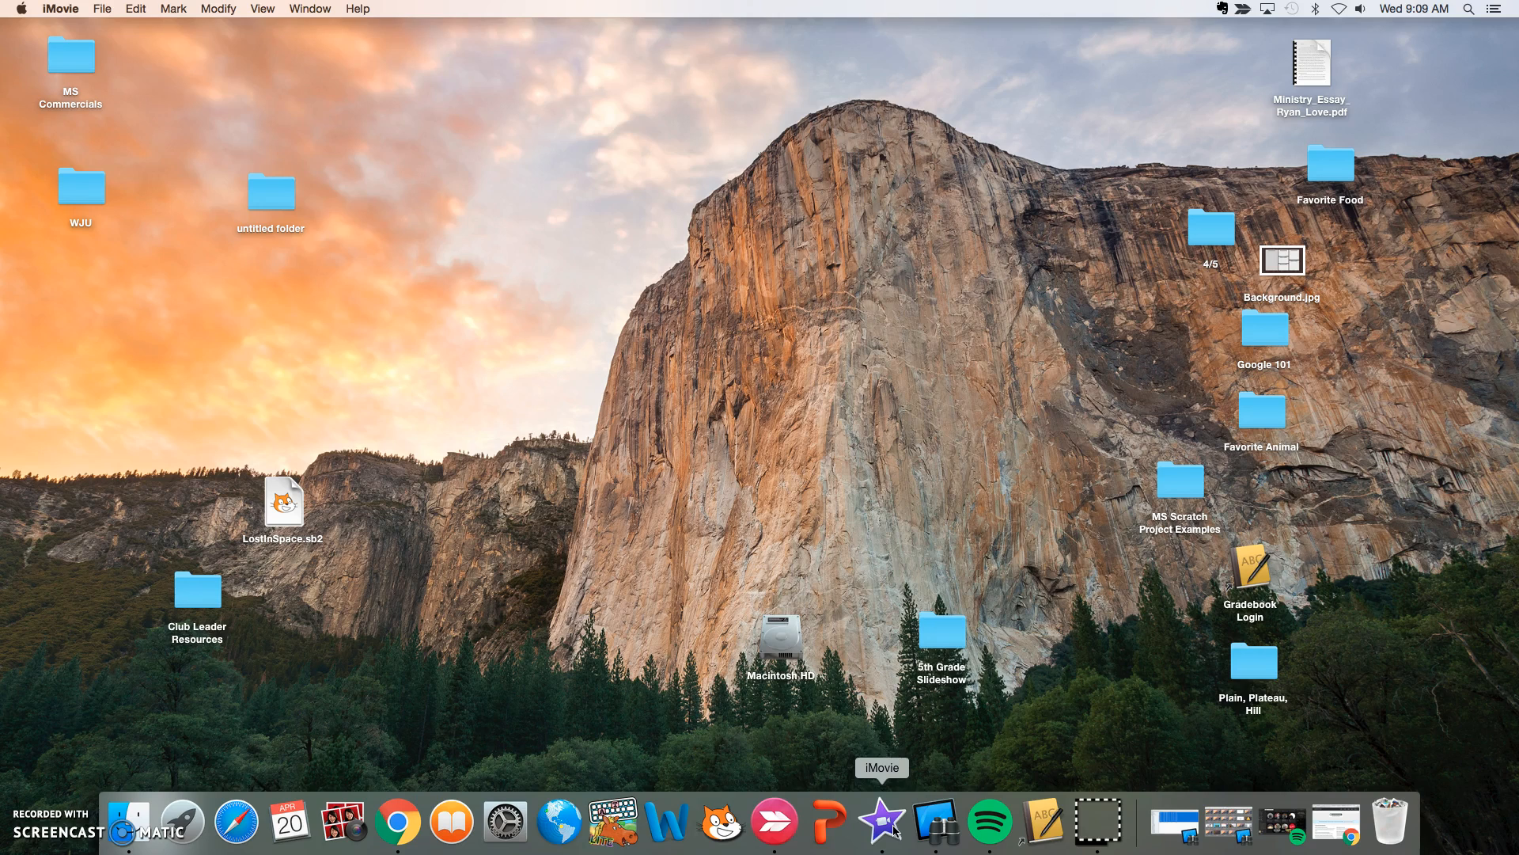
- Bring the iMovie window forward on the empty My Movie project
left_click(882, 821)
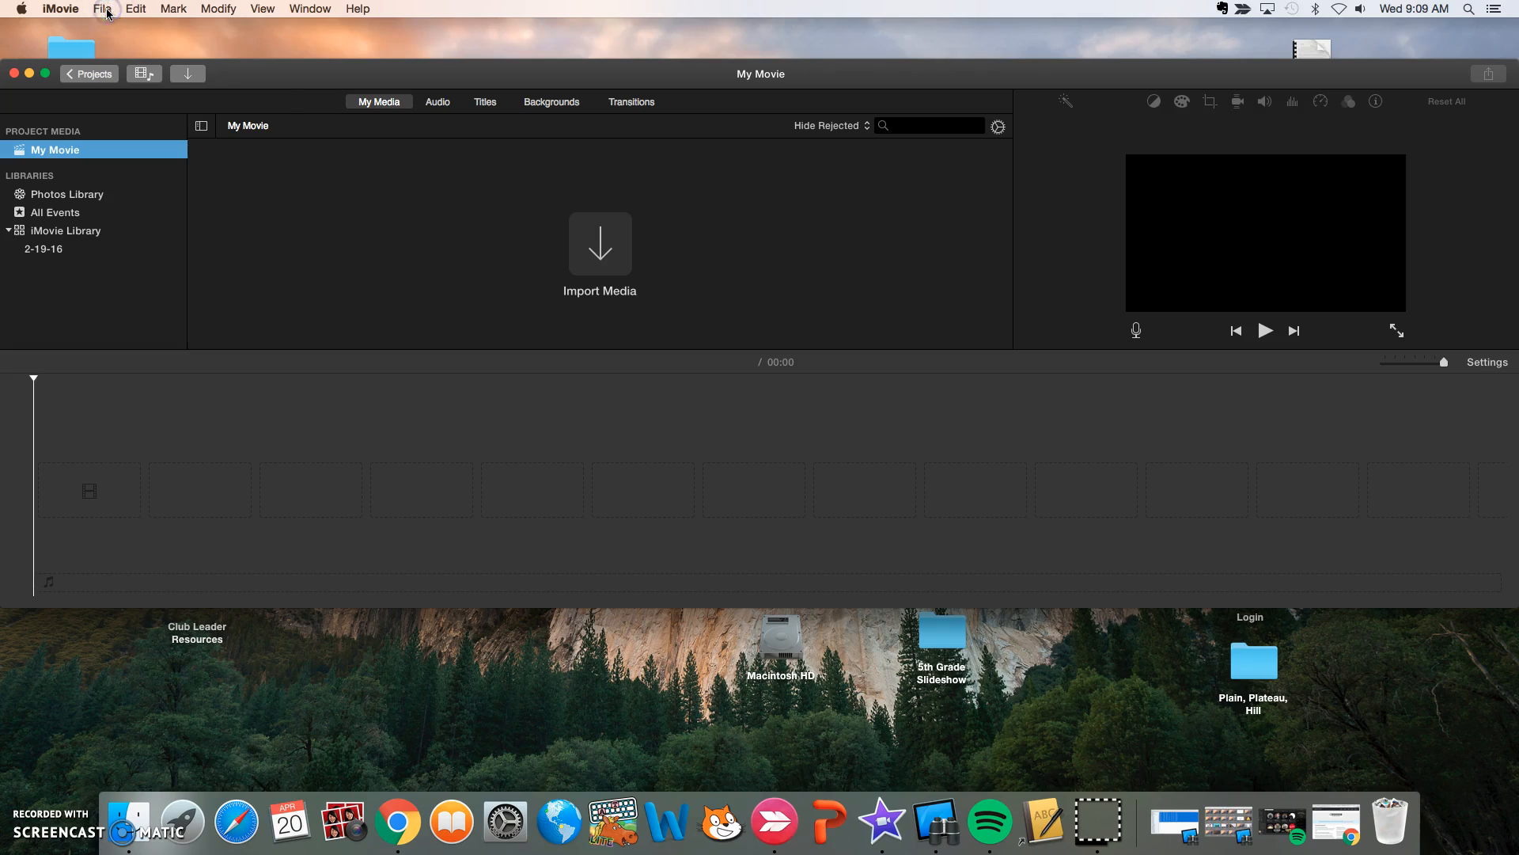
left_click(102, 9)
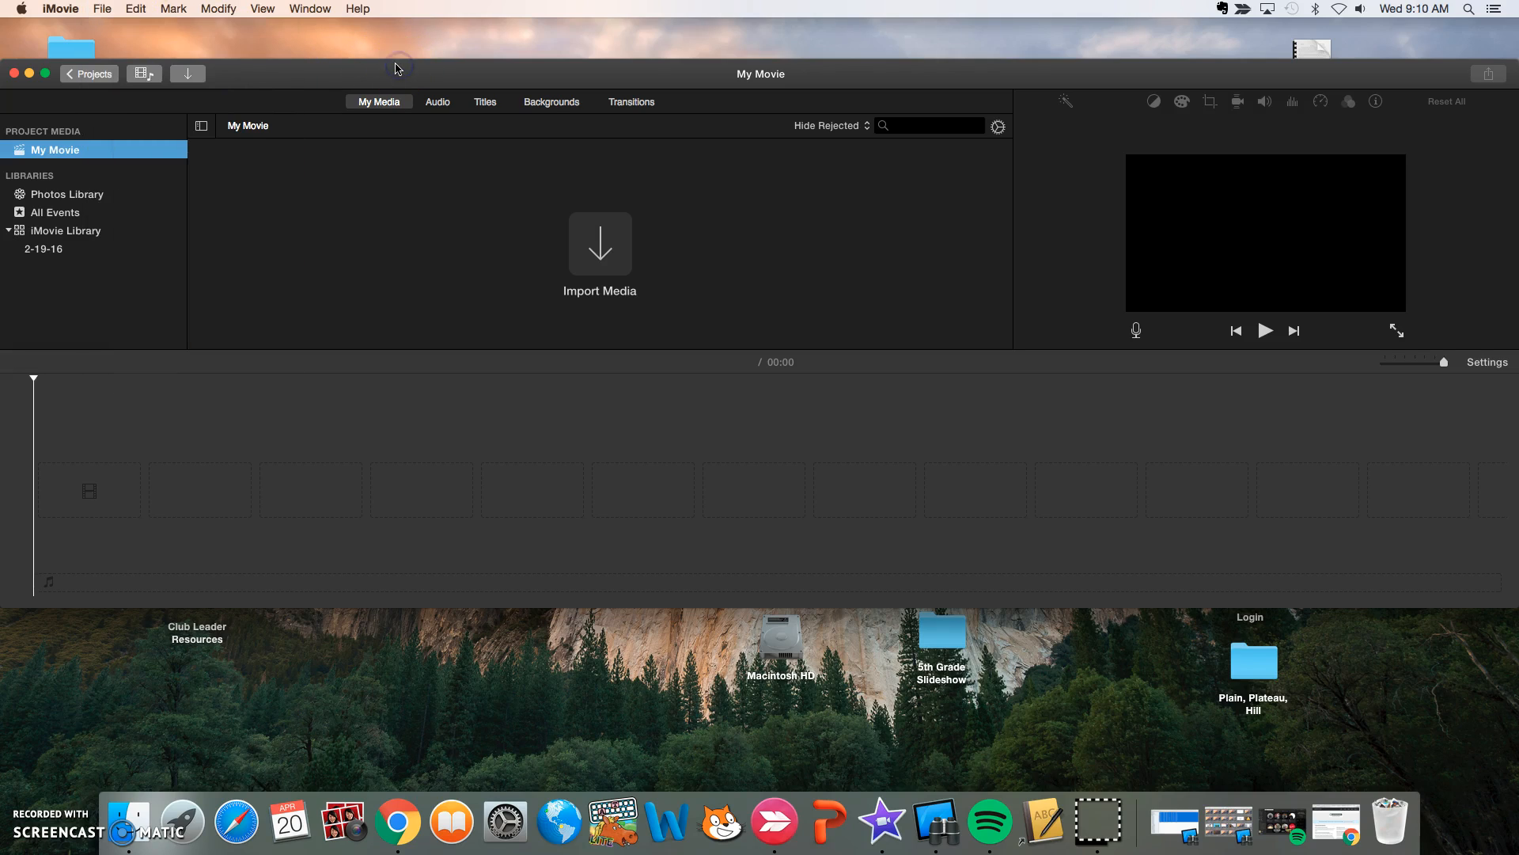
mouse_move(396, 66)
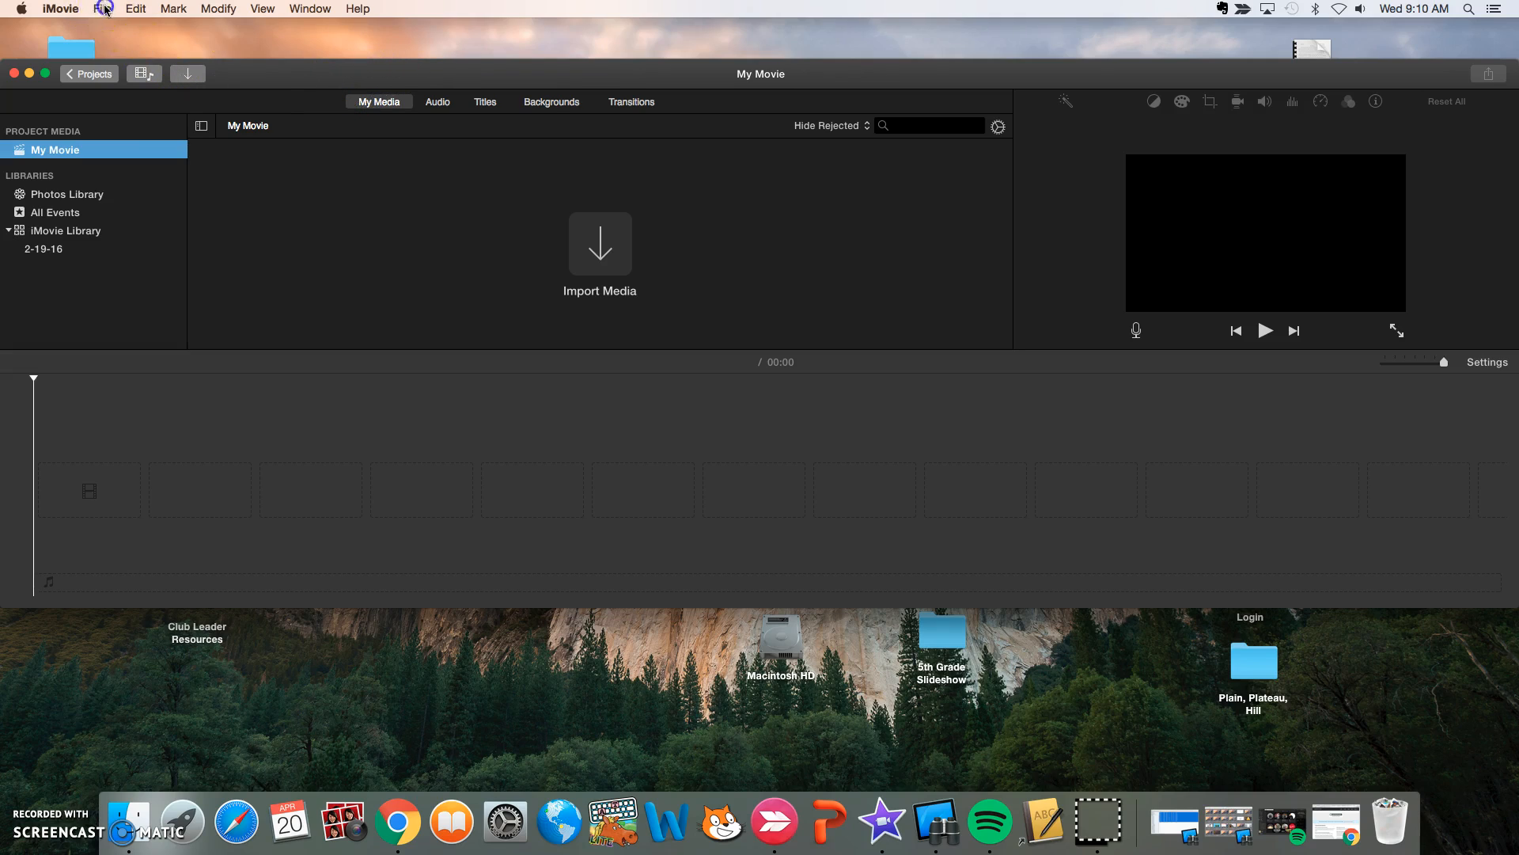
mouse_move(122, 32)
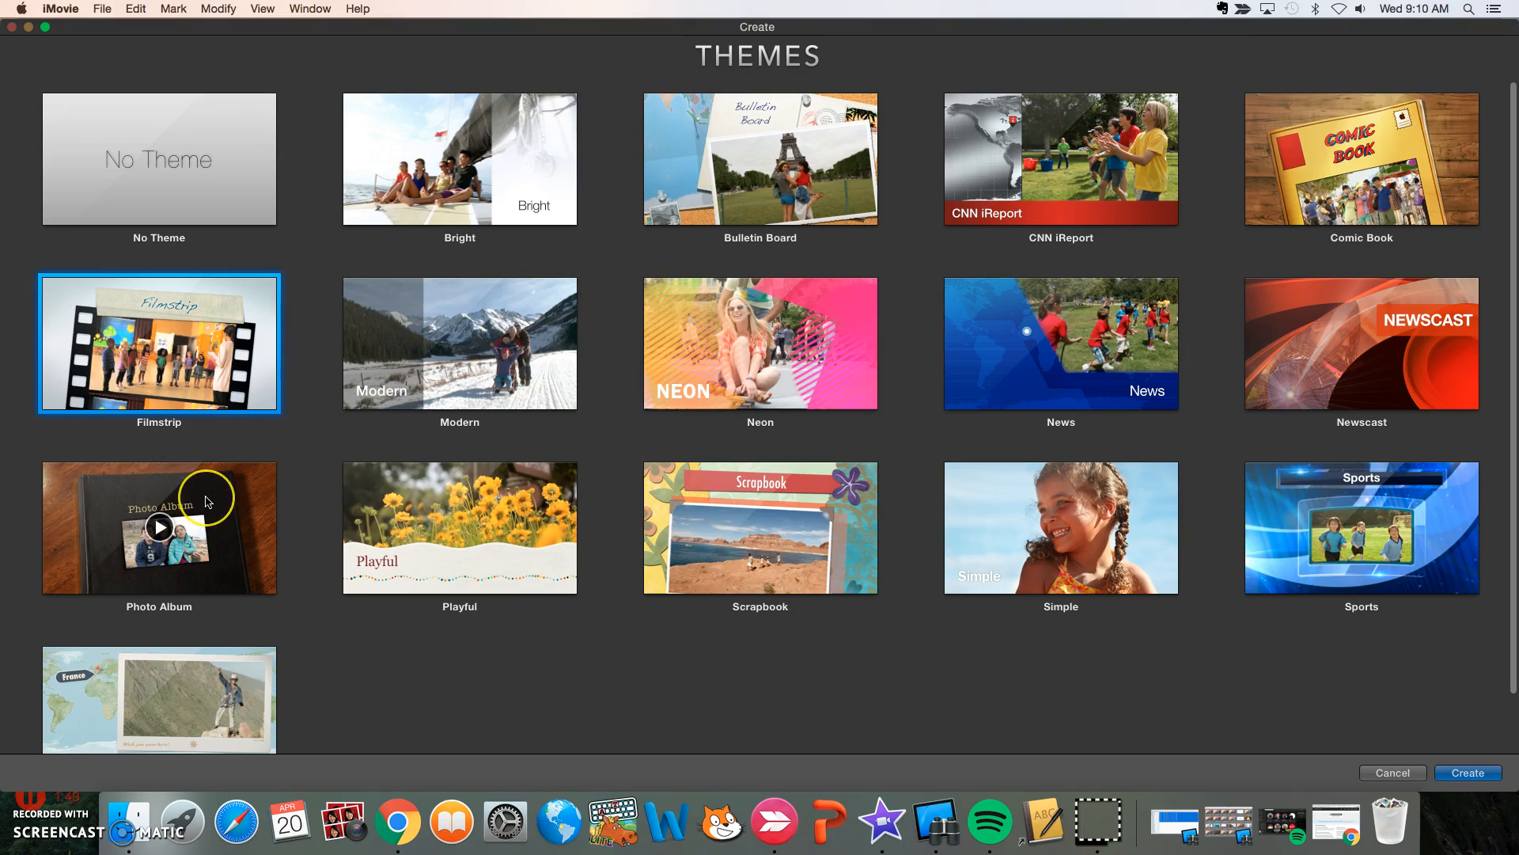
mouse_move(160, 530)
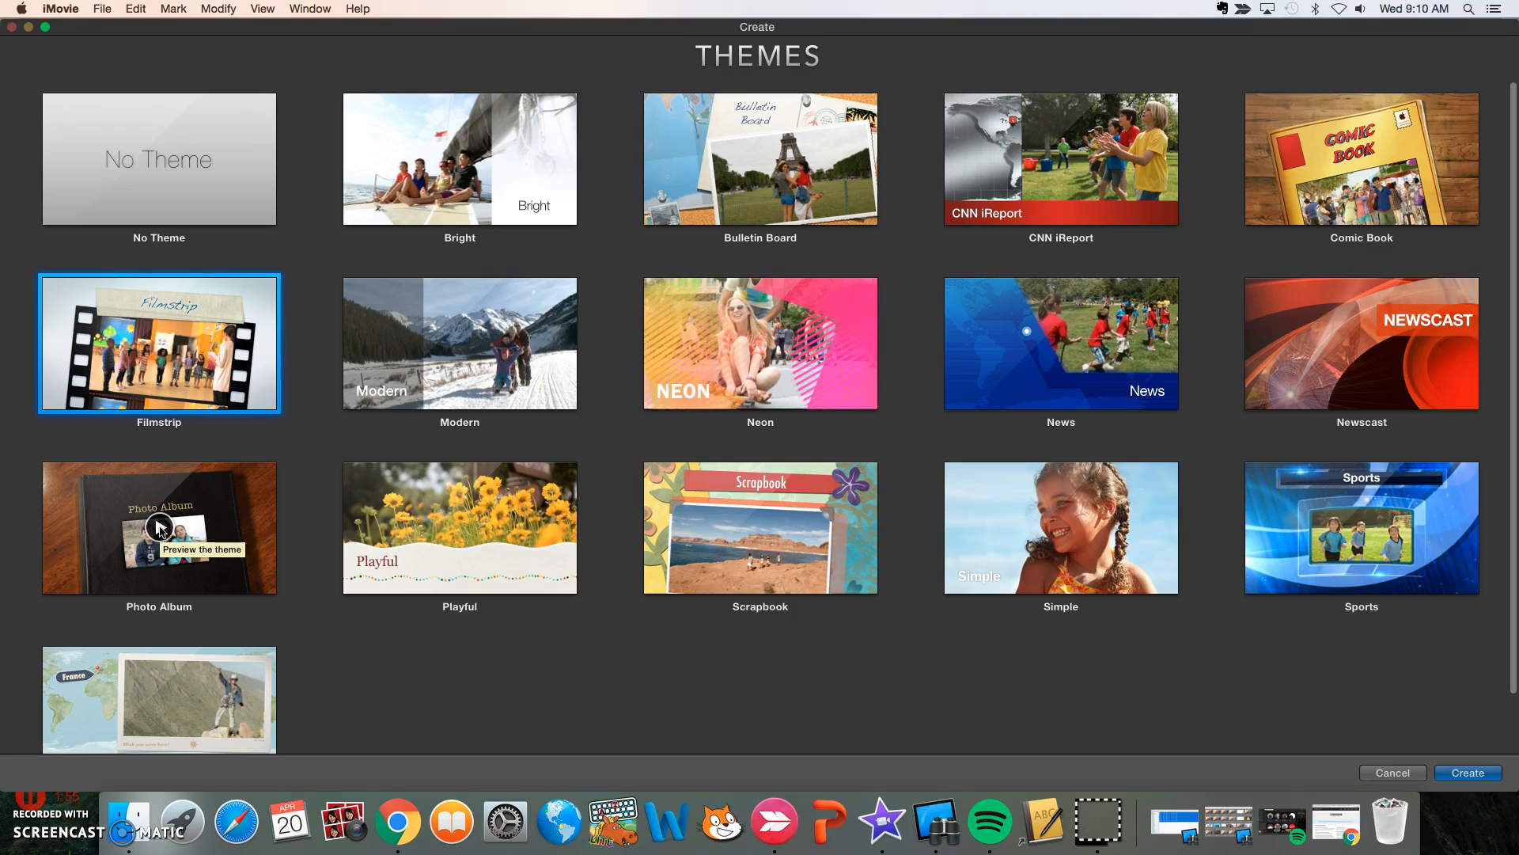
- Preview the Photo Album theme in the new-movie theme picker
left_click(159, 528)
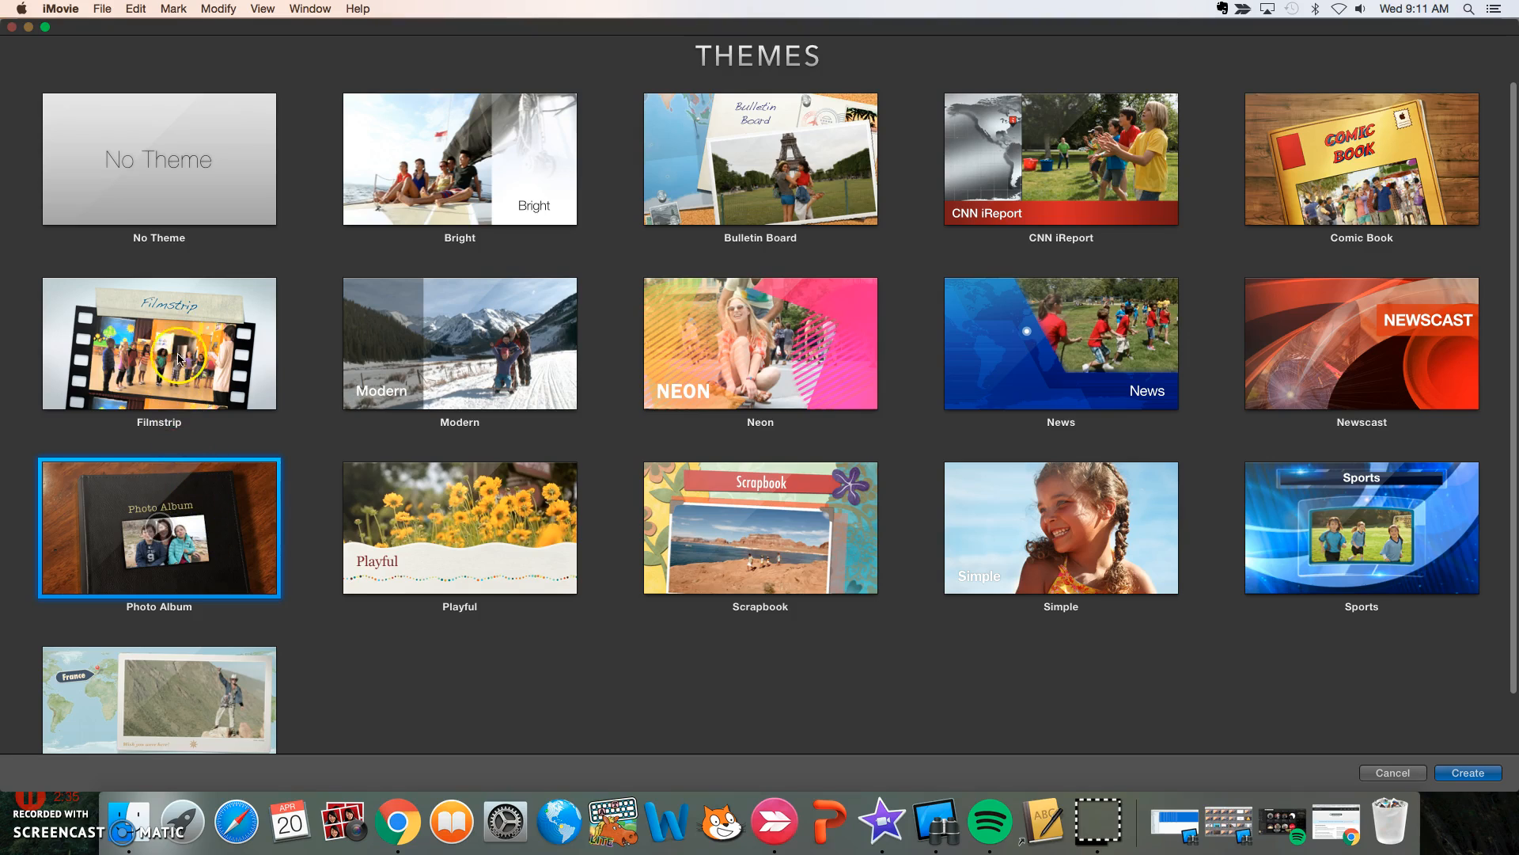
mouse_move(158, 342)
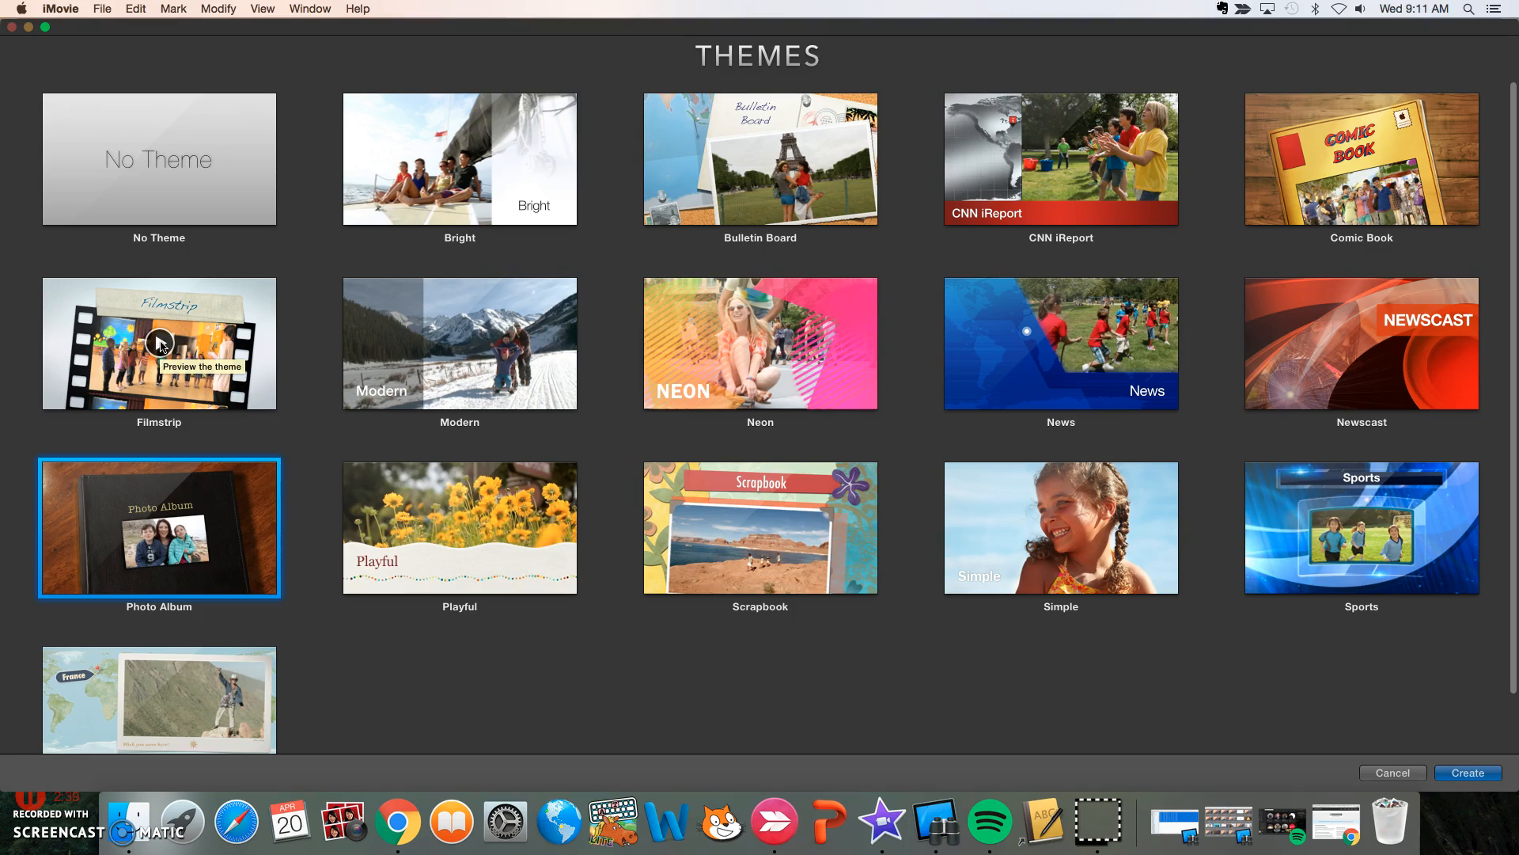
- Preview the Filmstrip theme, making it the chosen theme
left_click(159, 343)
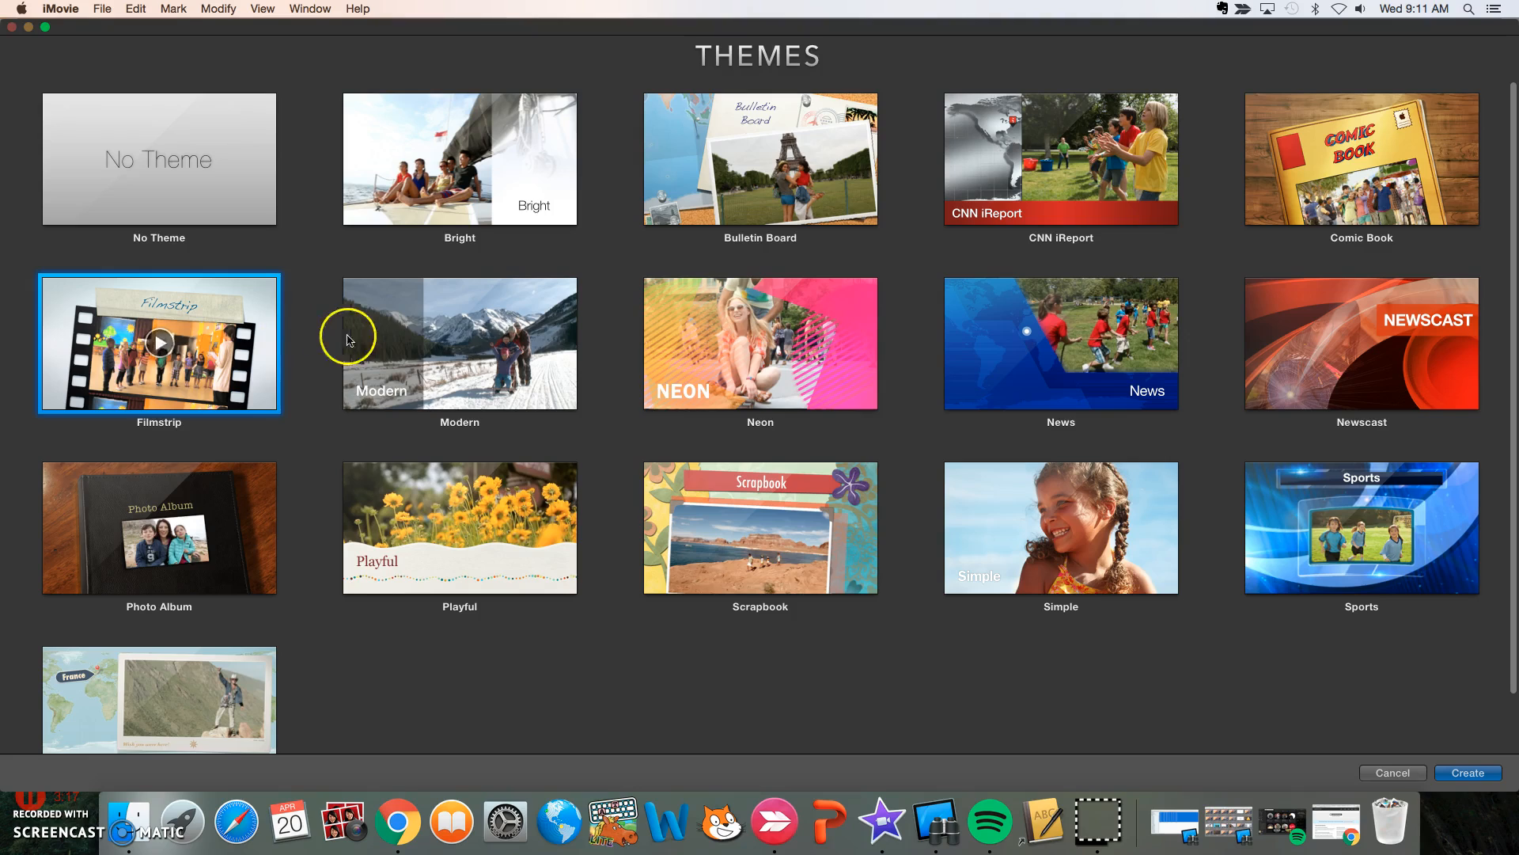
mouse_move(460, 342)
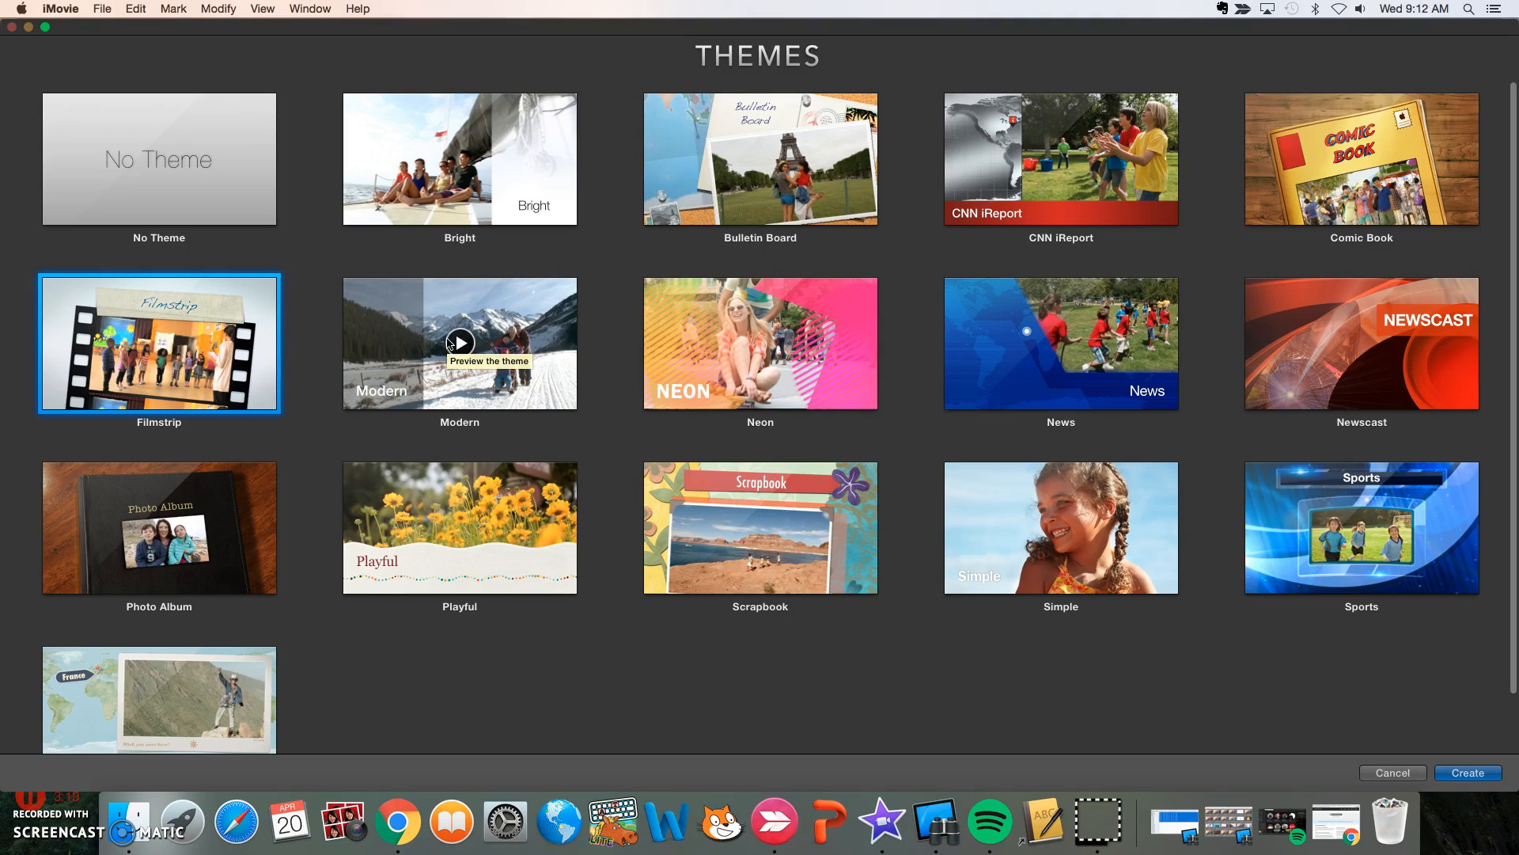
mouse_move(761, 346)
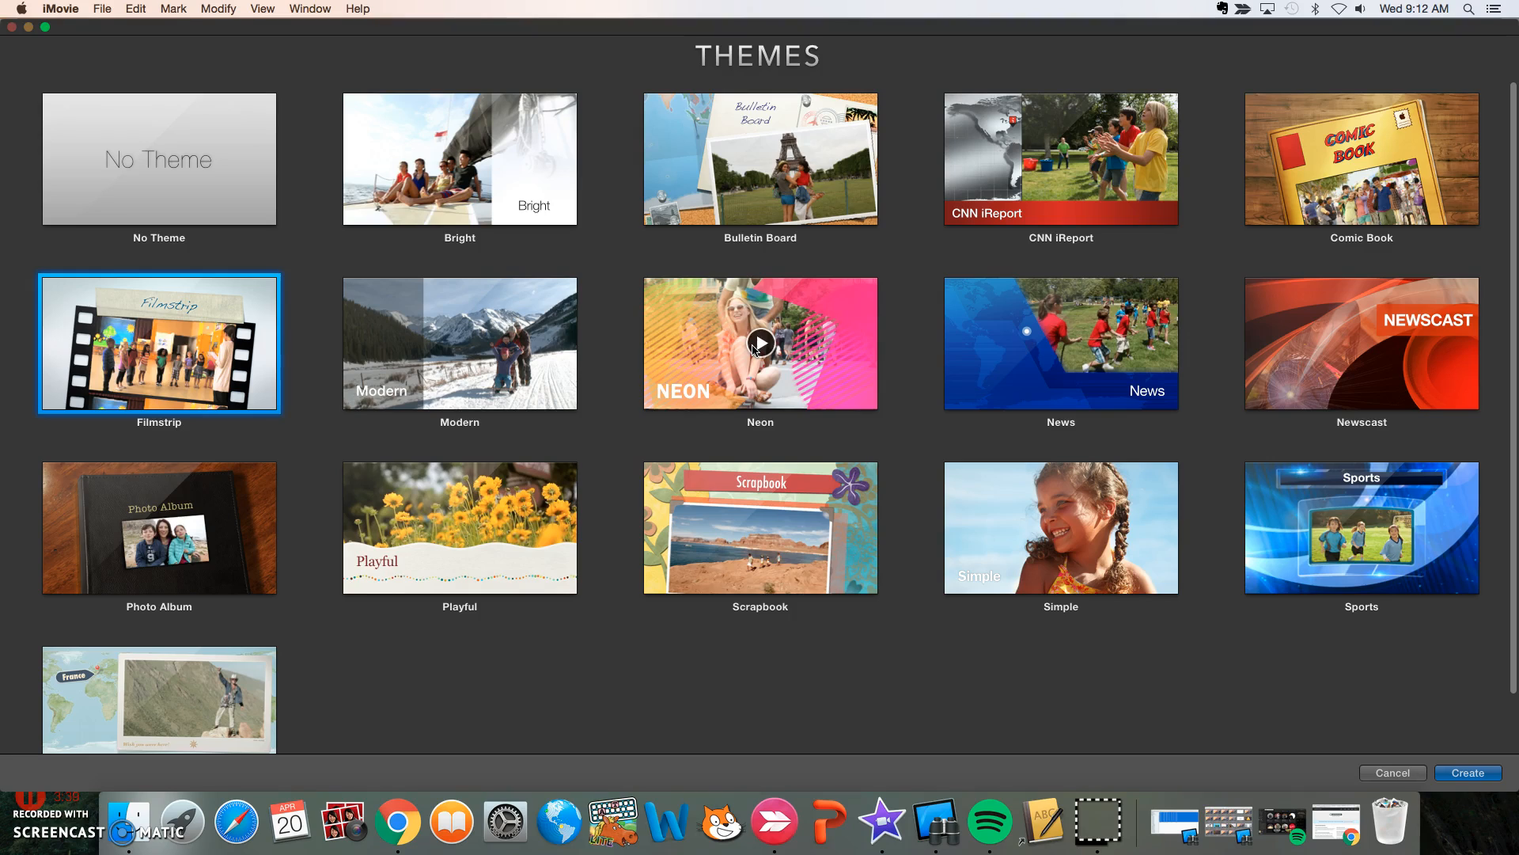
- Preview the Neon theme, making it the chosen theme
left_click(760, 343)
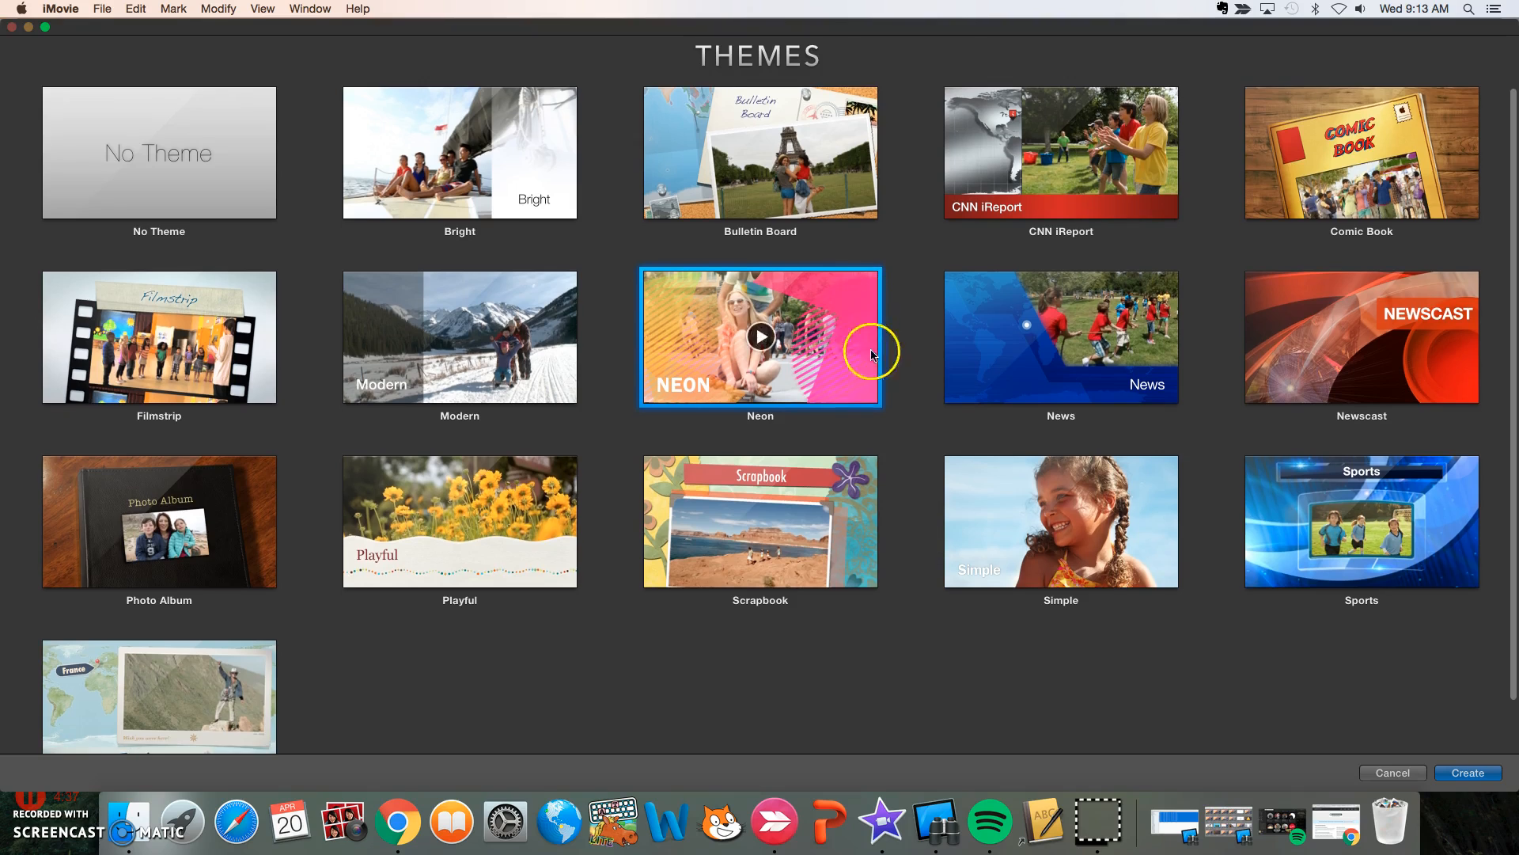
mouse_move(152, 693)
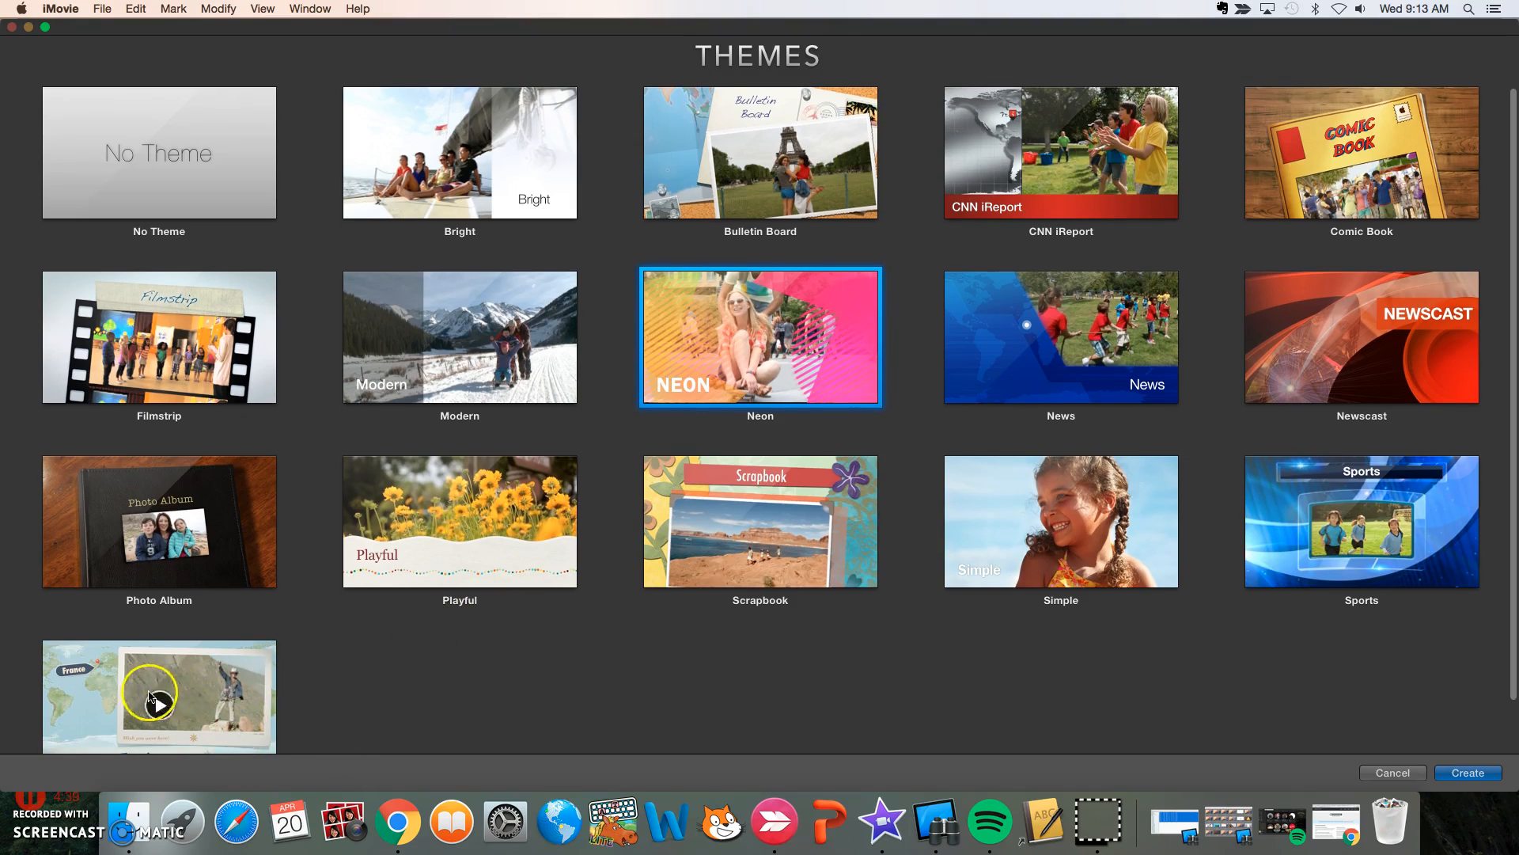
- Choose the Photo Album theme again for the new movie
scroll("down", 3)
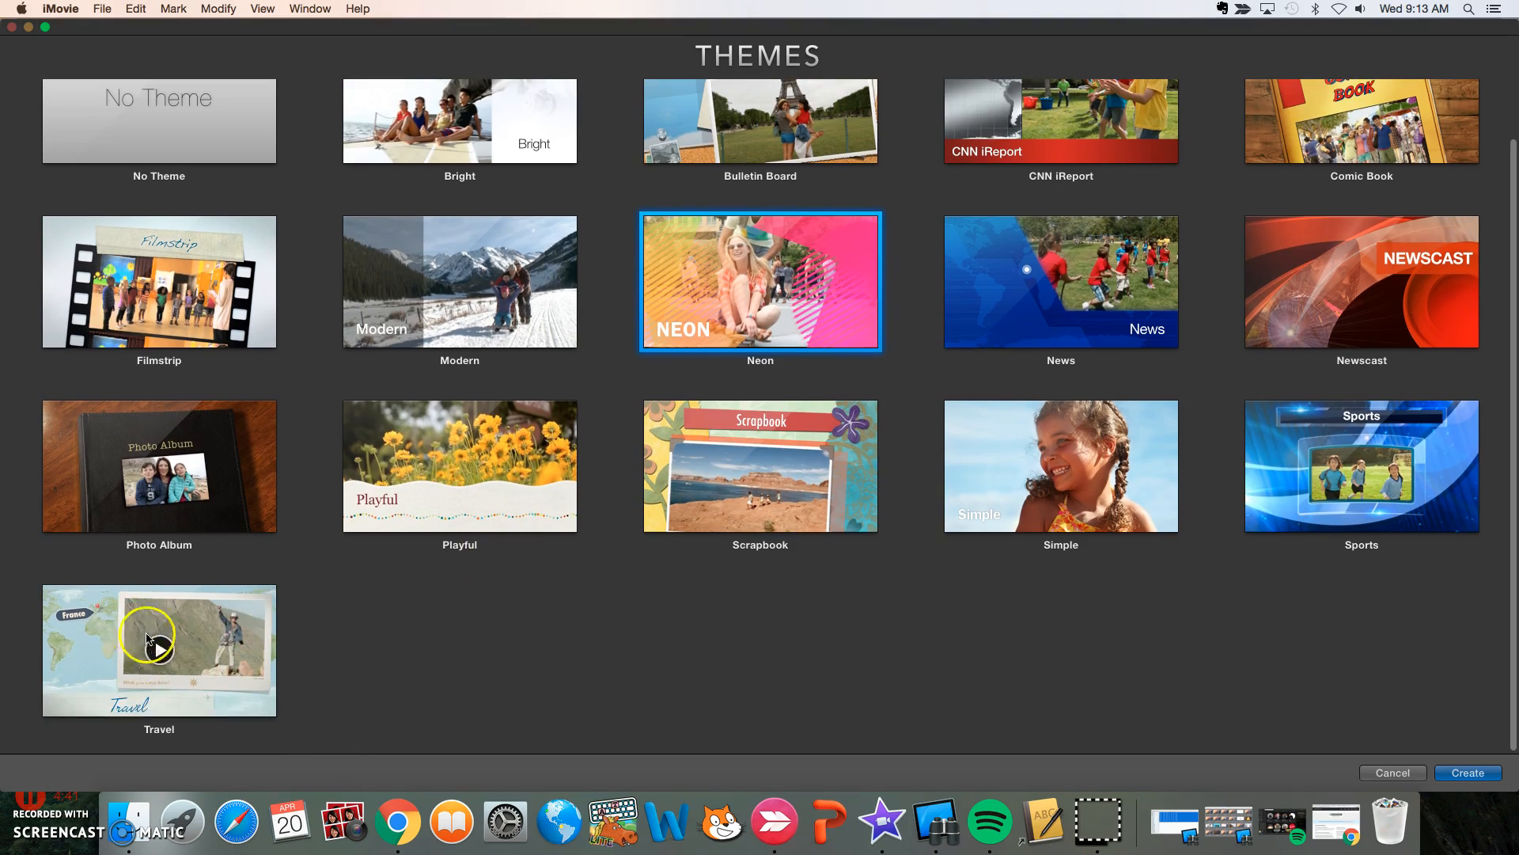
mouse_move(376, 635)
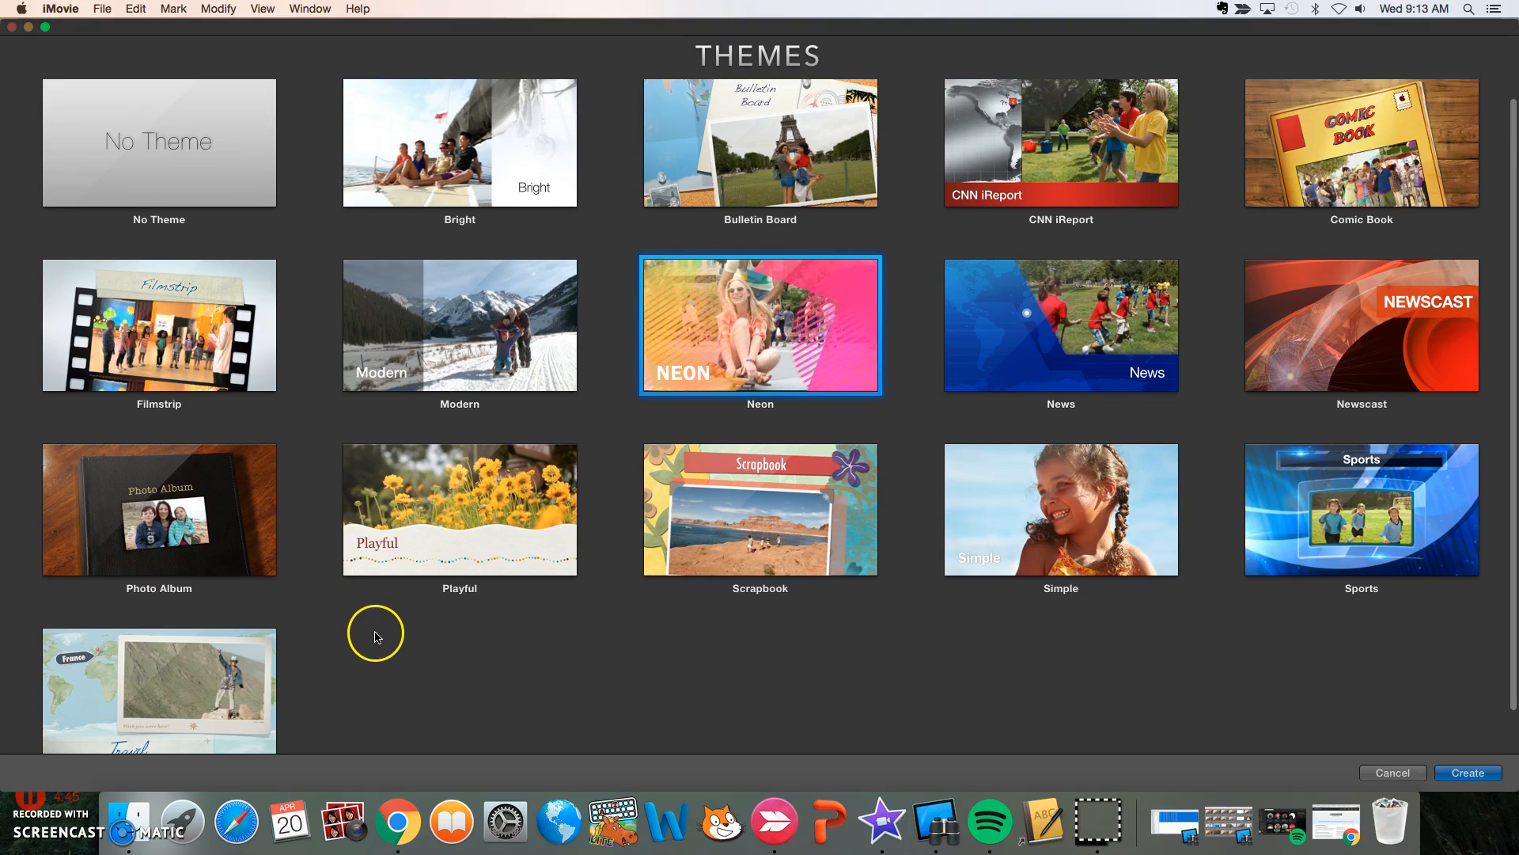
mouse_move(294, 269)
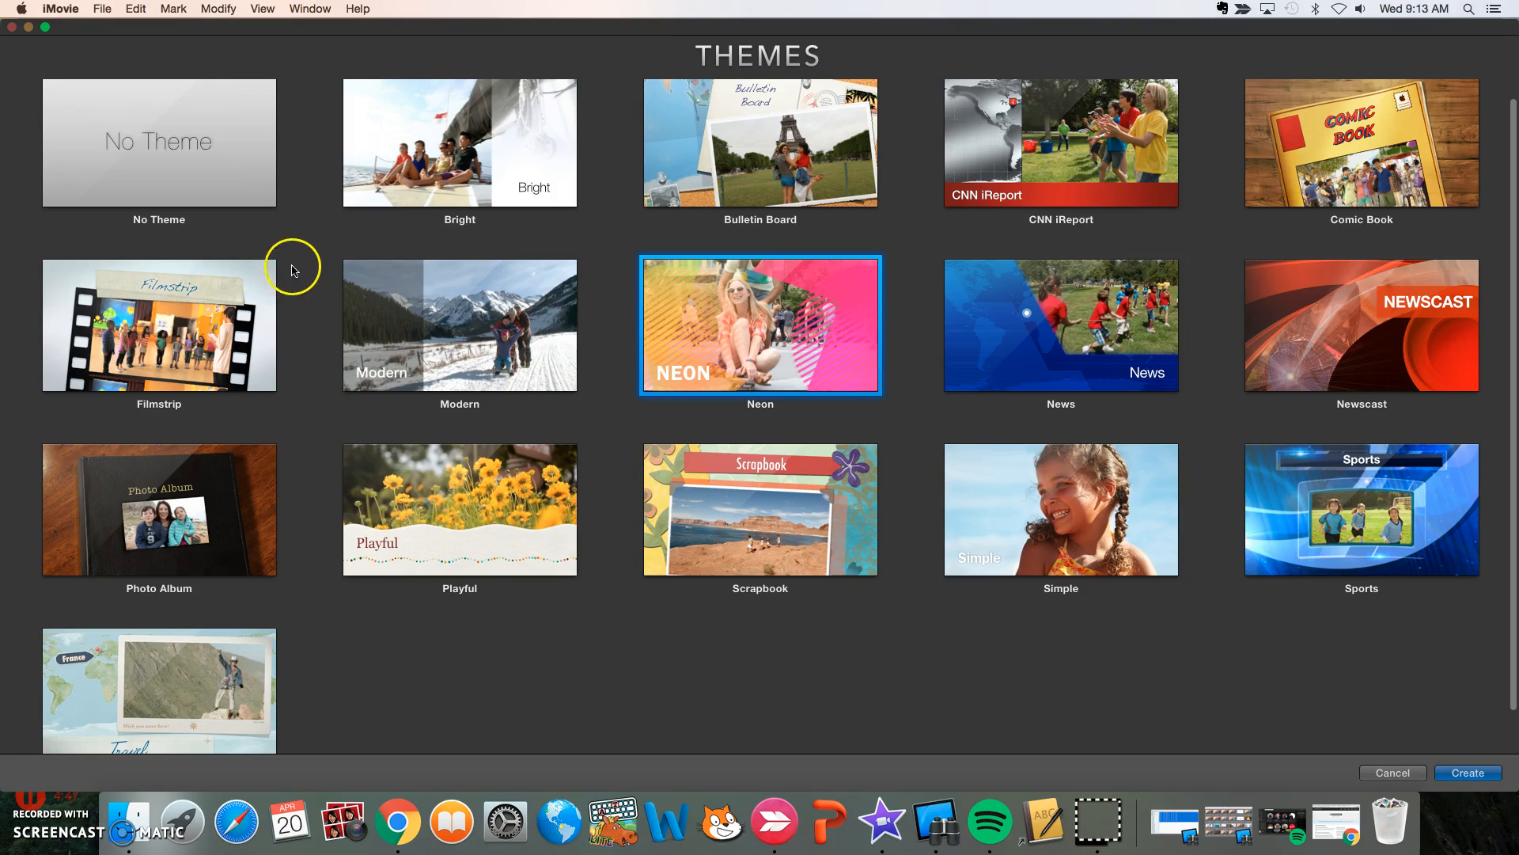
mouse_move(136, 118)
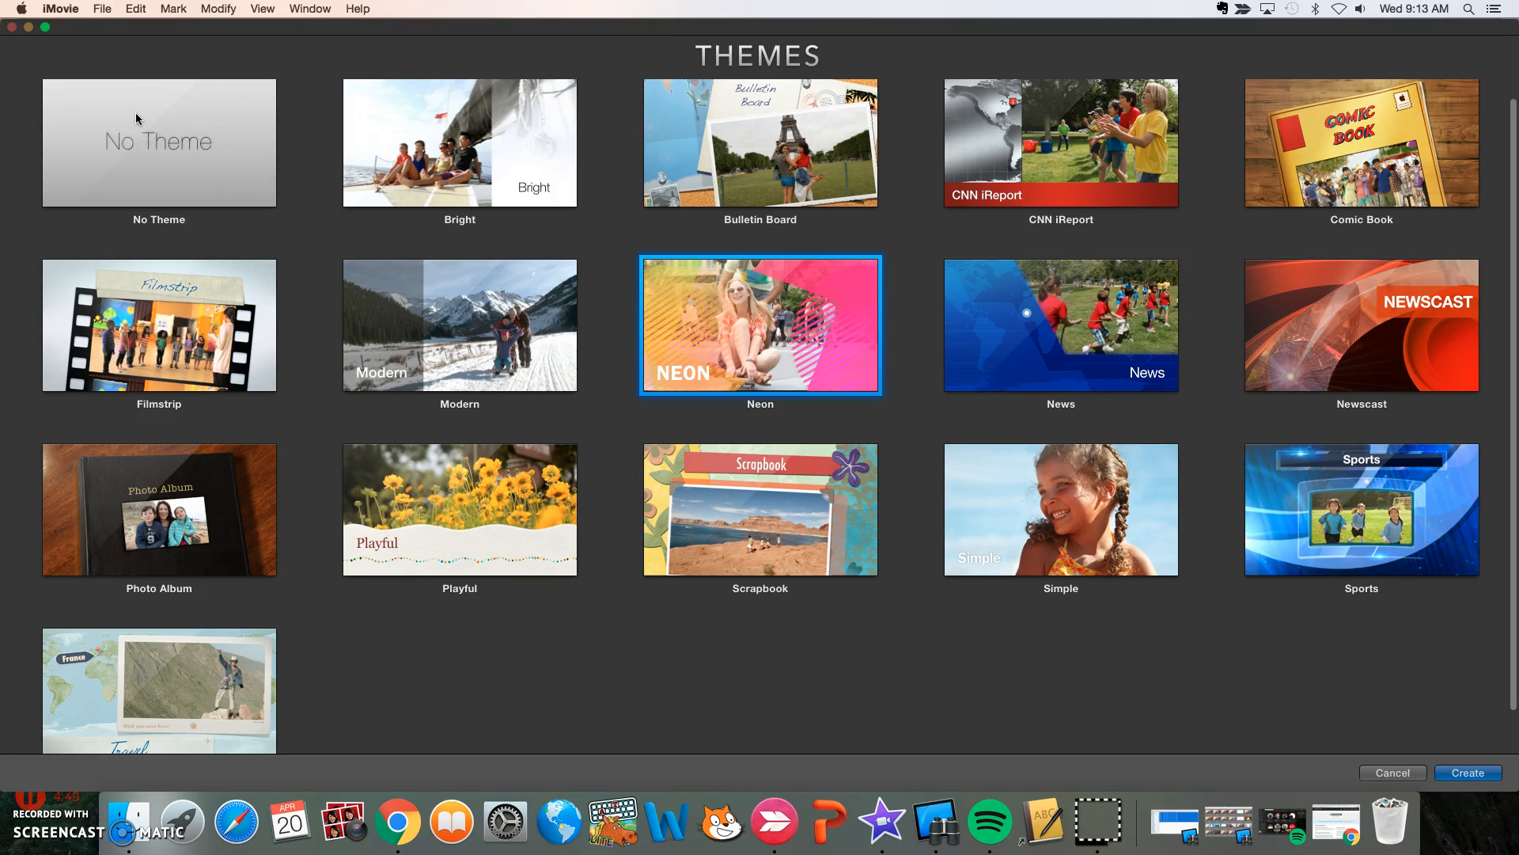
mouse_move(366, 304)
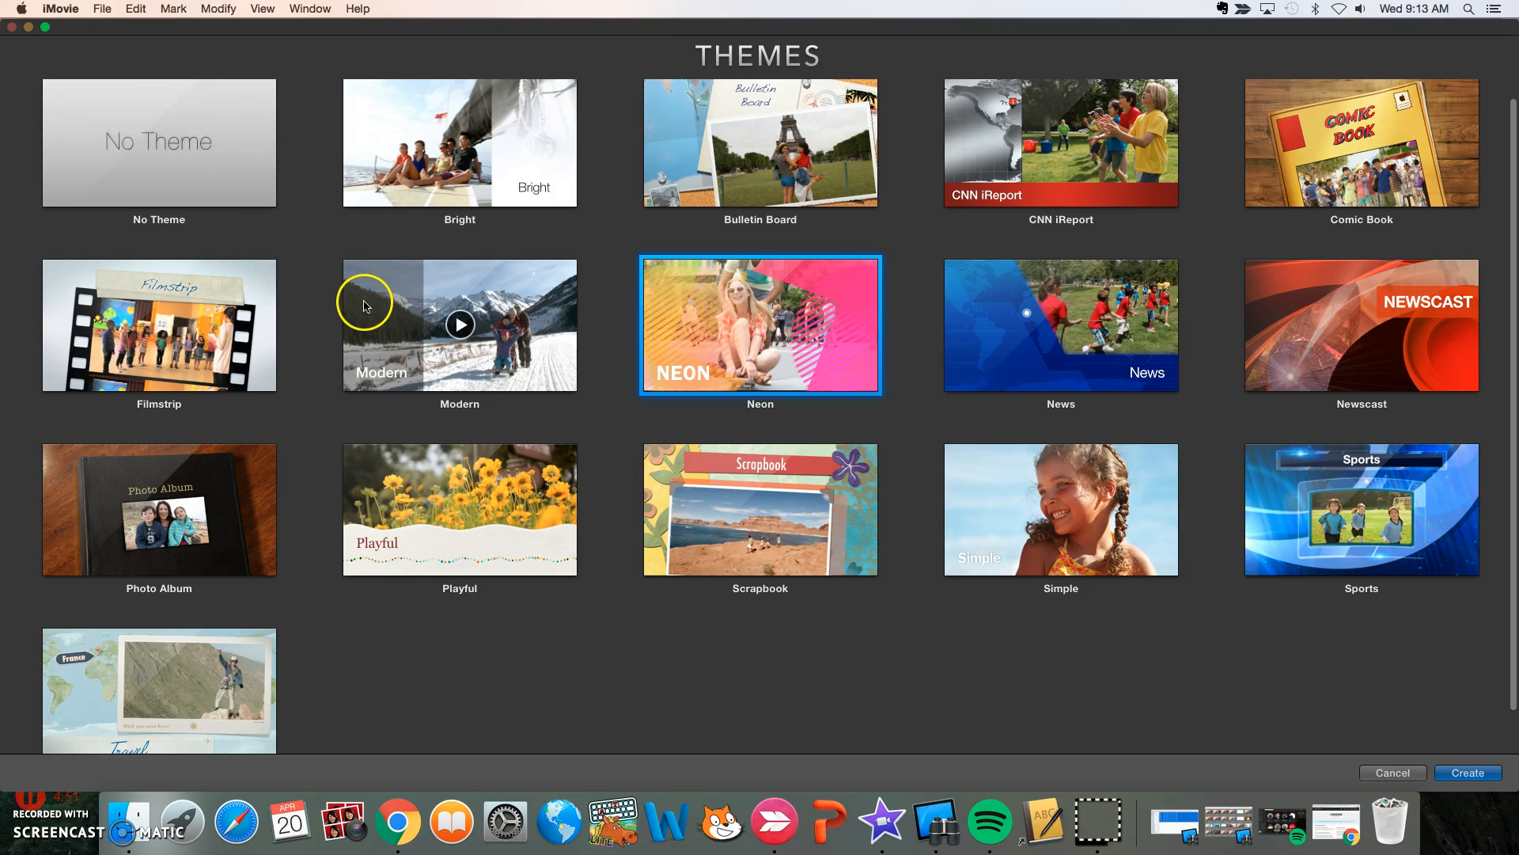
mouse_move(326, 300)
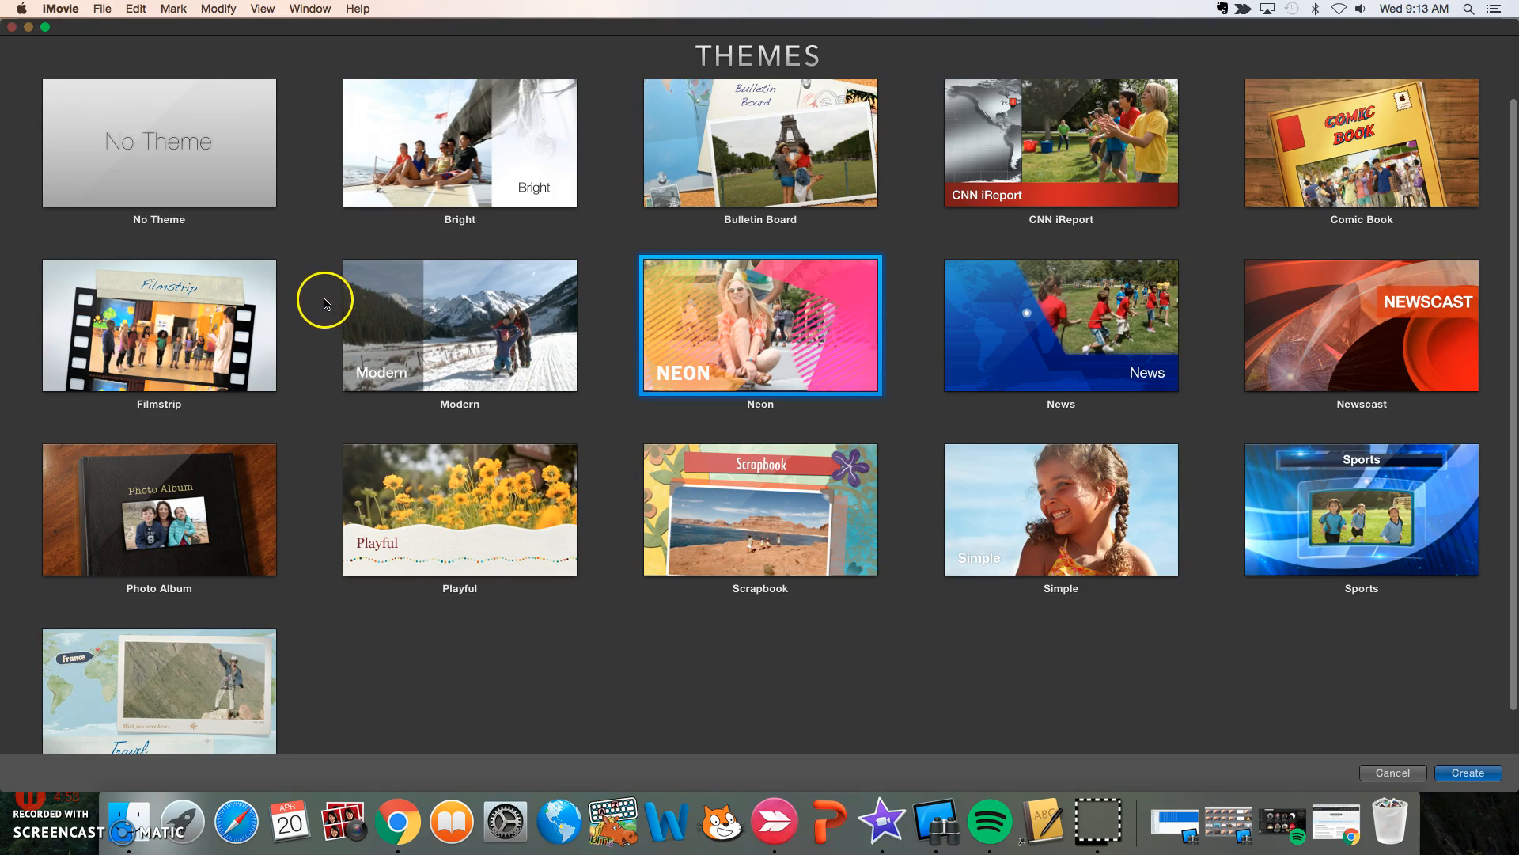
mouse_move(323, 315)
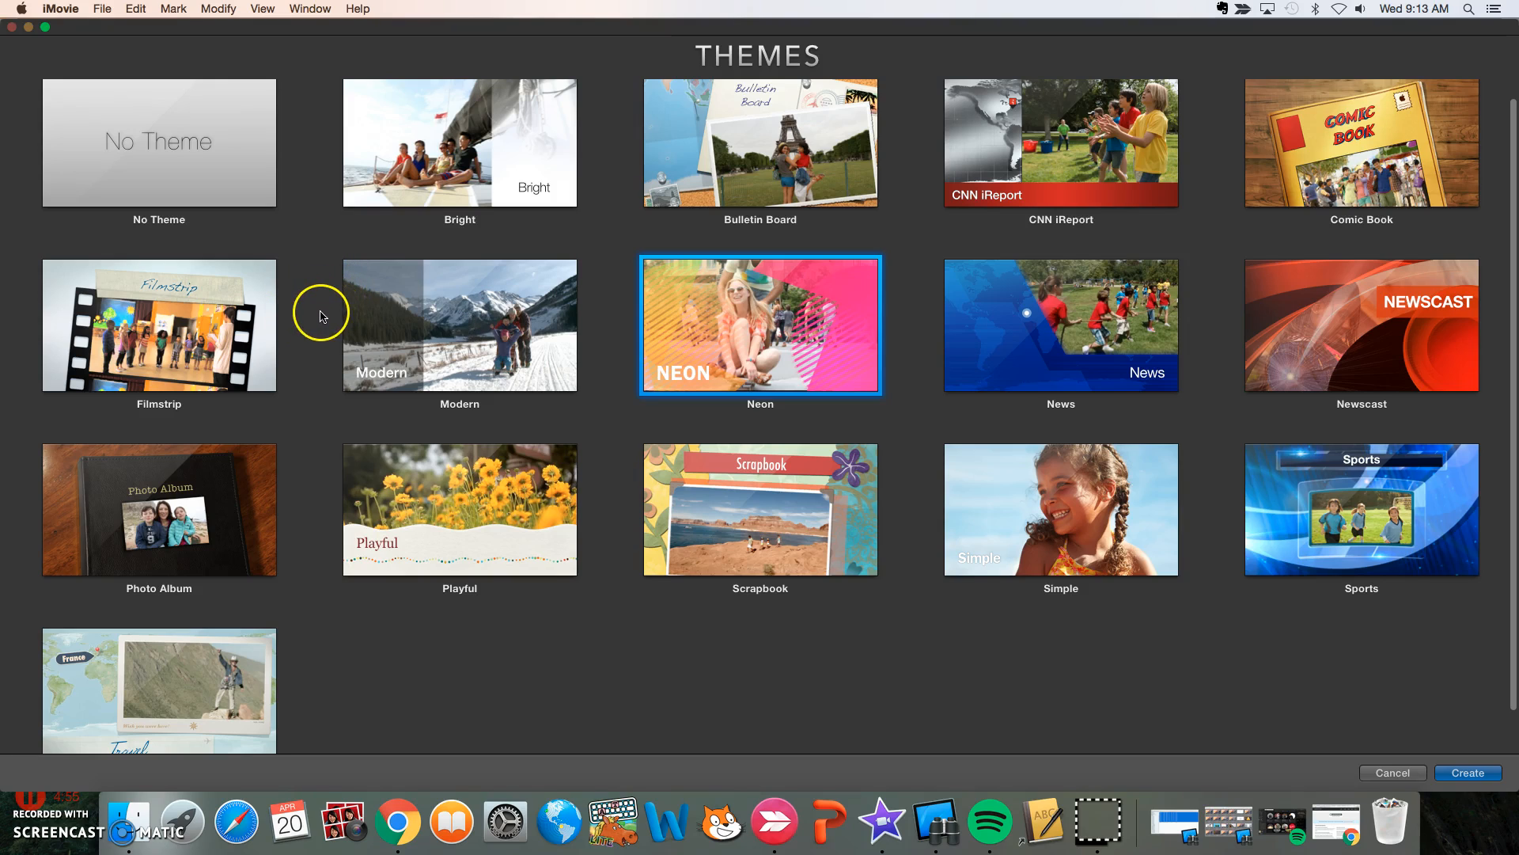
mouse_move(312, 321)
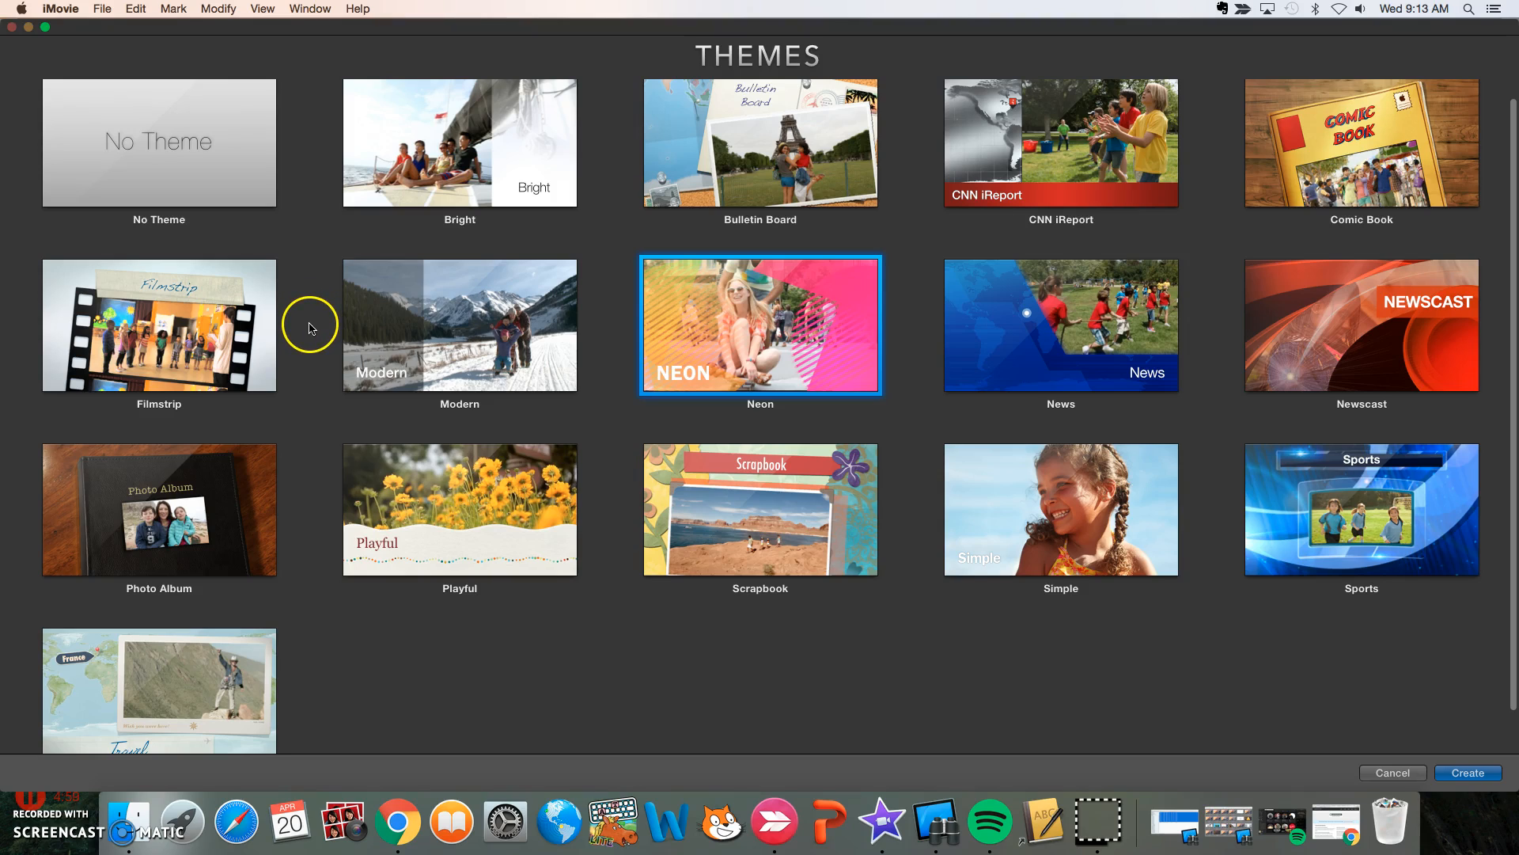
mouse_move(313, 316)
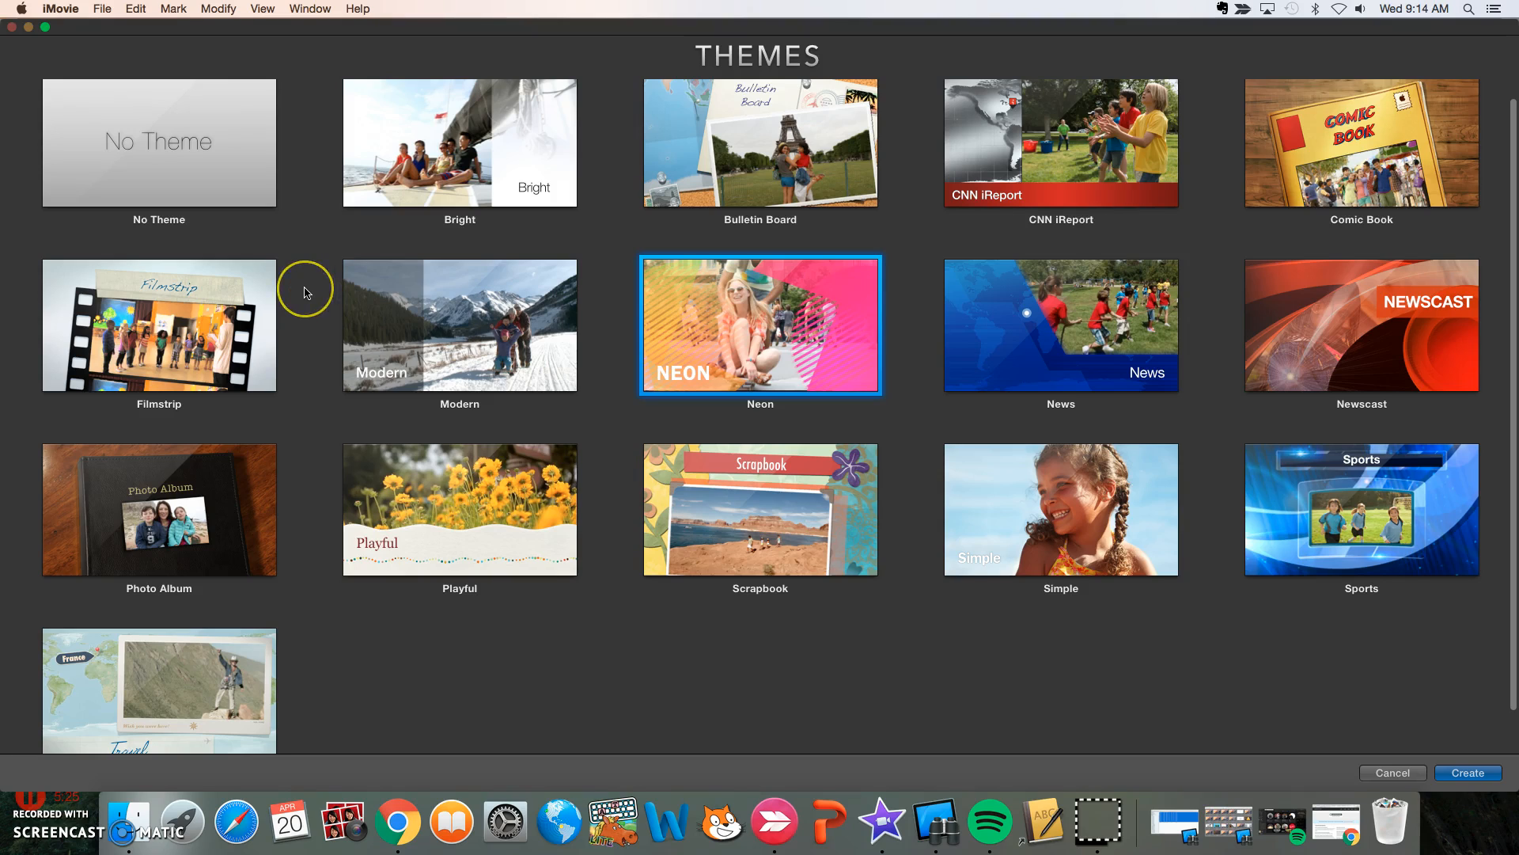
mouse_move(304, 295)
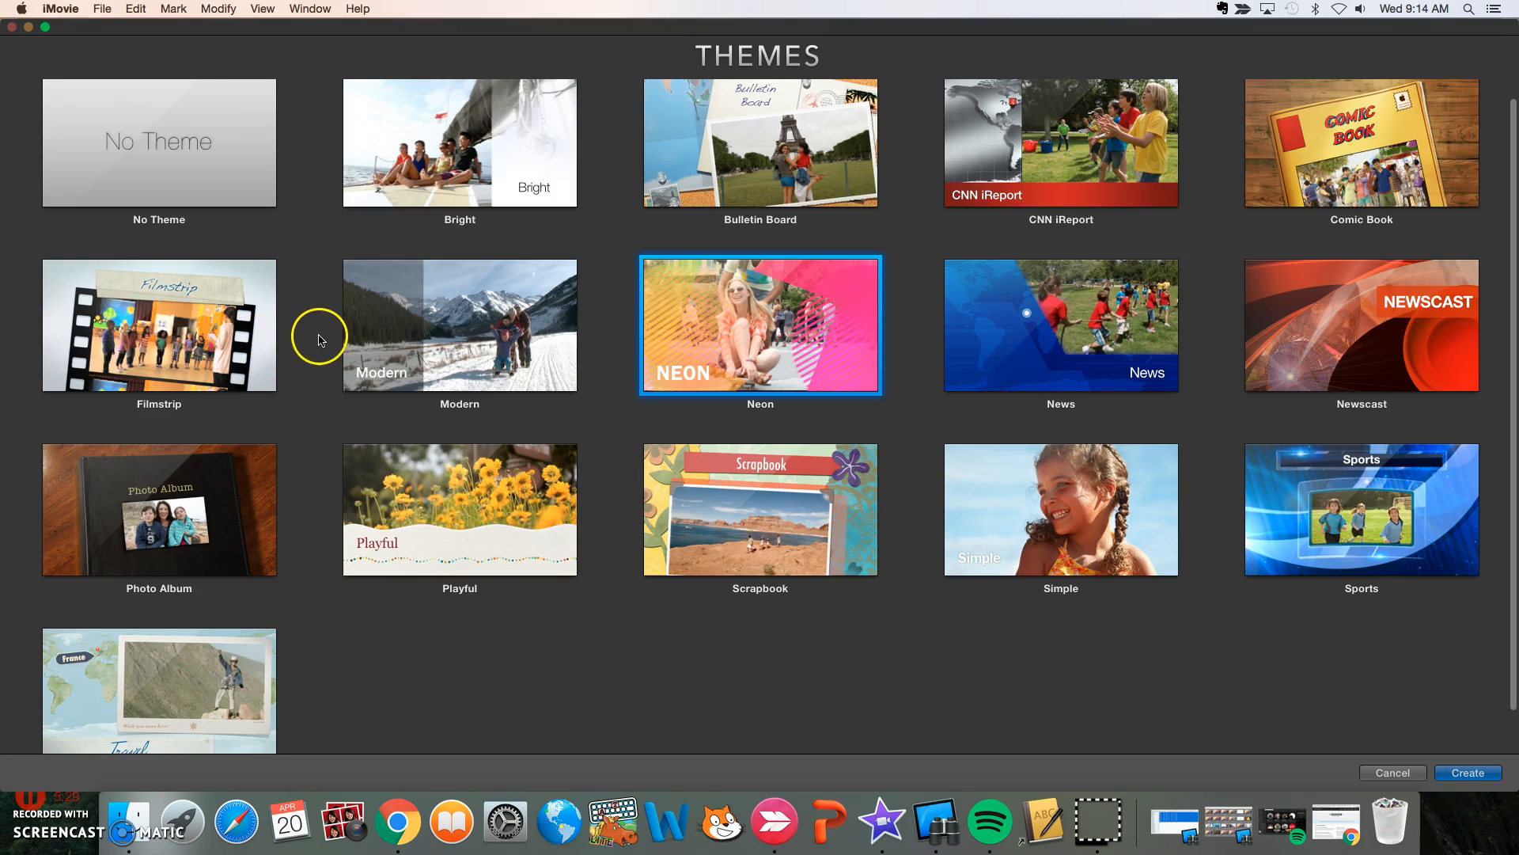
mouse_move(320, 342)
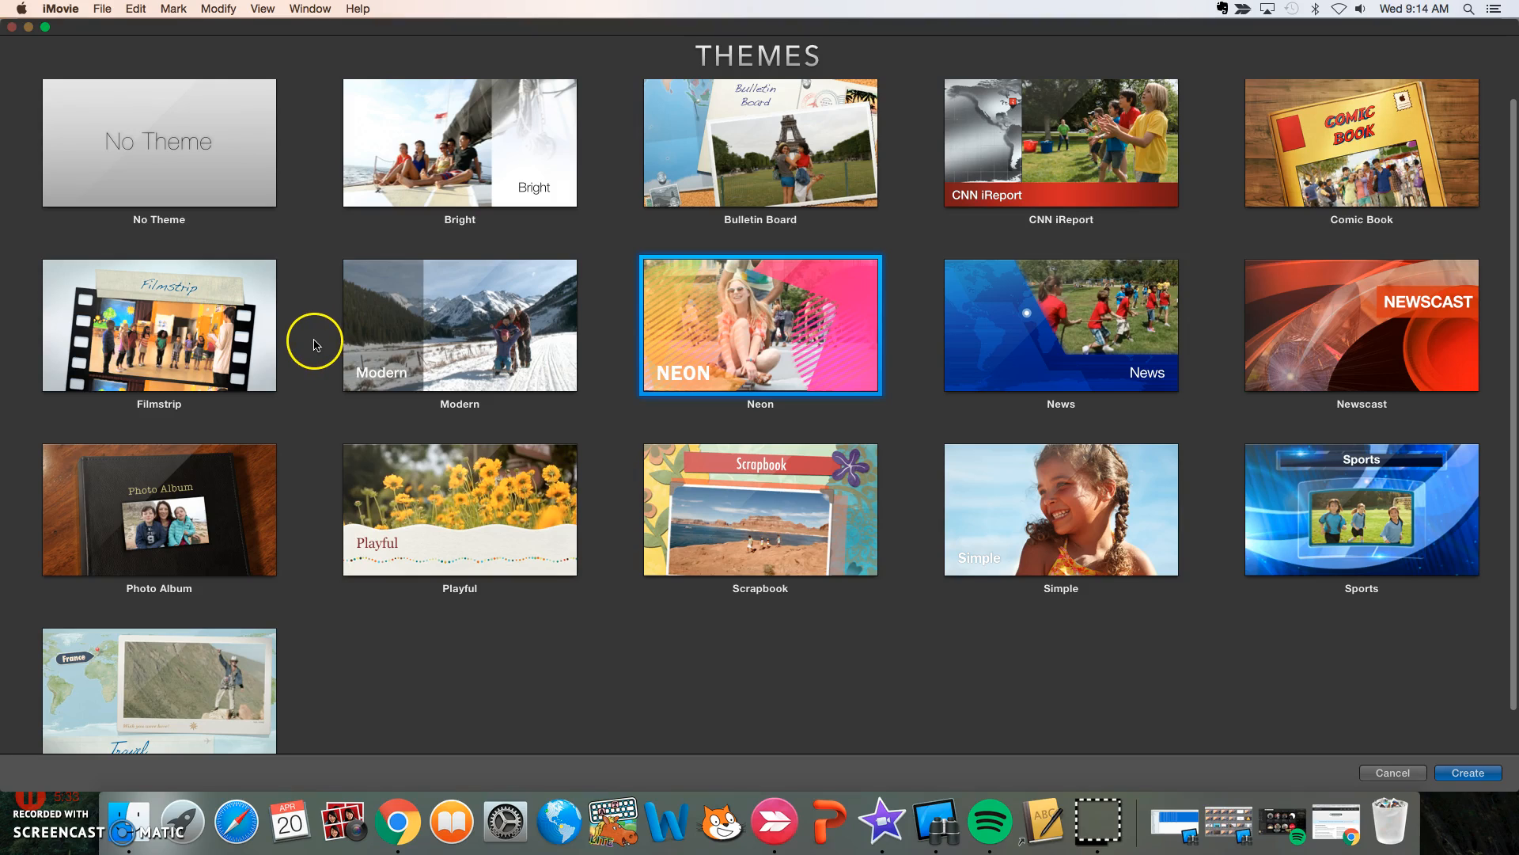
mouse_move(306, 366)
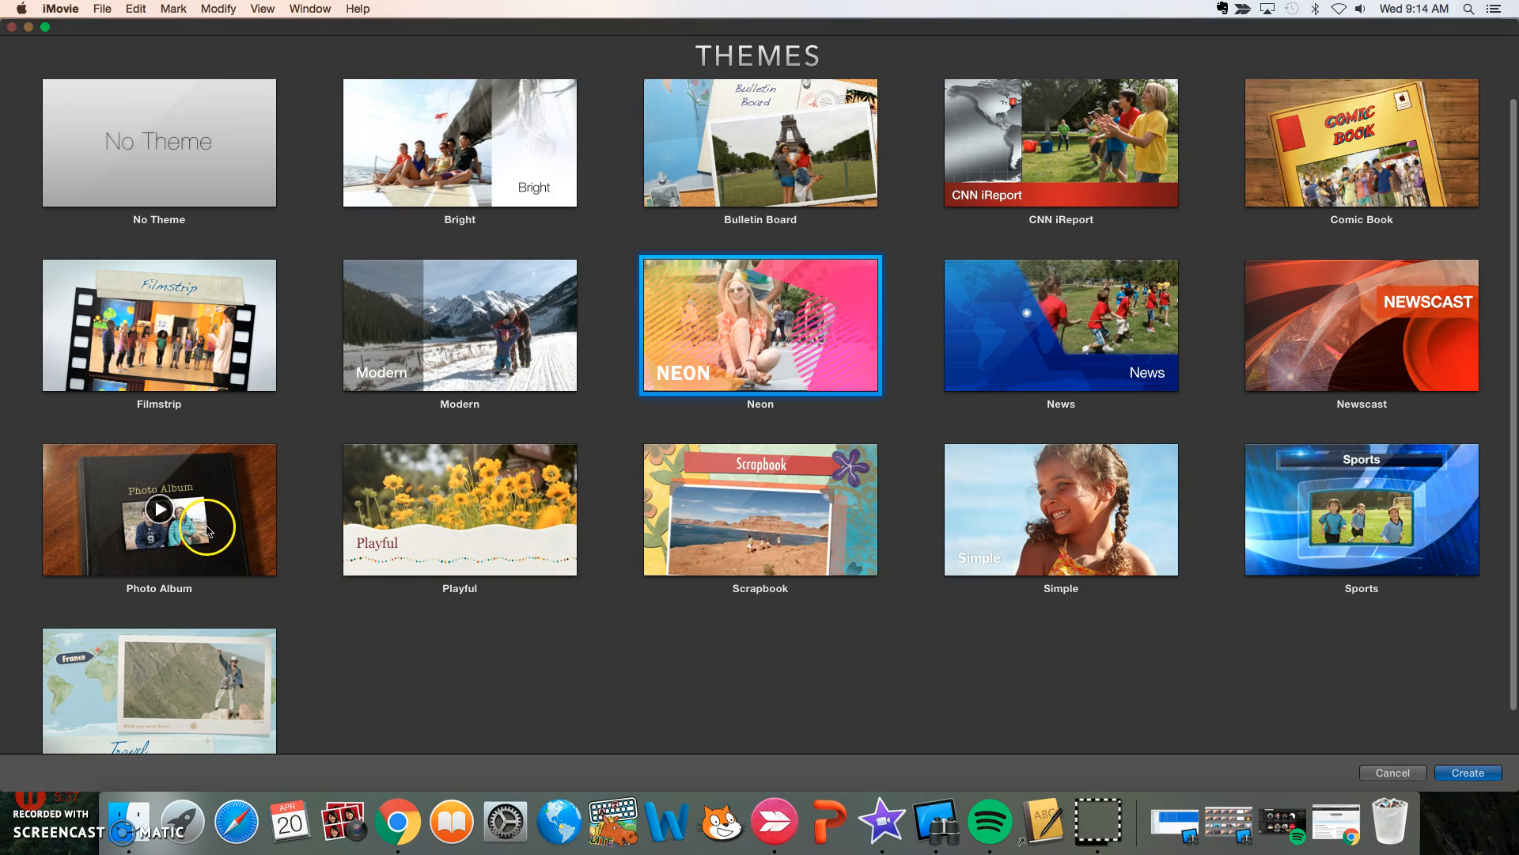
left_click(159, 508)
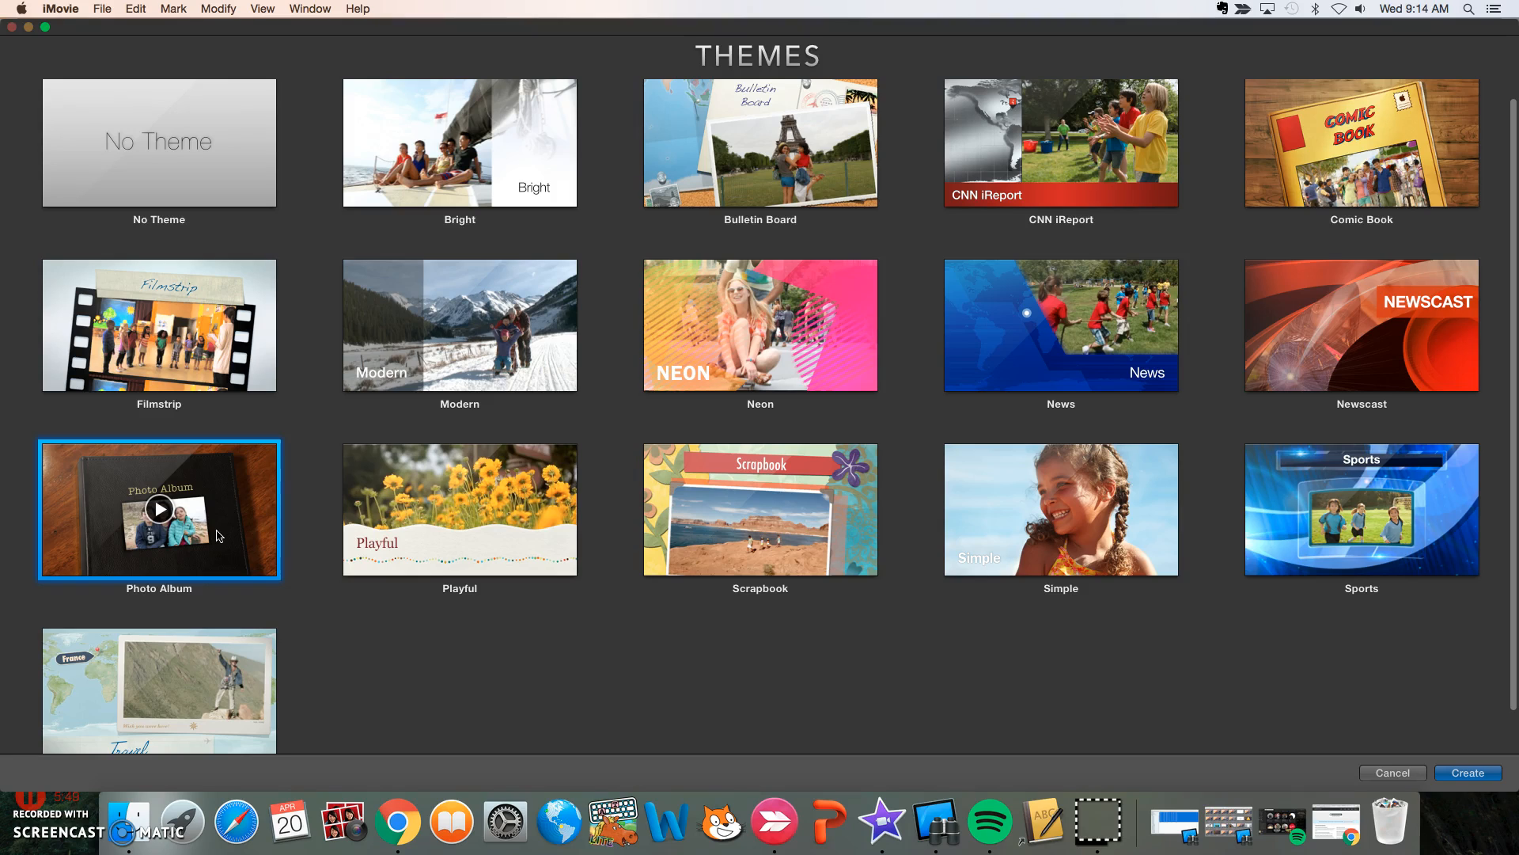
- Create the Photo Album movie named 'Mr. Loves Slideshow'
left_click(1465, 773)
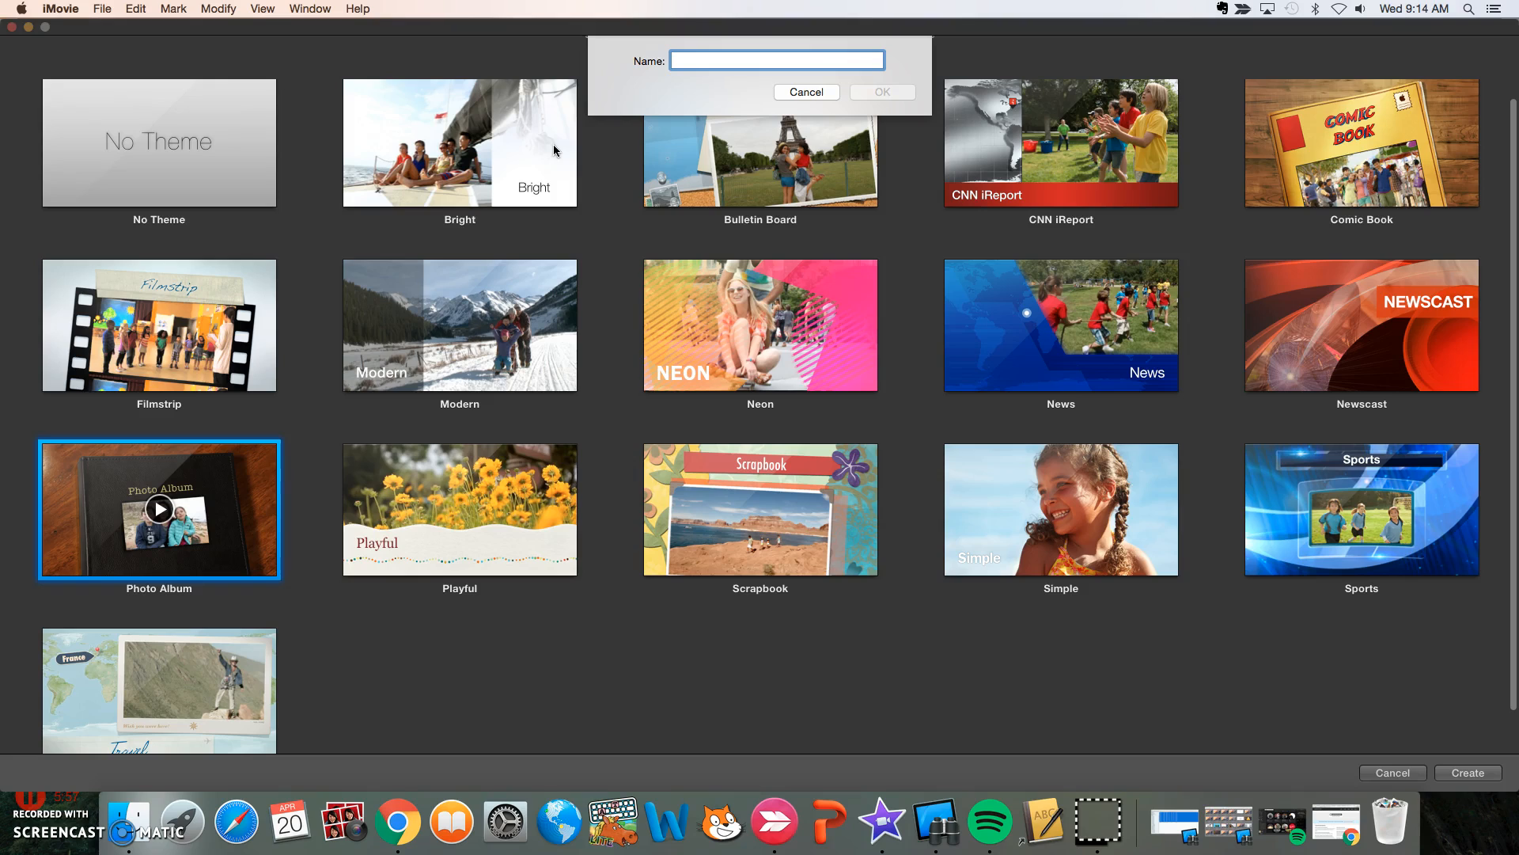
type("Mr. L")
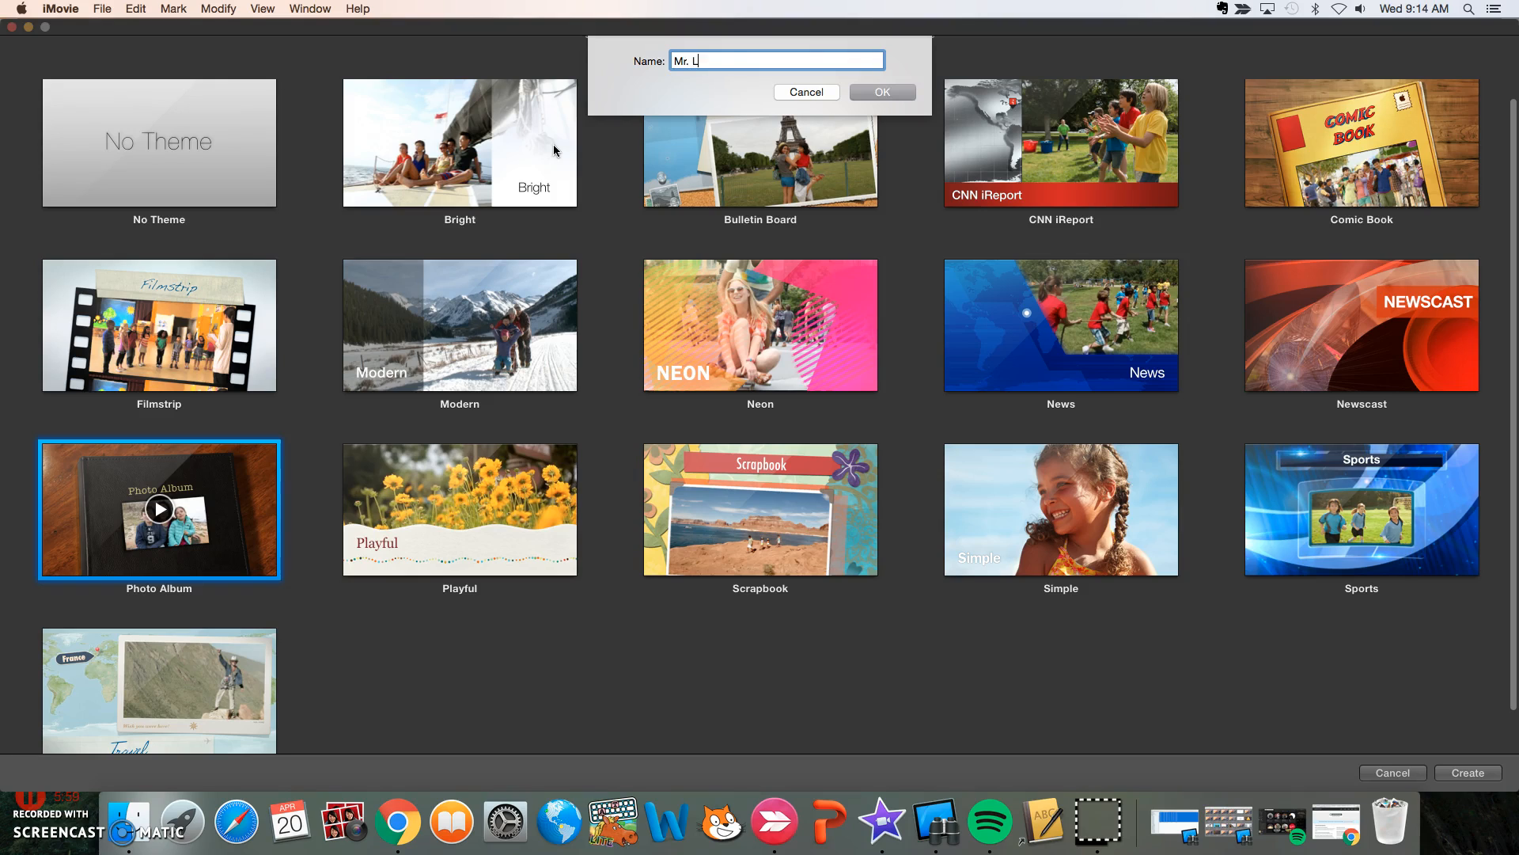
type("oves Slid")
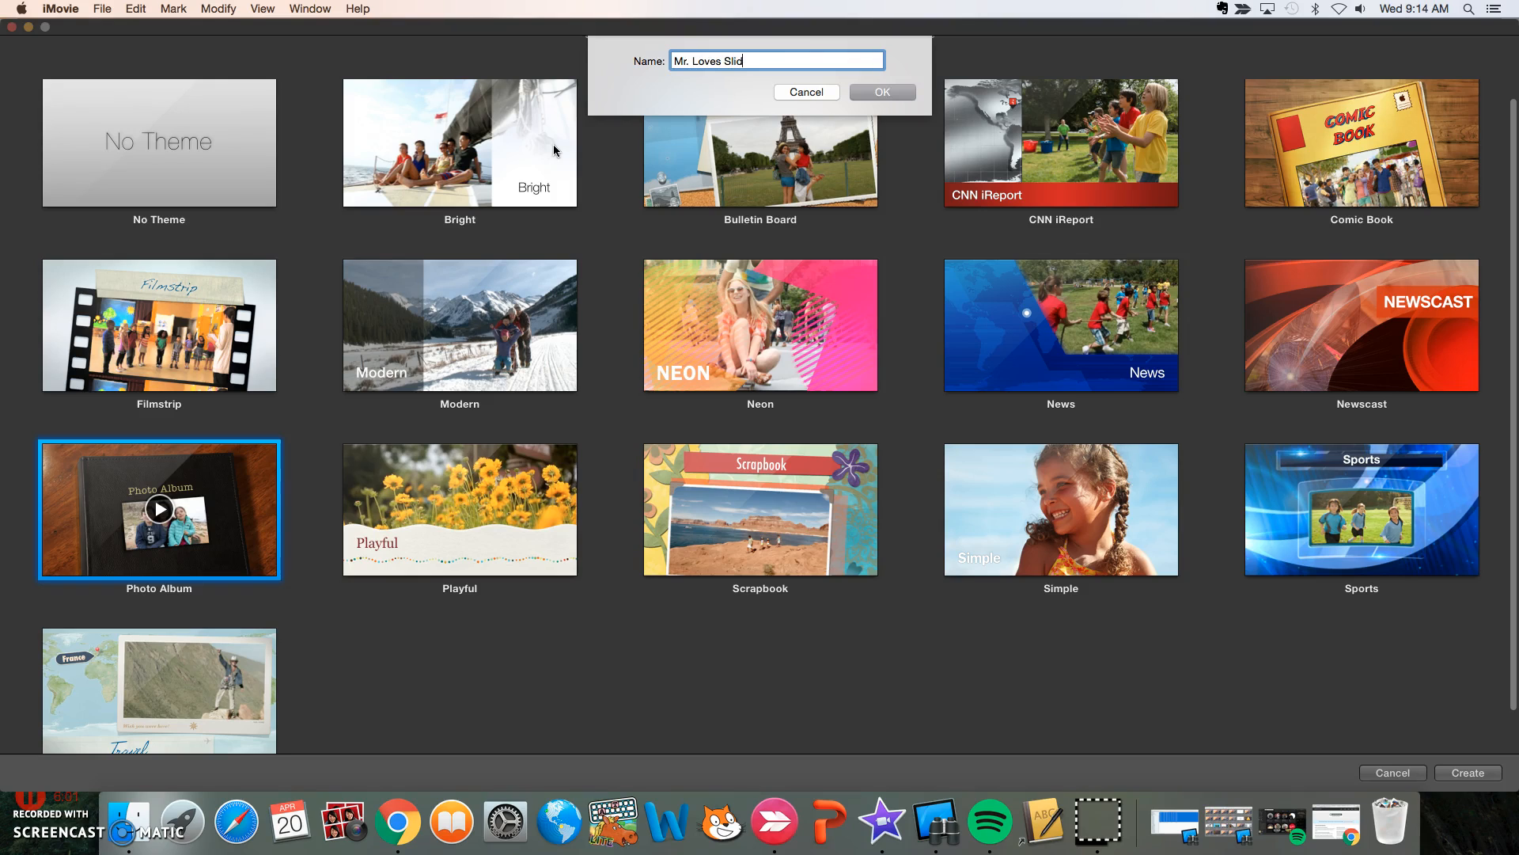
type("eshow")
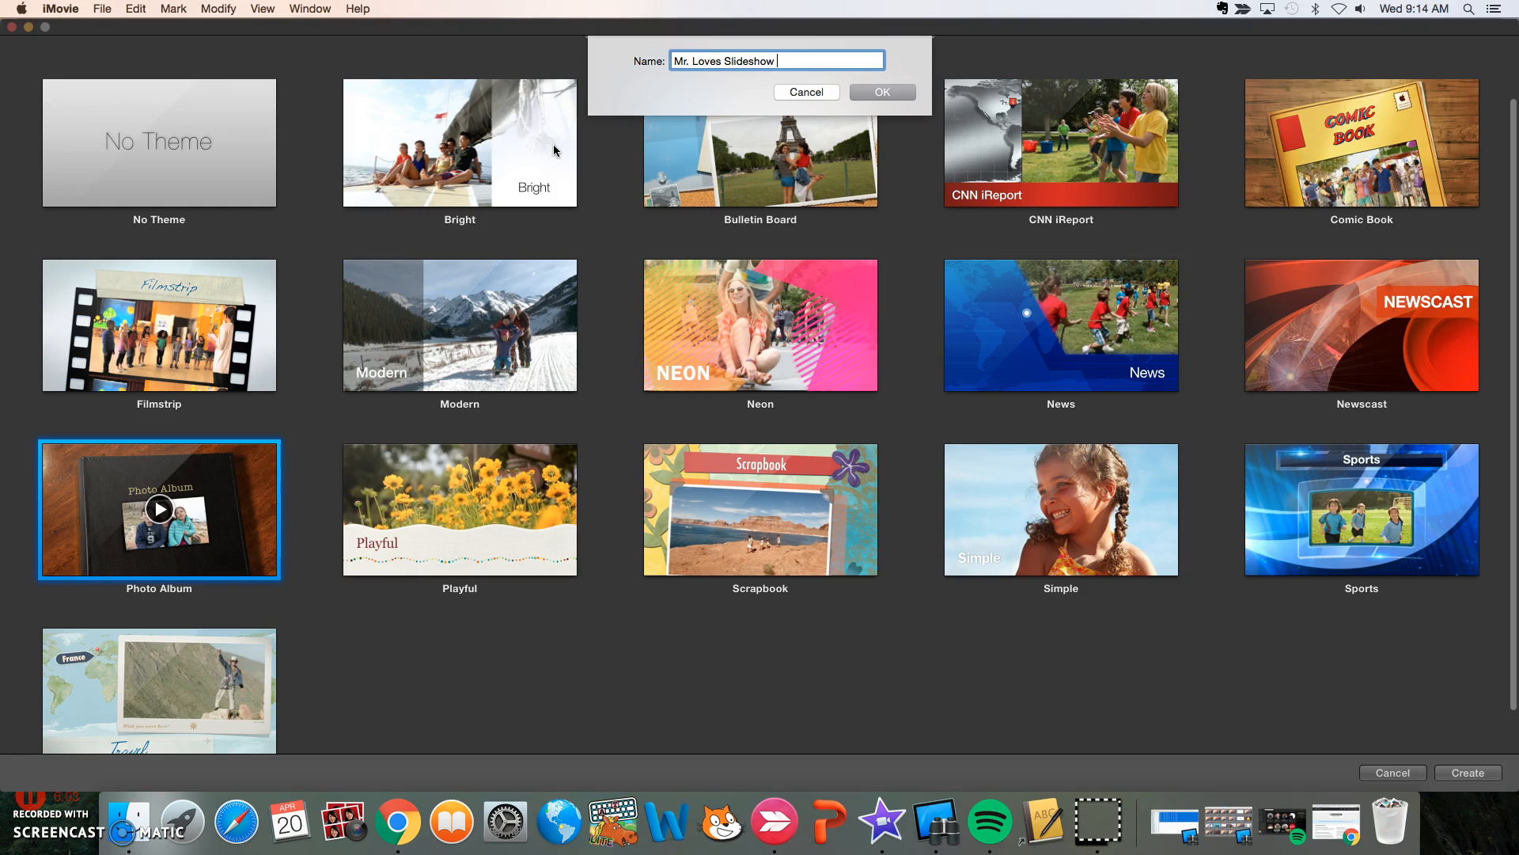
left_click(880, 92)
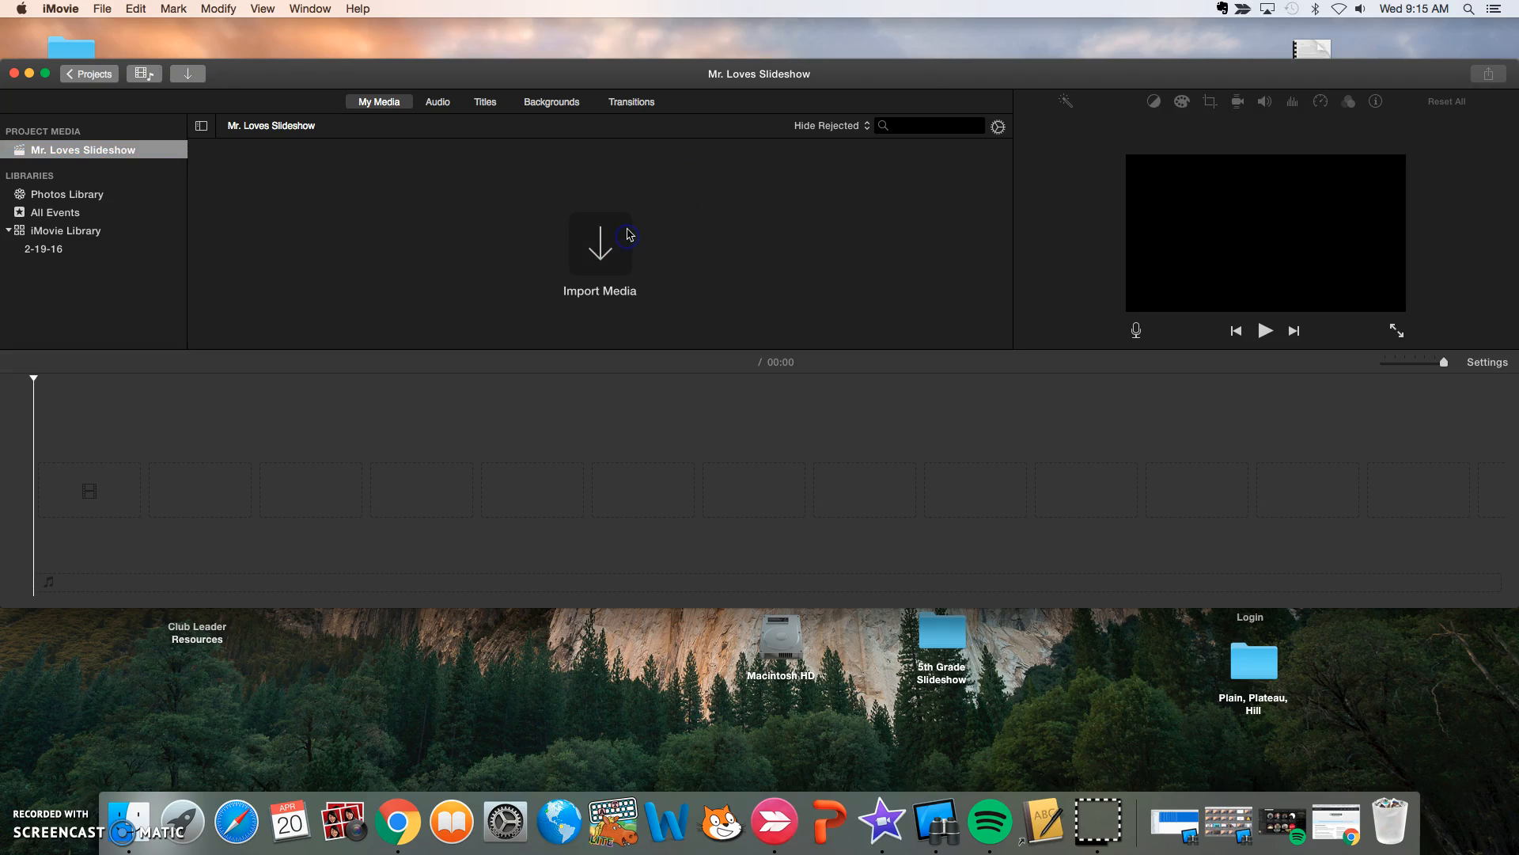
- Bring up the Import Media window browsing the Desktop folder
left_click(600, 244)
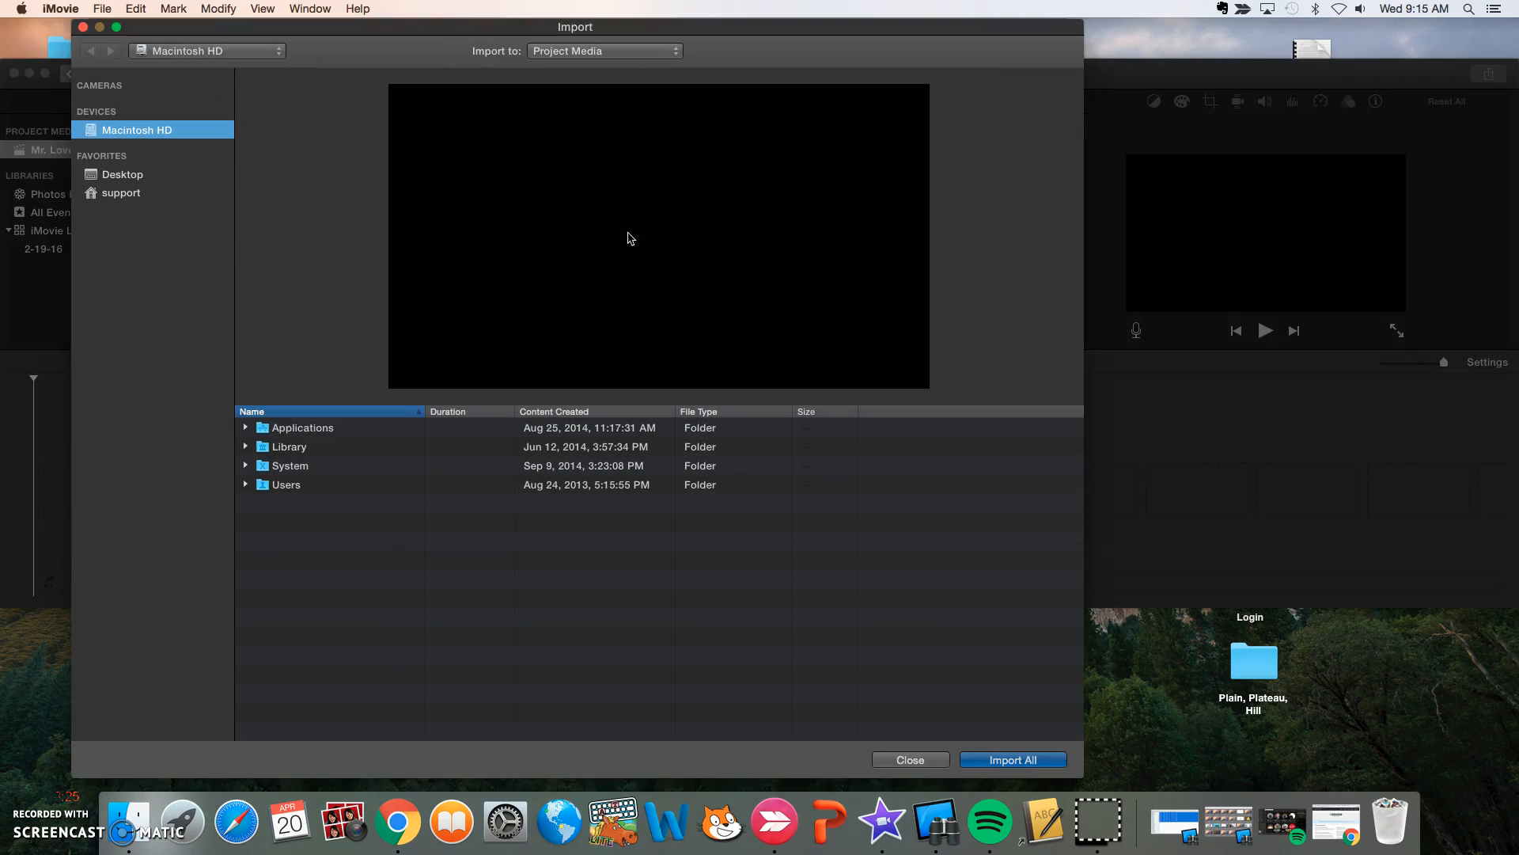
left_click(658, 233)
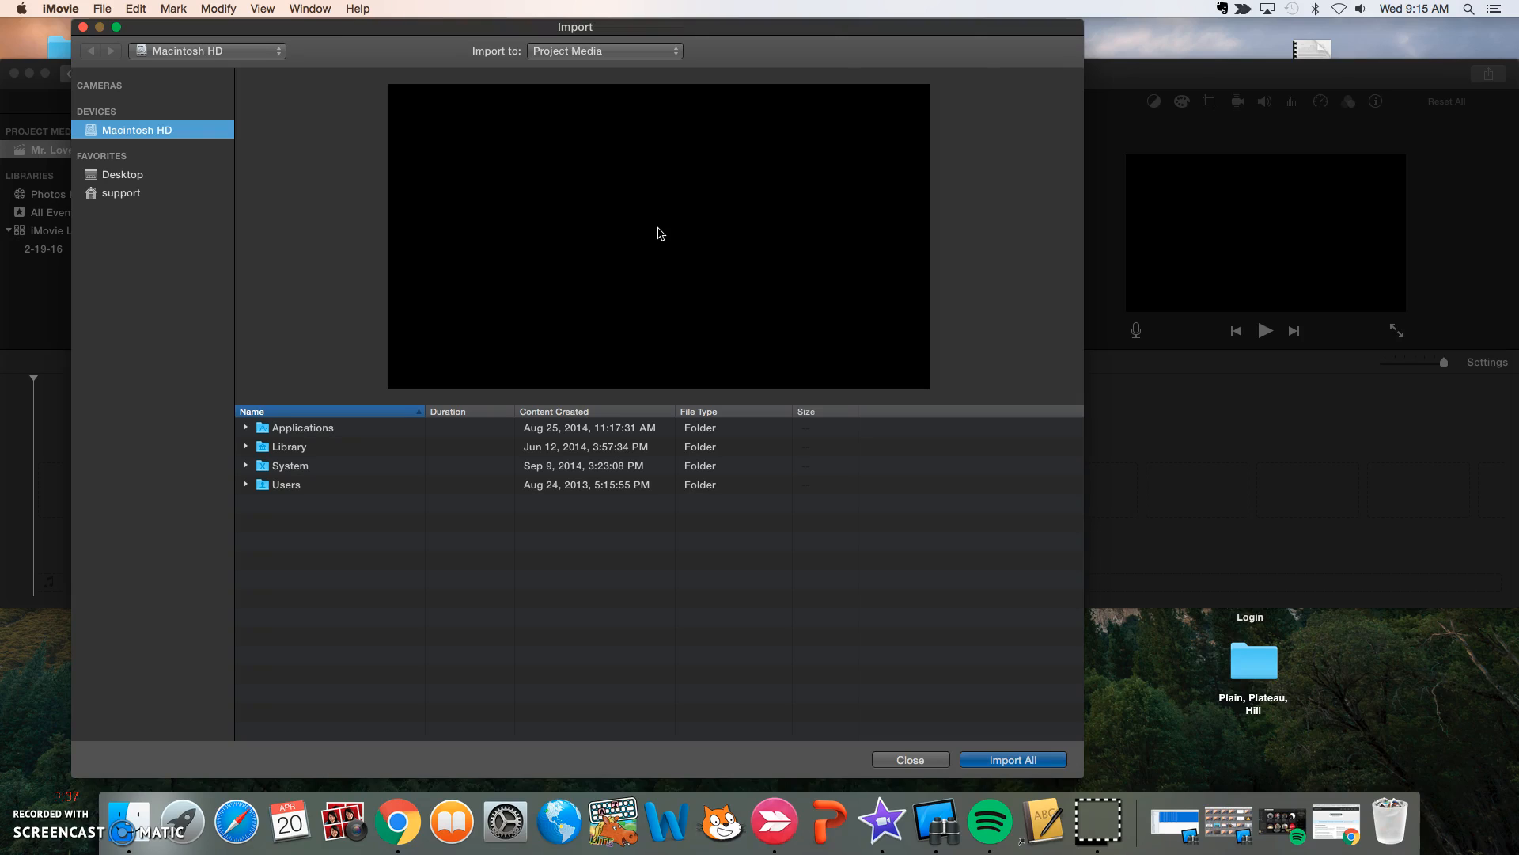
left_click(661, 236)
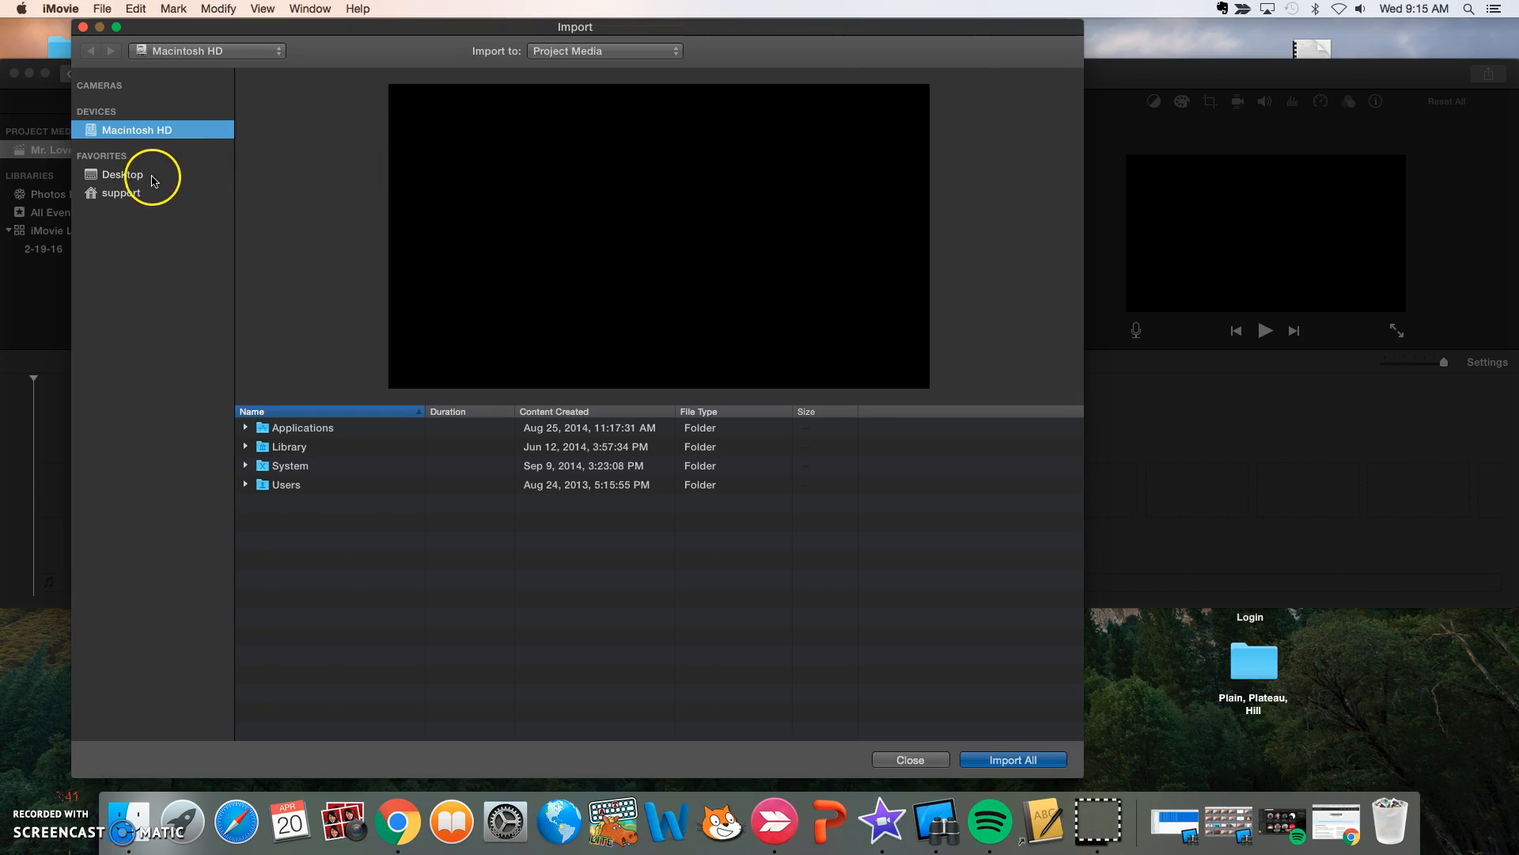
left_click(122, 175)
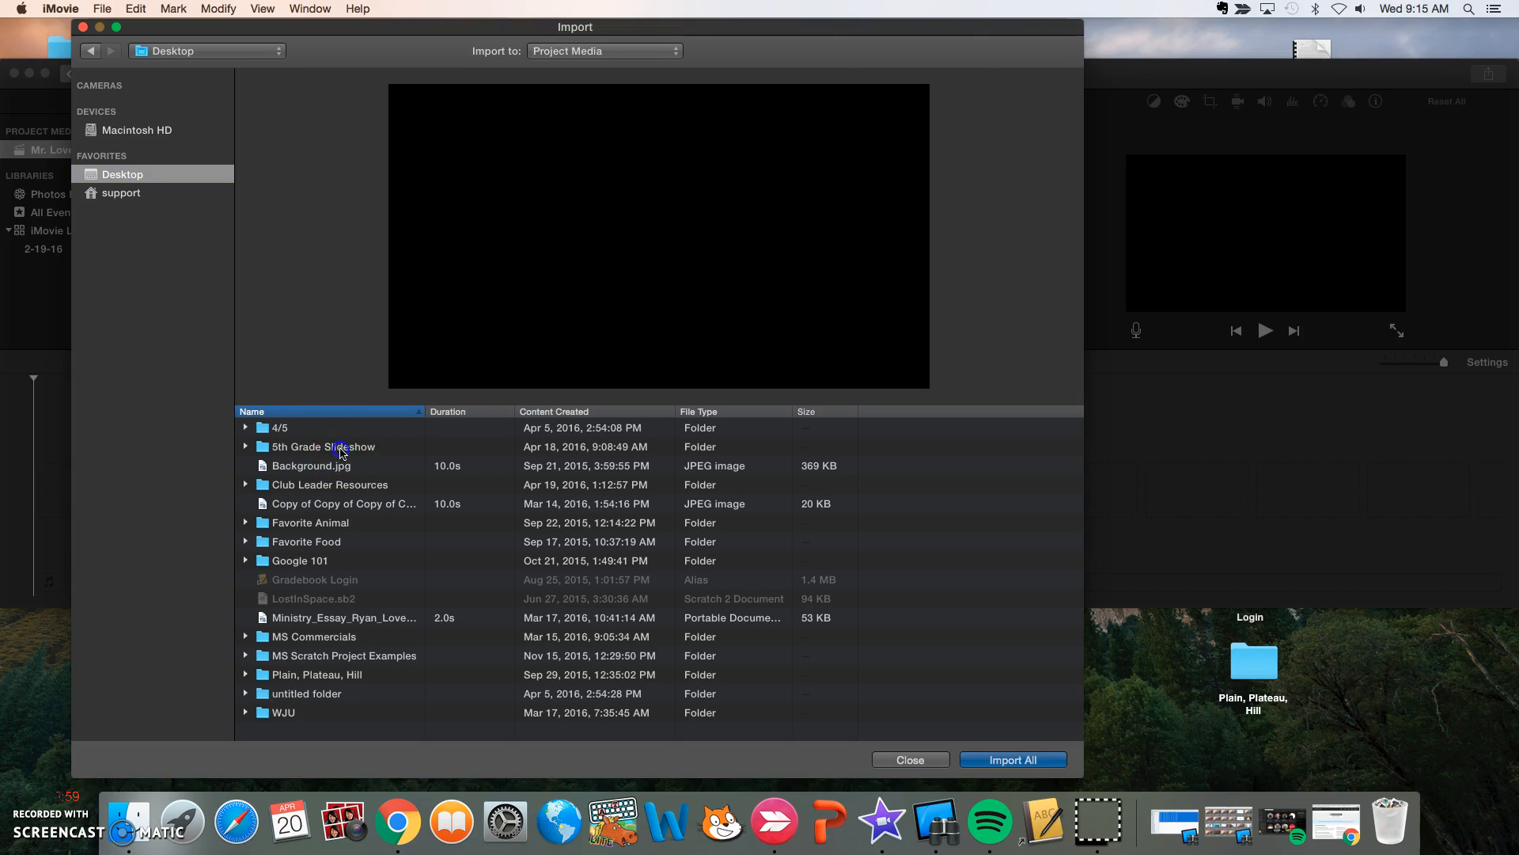
- Browse into 5th Grade Slideshow > Littauer Student Pictures > Mr.Love photo folder
double_click(323, 447)
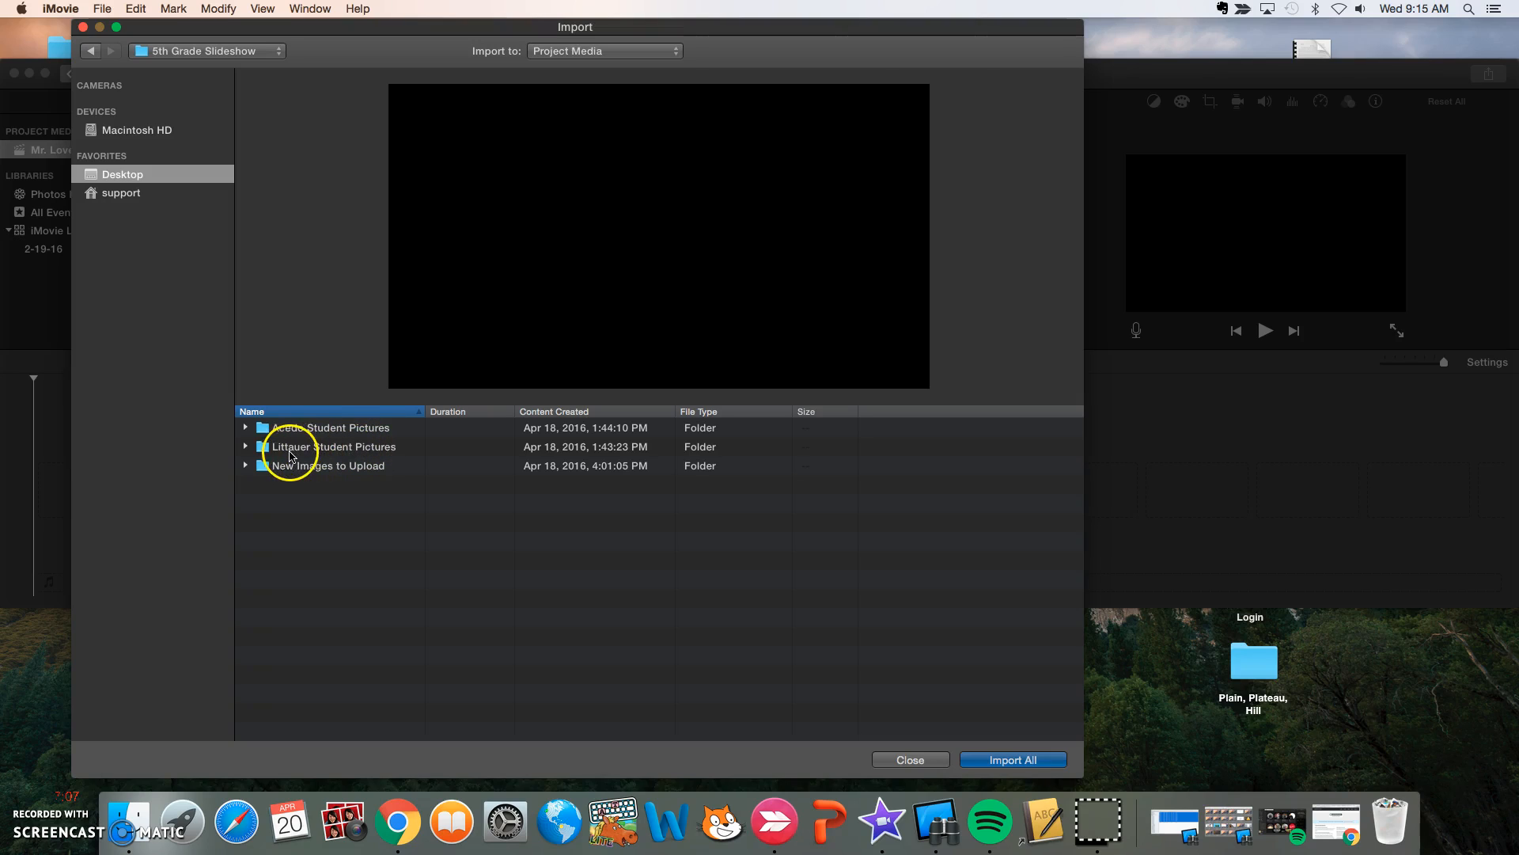
mouse_move(291, 456)
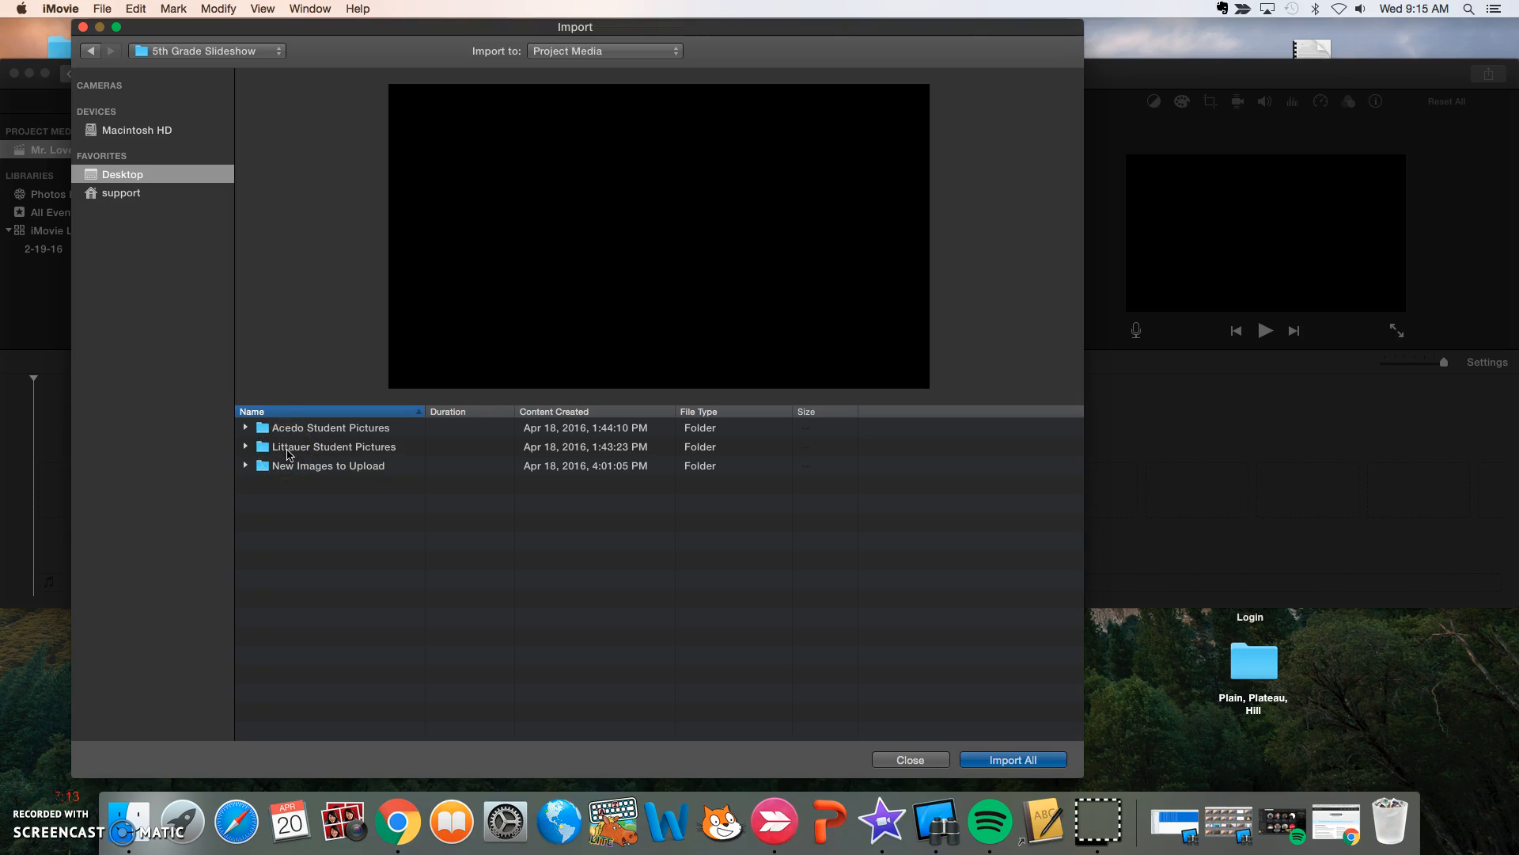
left_click(332, 446)
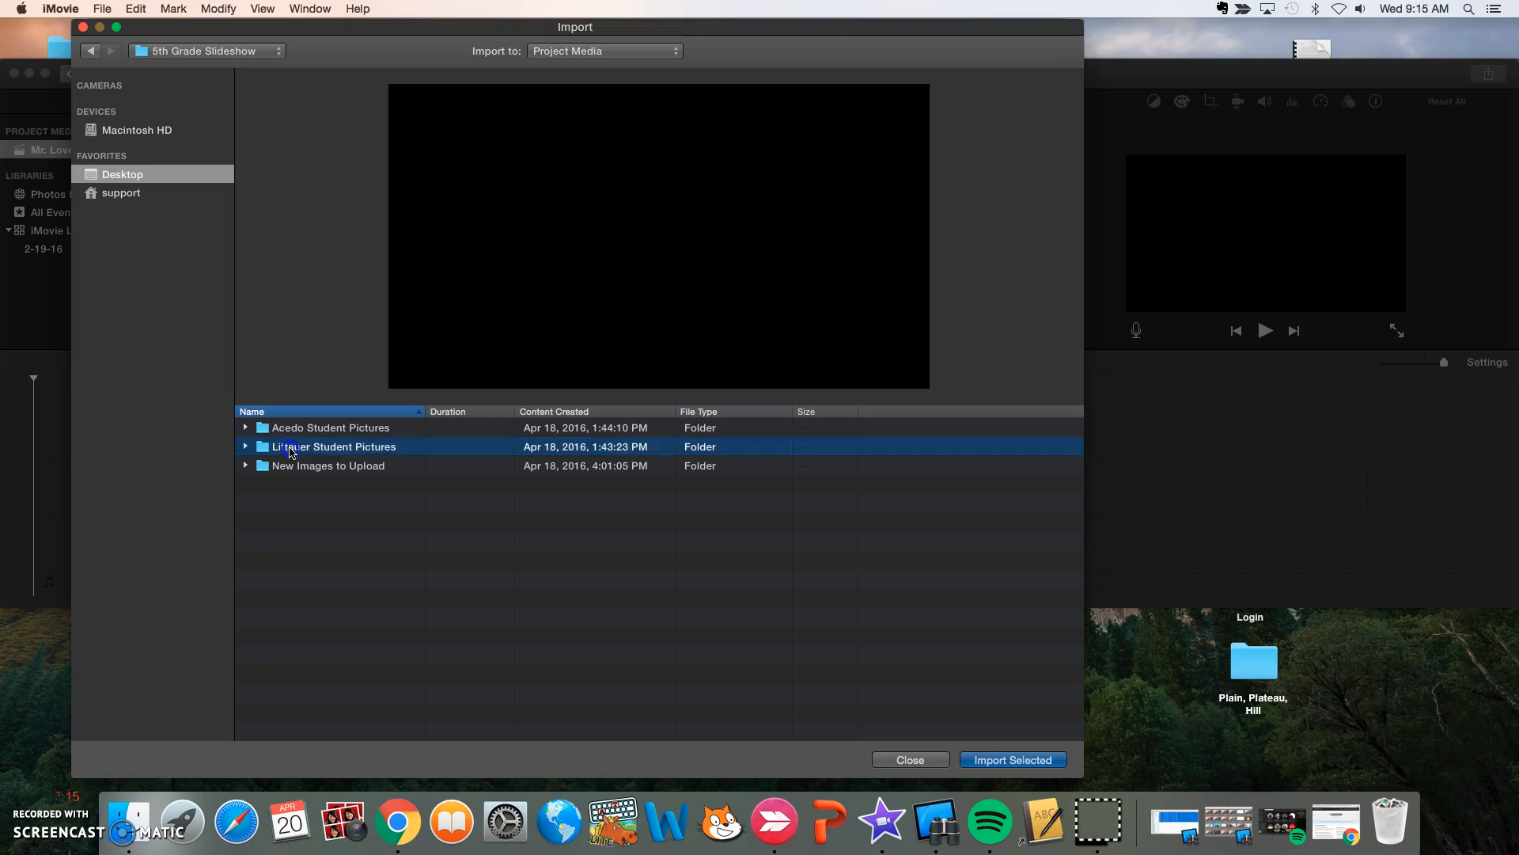
double_click(334, 446)
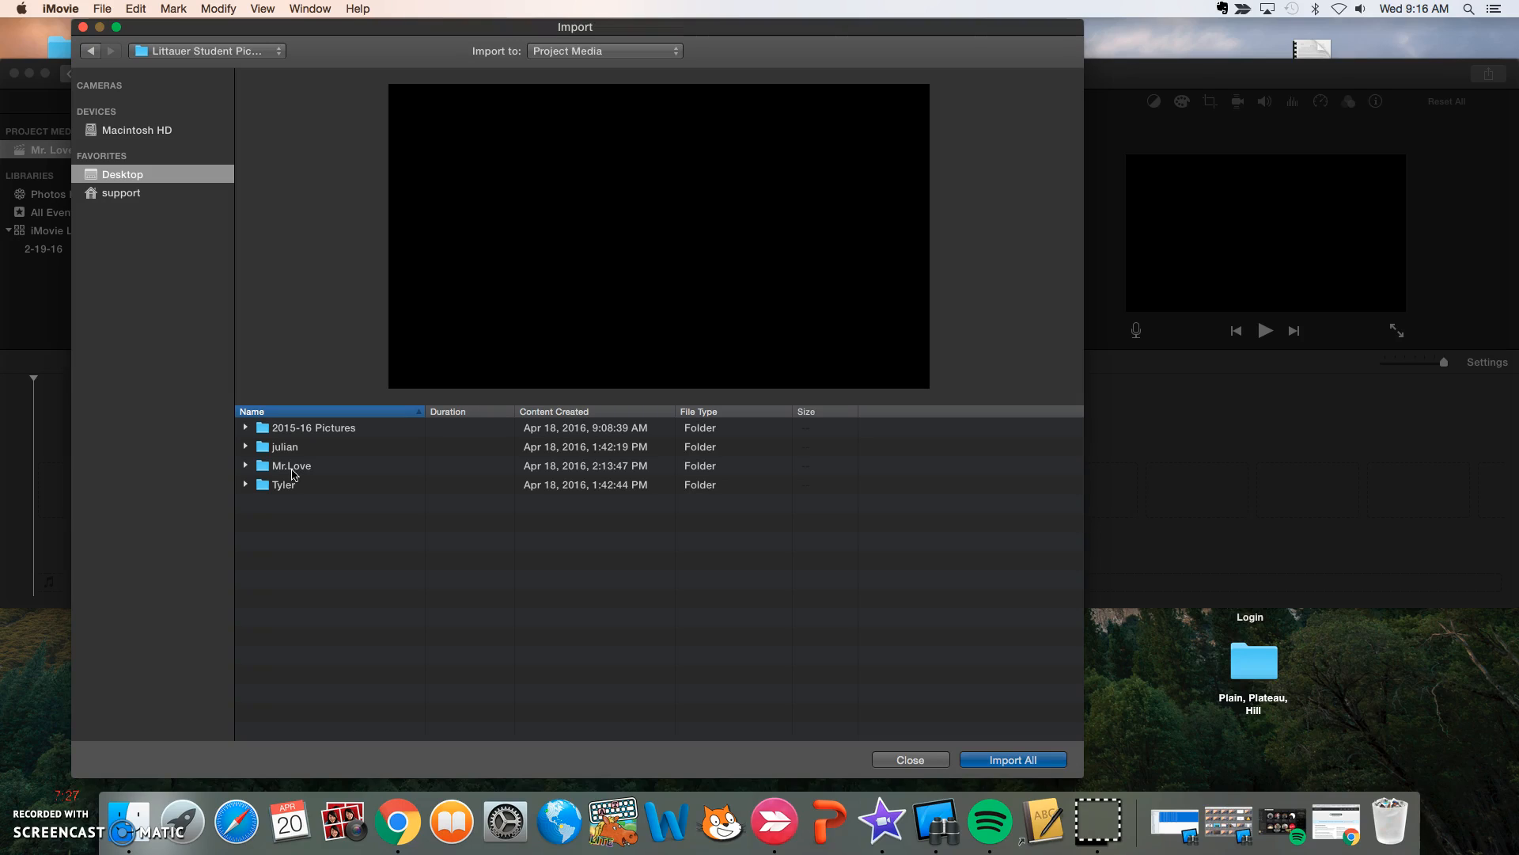
mouse_move(294, 473)
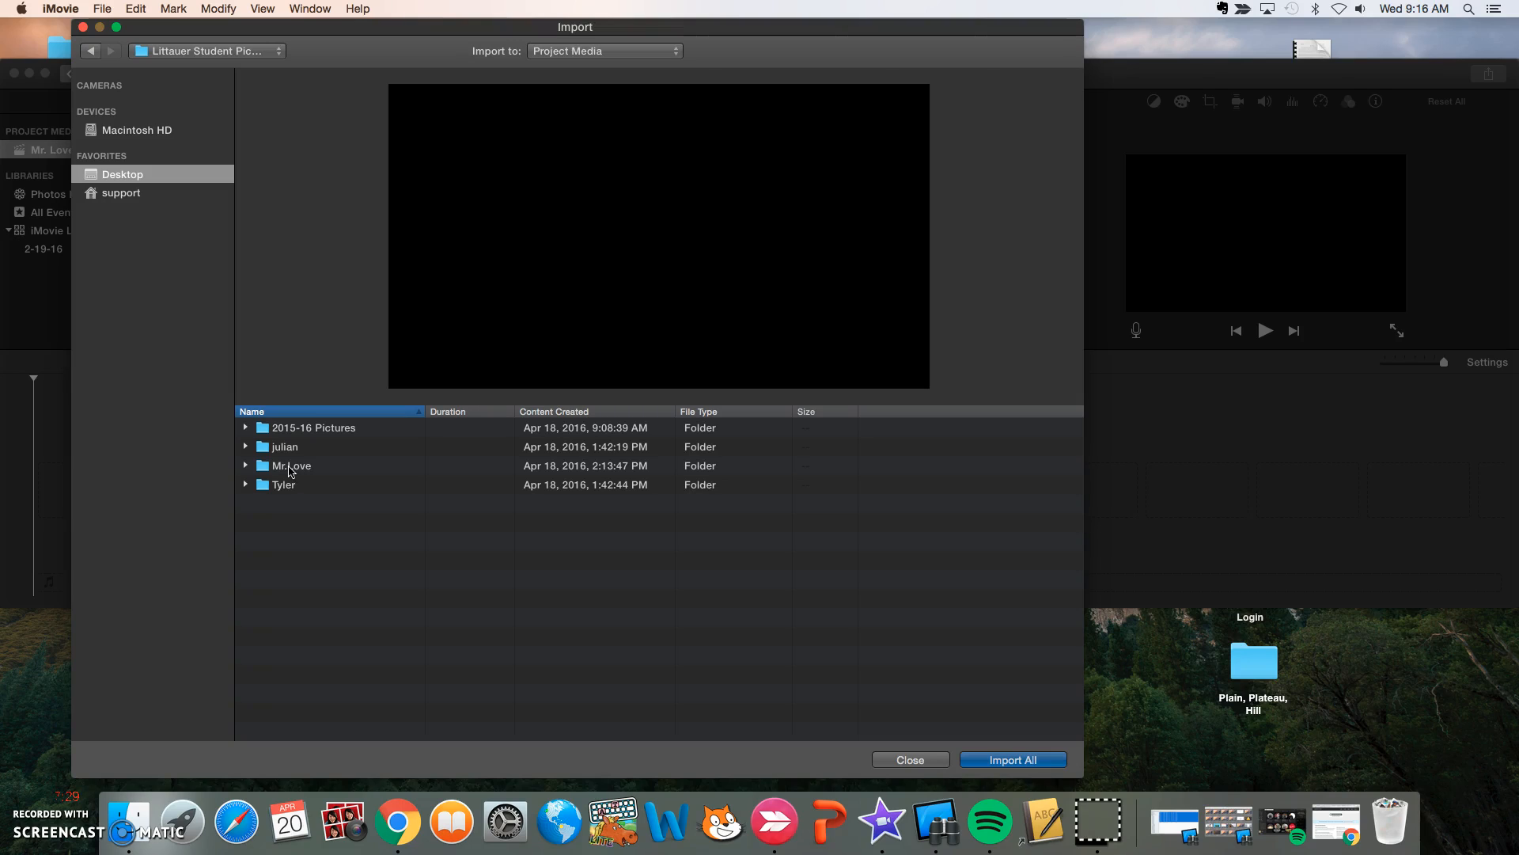
double_click(289, 465)
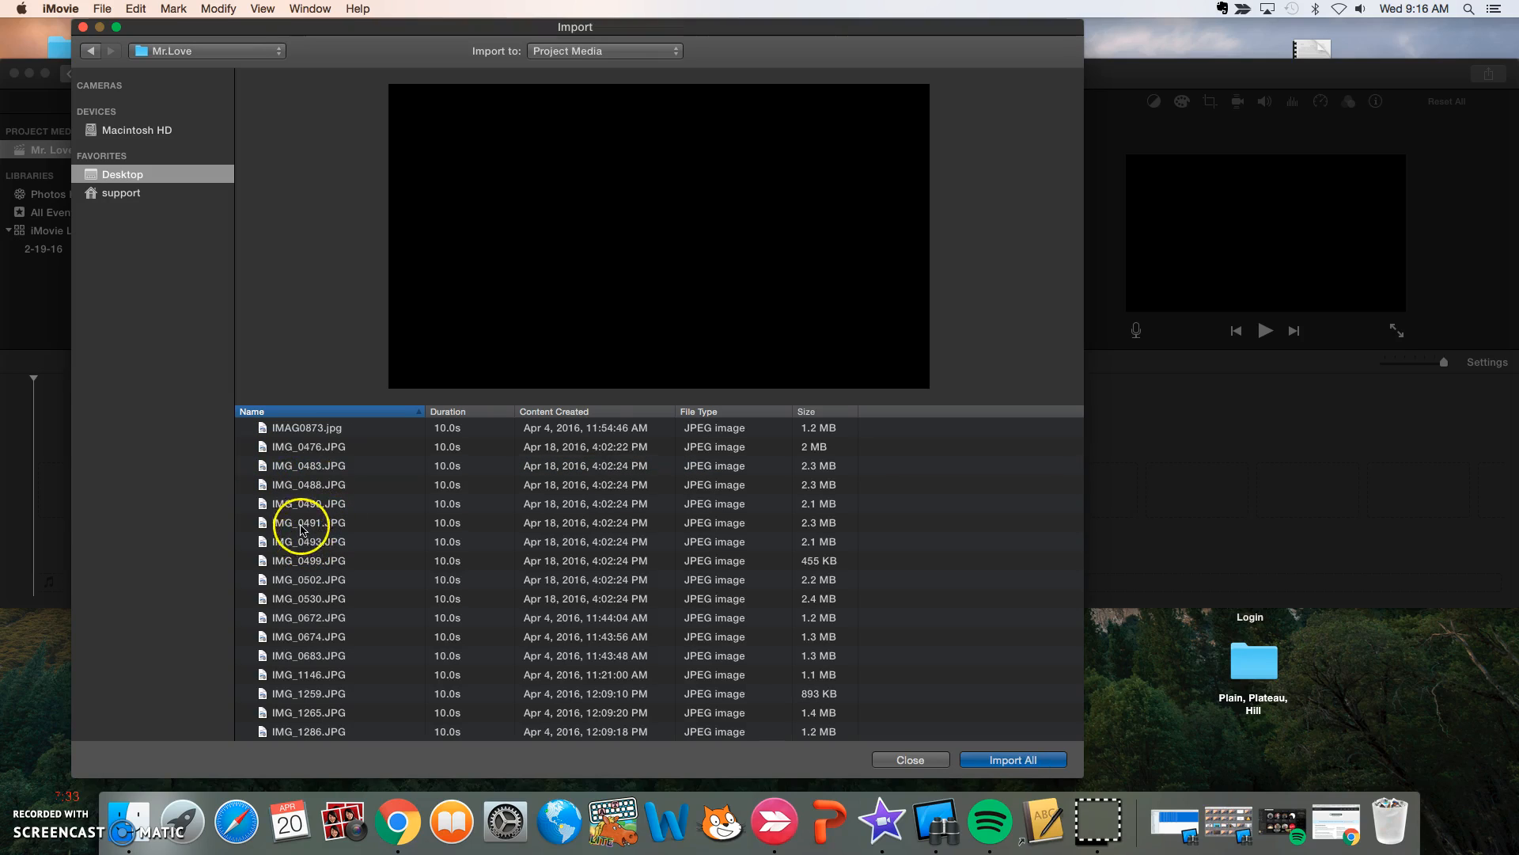
mouse_move(343, 480)
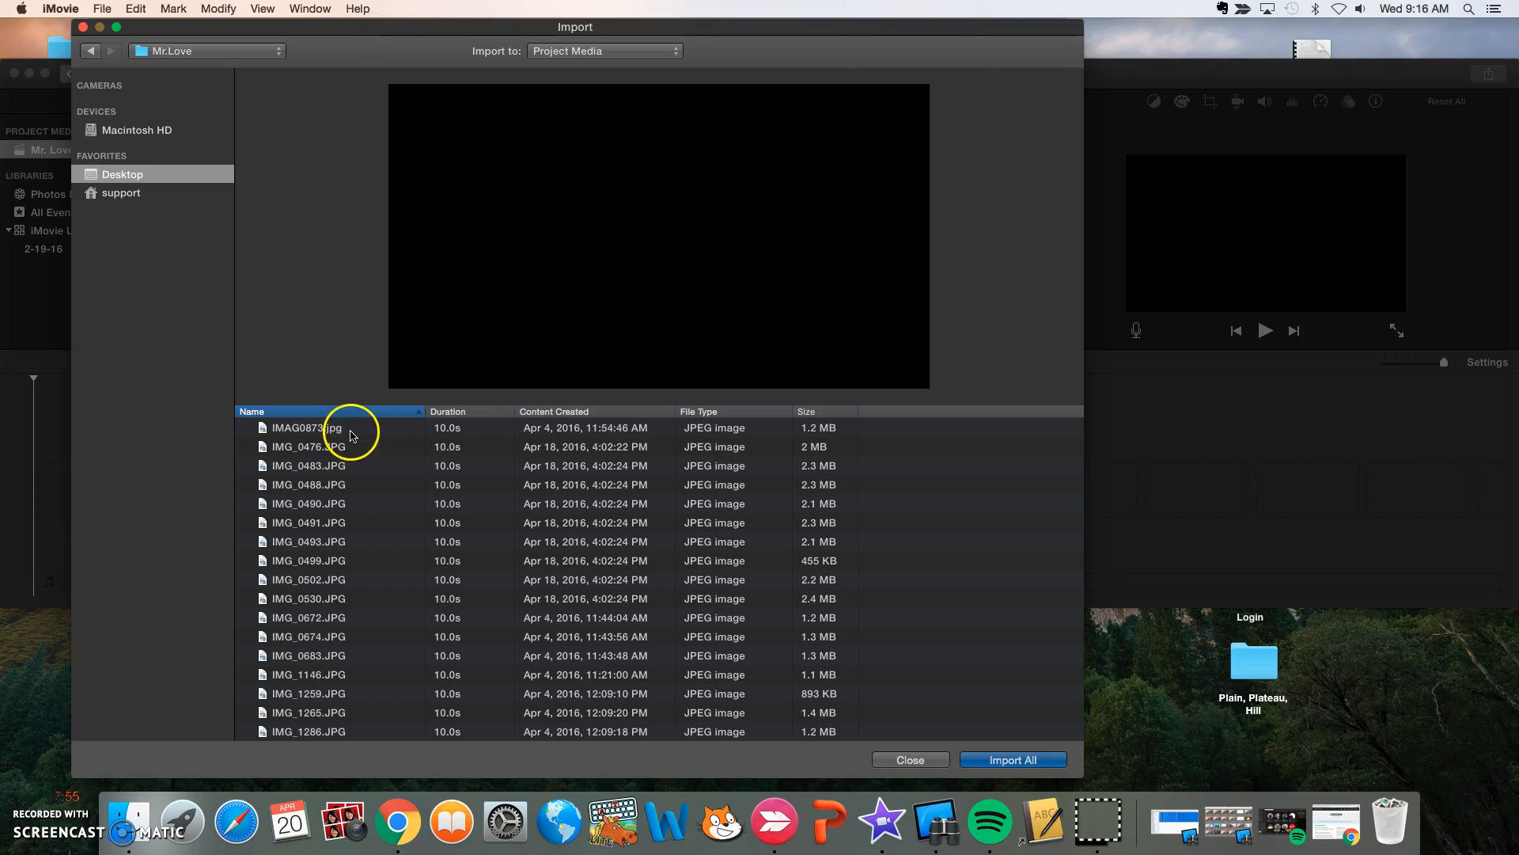
- Import all the Mr.Love JPEG photos into the project media with Import All
left_click(309, 428)
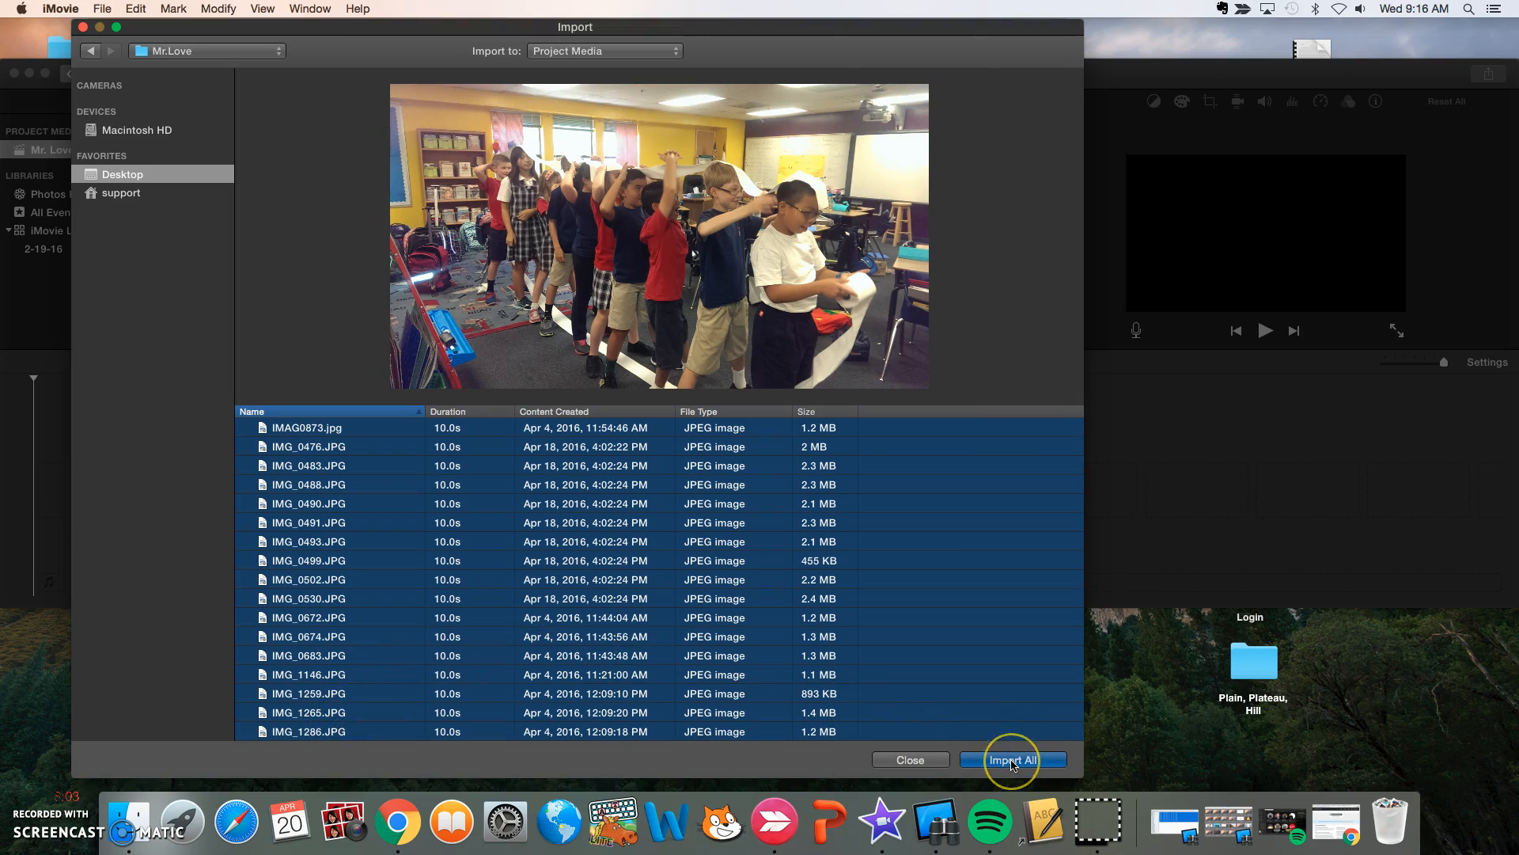
left_click(1013, 760)
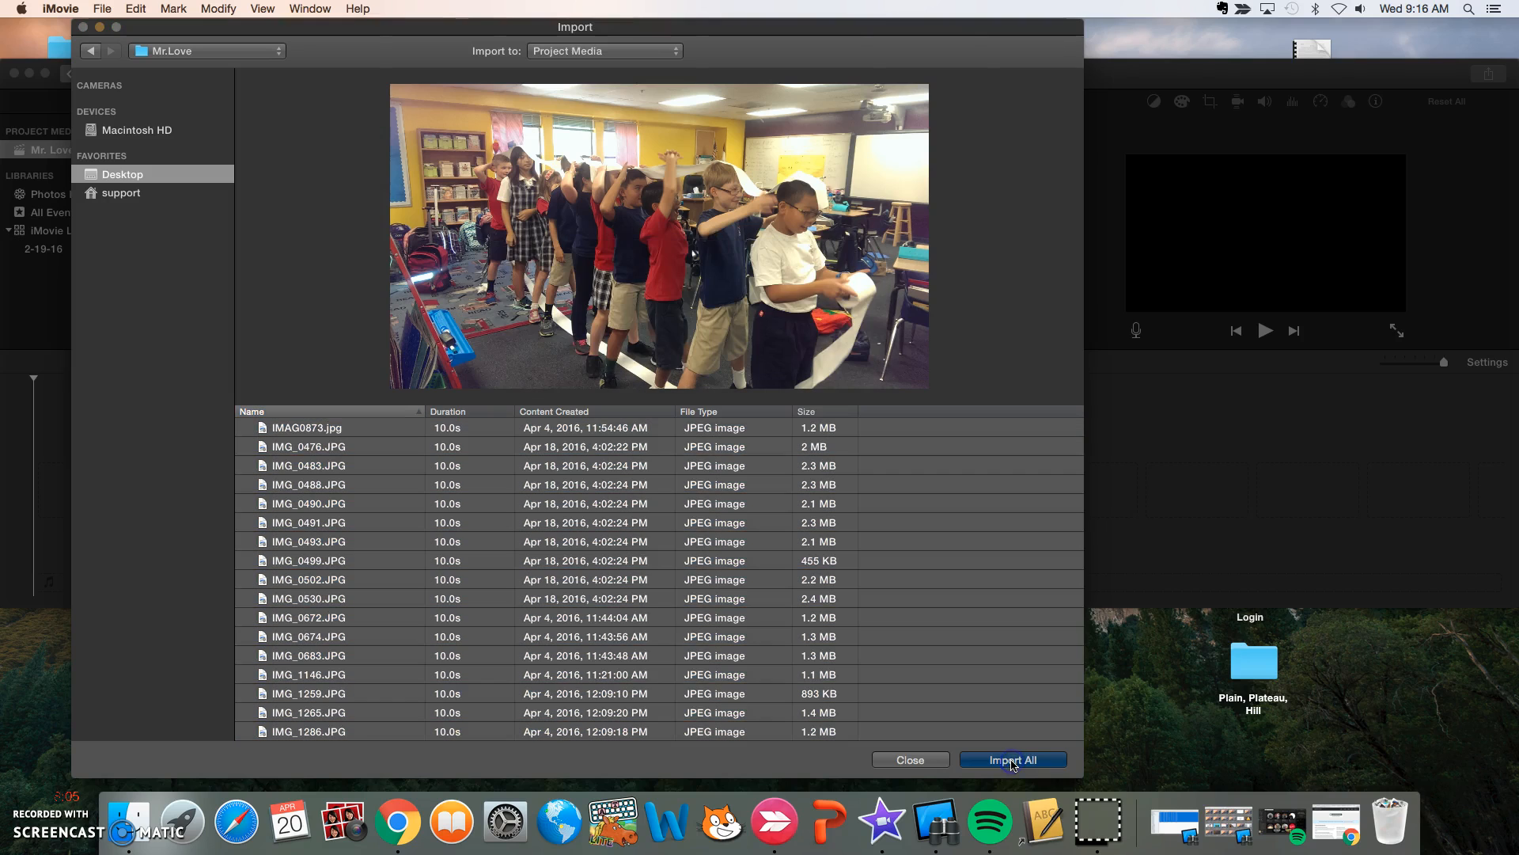
left_click(1013, 760)
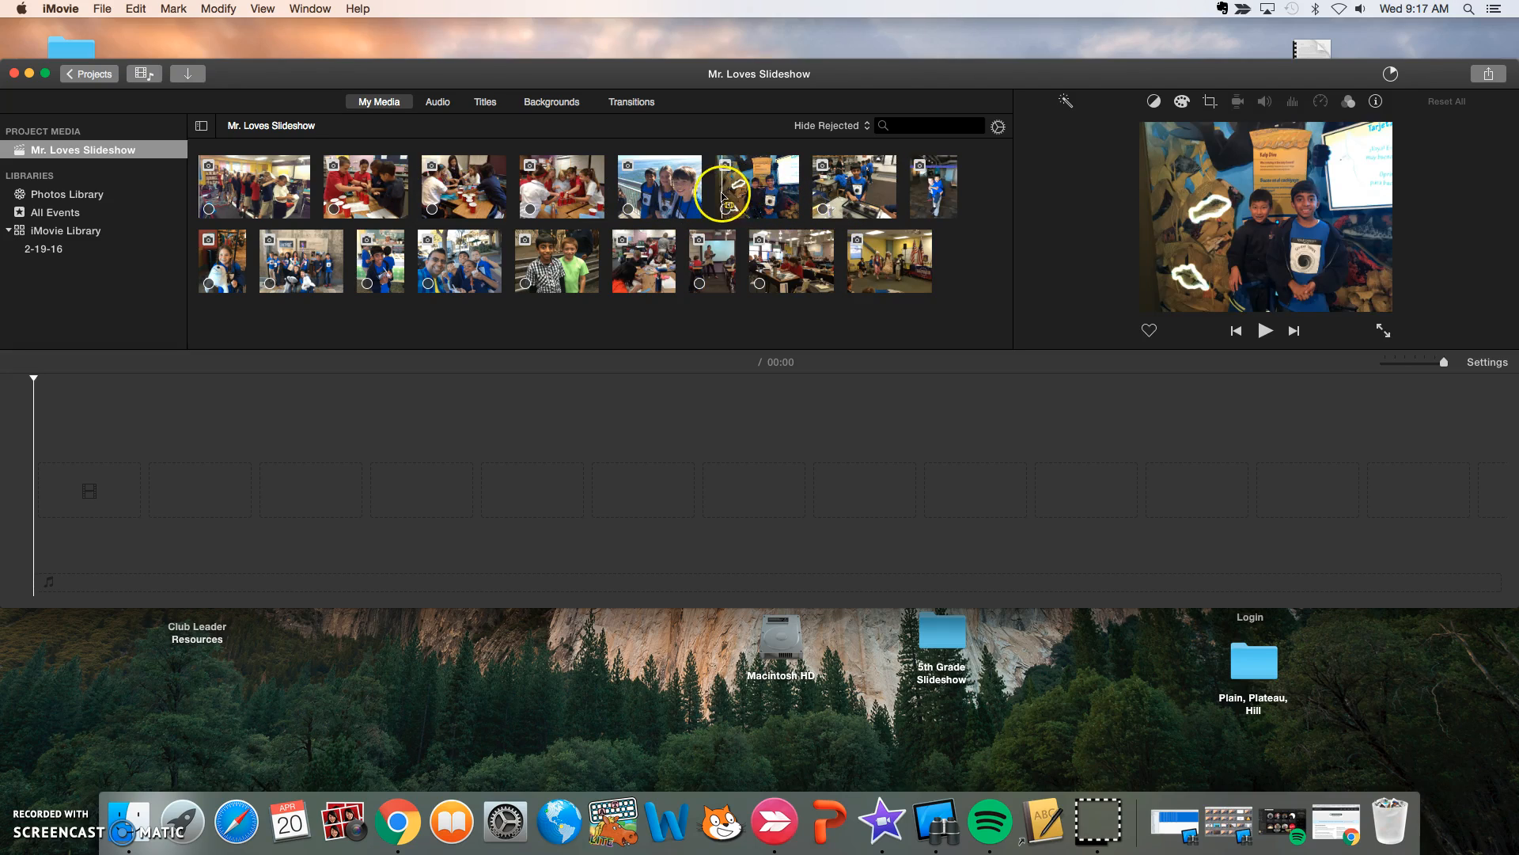
mouse_move(561, 185)
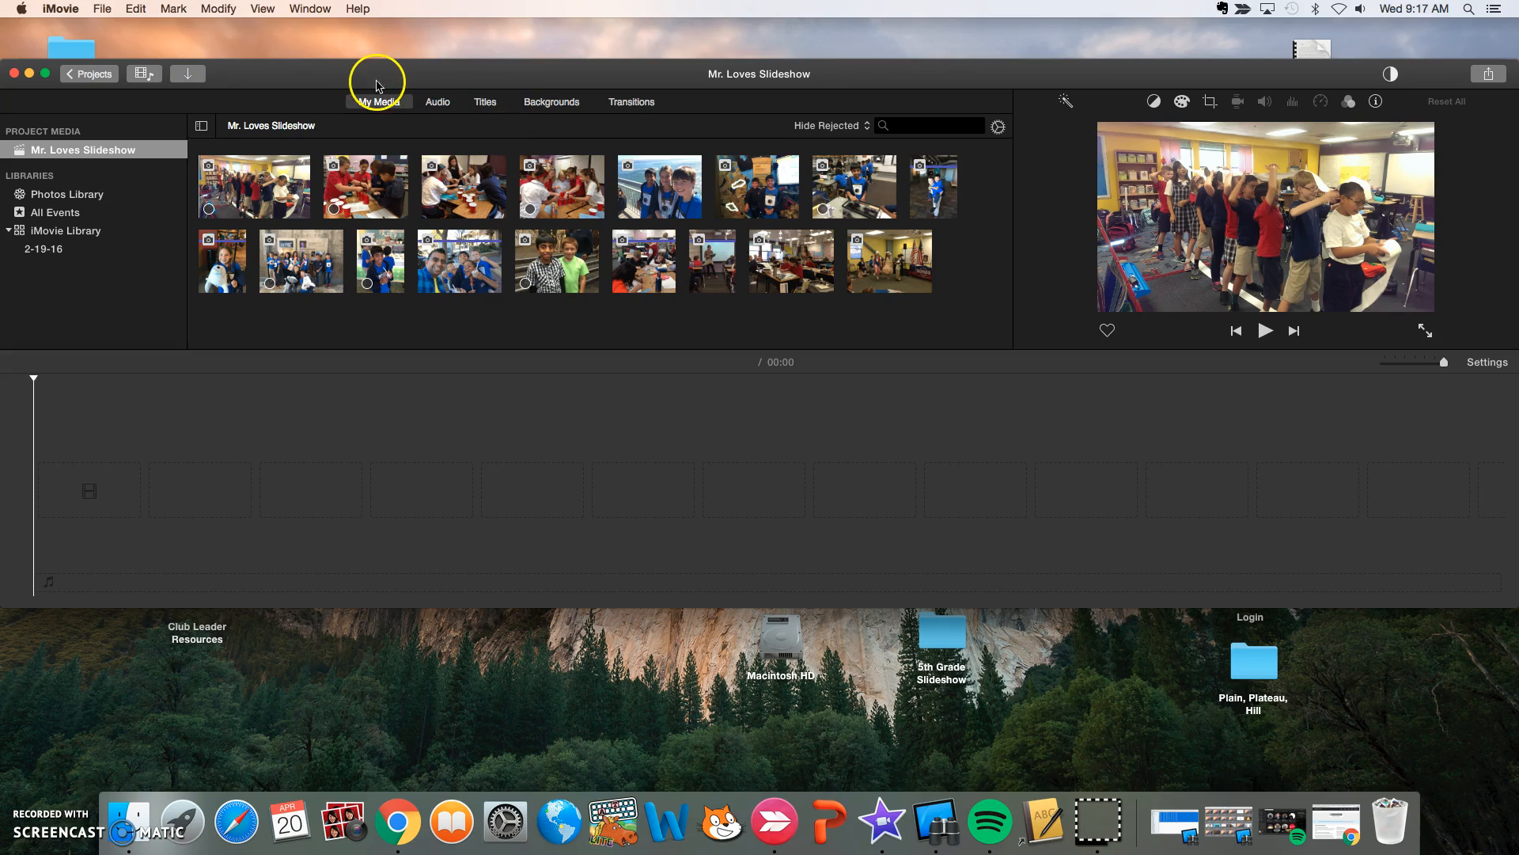
mouse_move(378, 85)
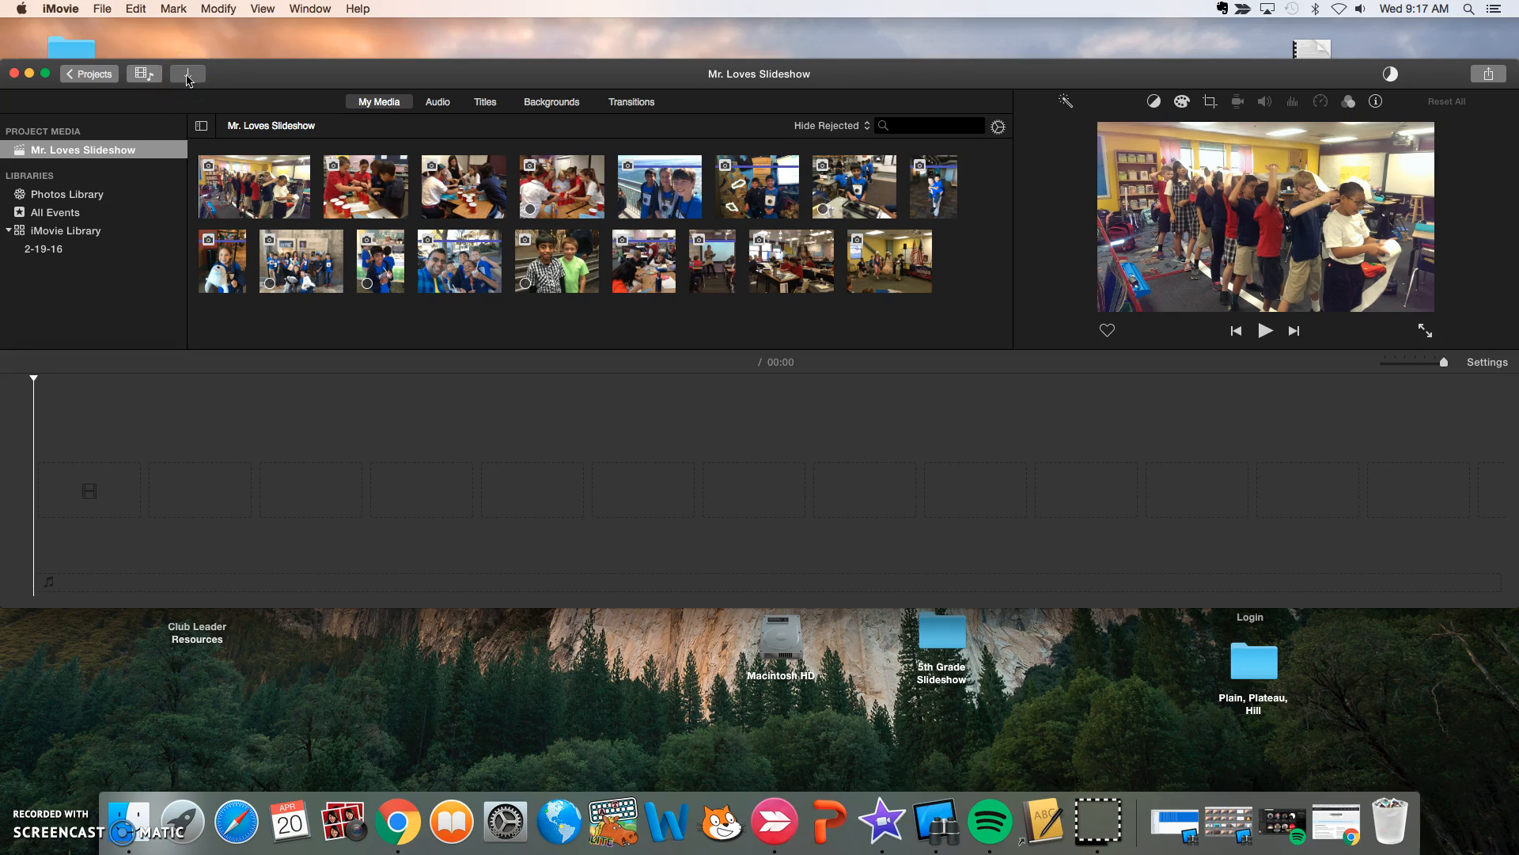
- Import the photos from the 5th Grade Slideshow folder on the Desktop
left_click(189, 75)
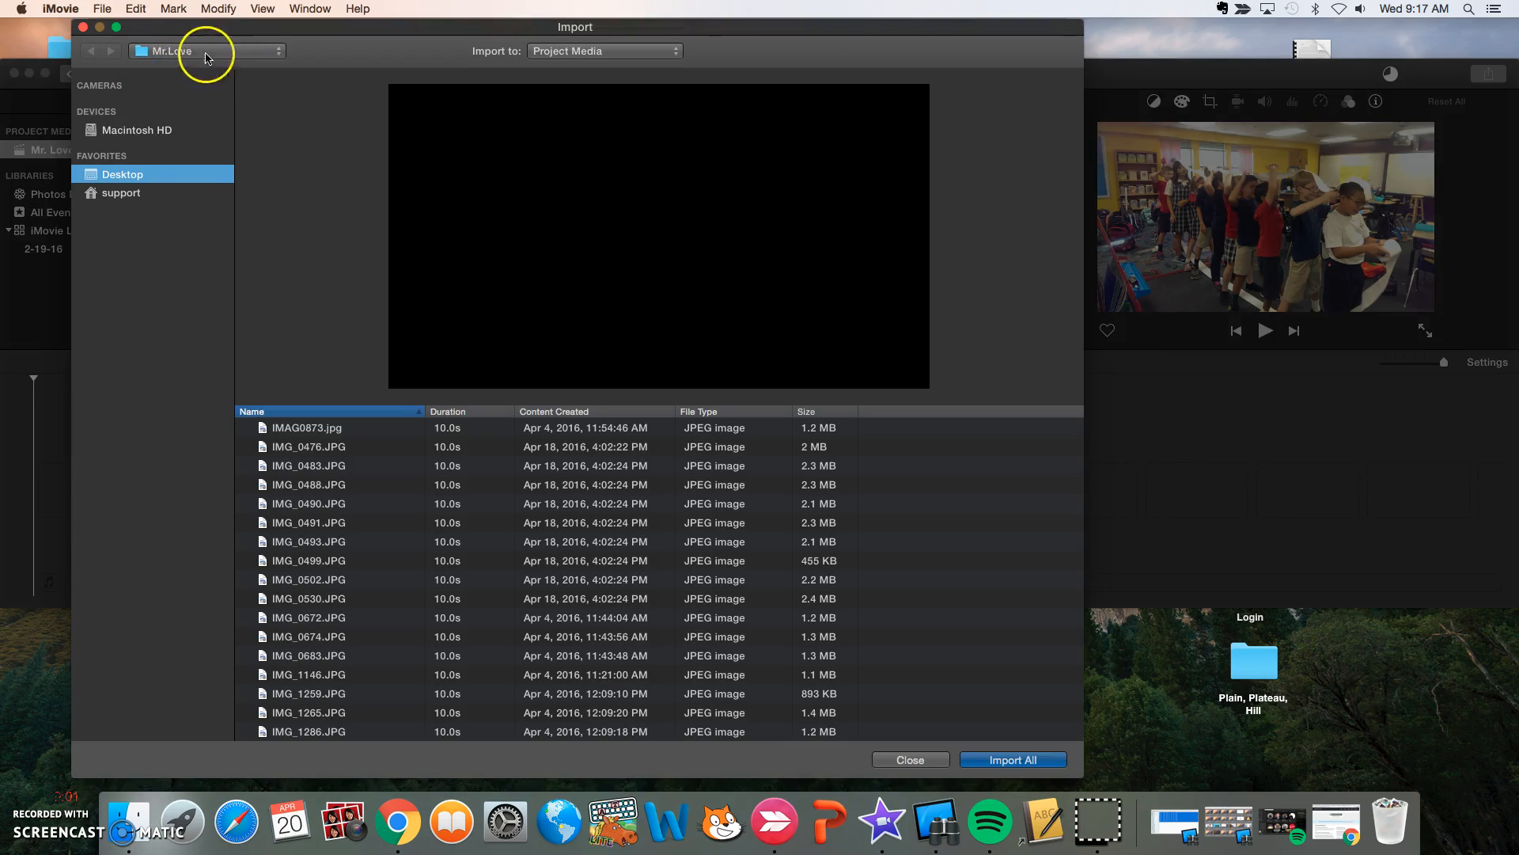
left_click(204, 50)
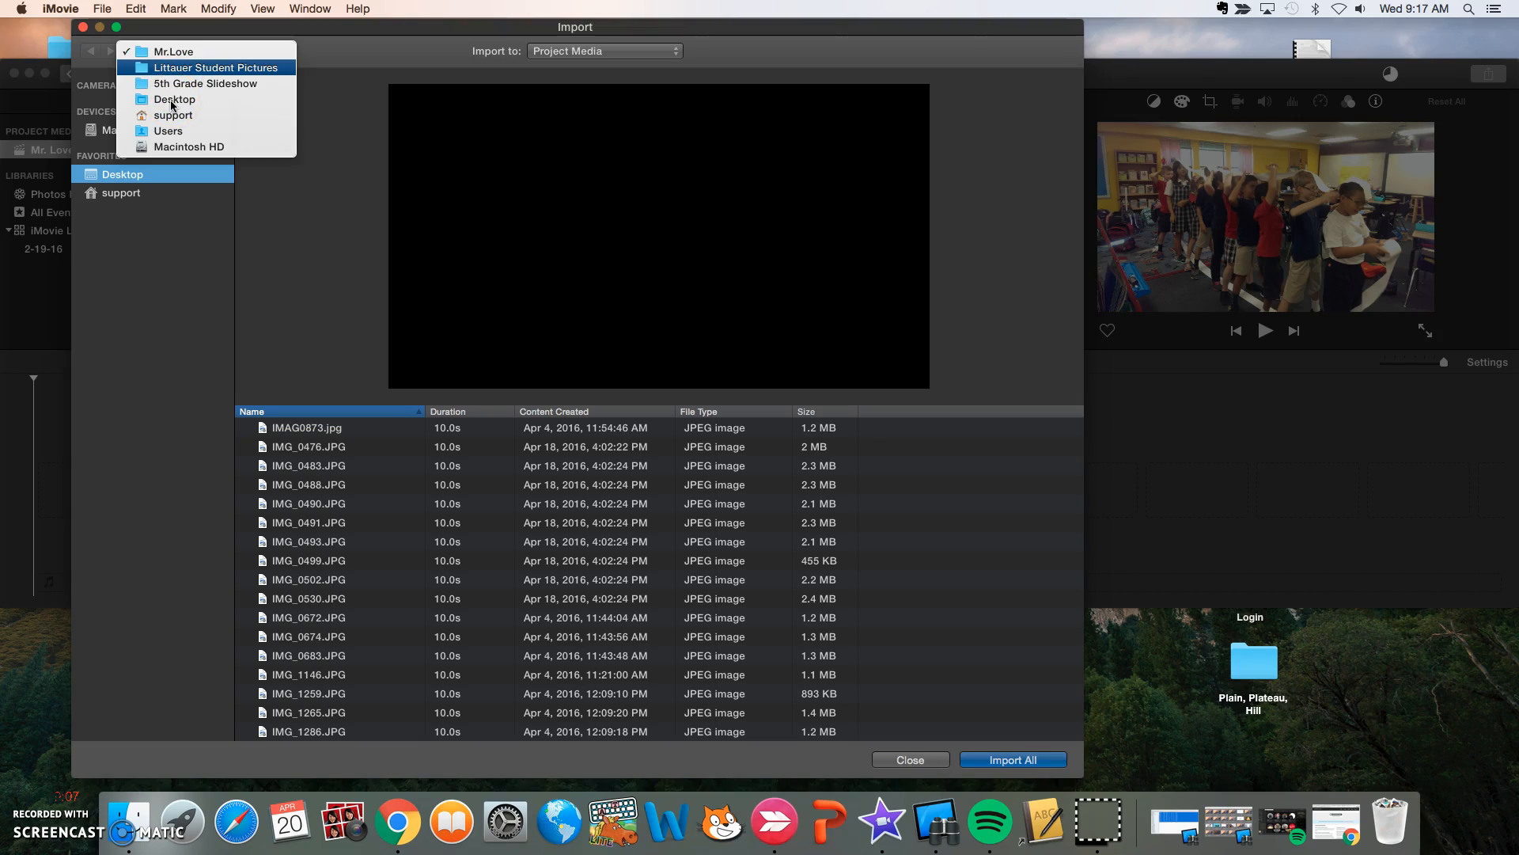
left_click(176, 98)
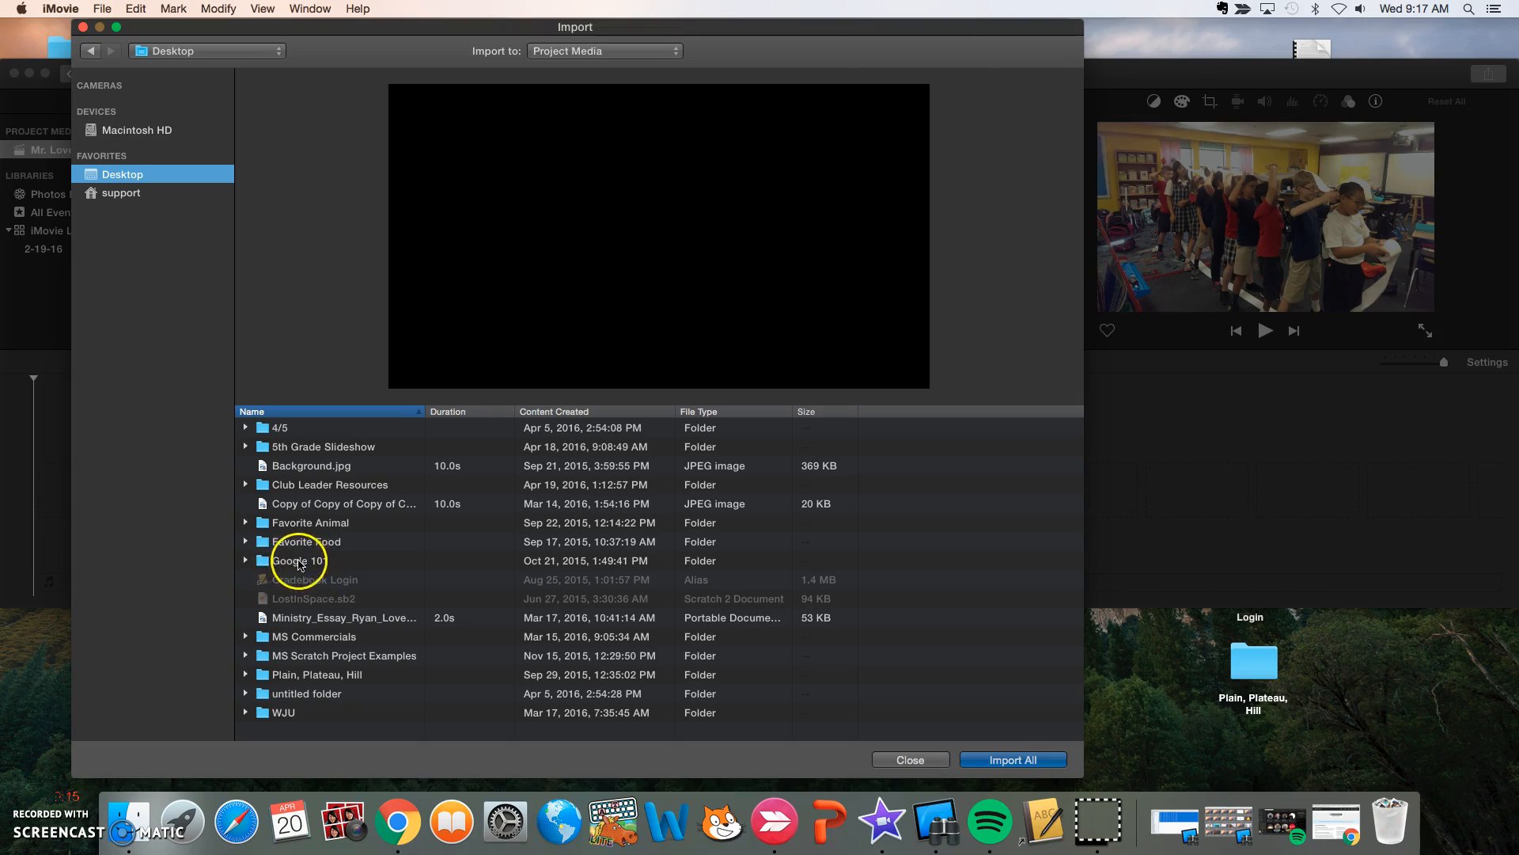
left_click(299, 560)
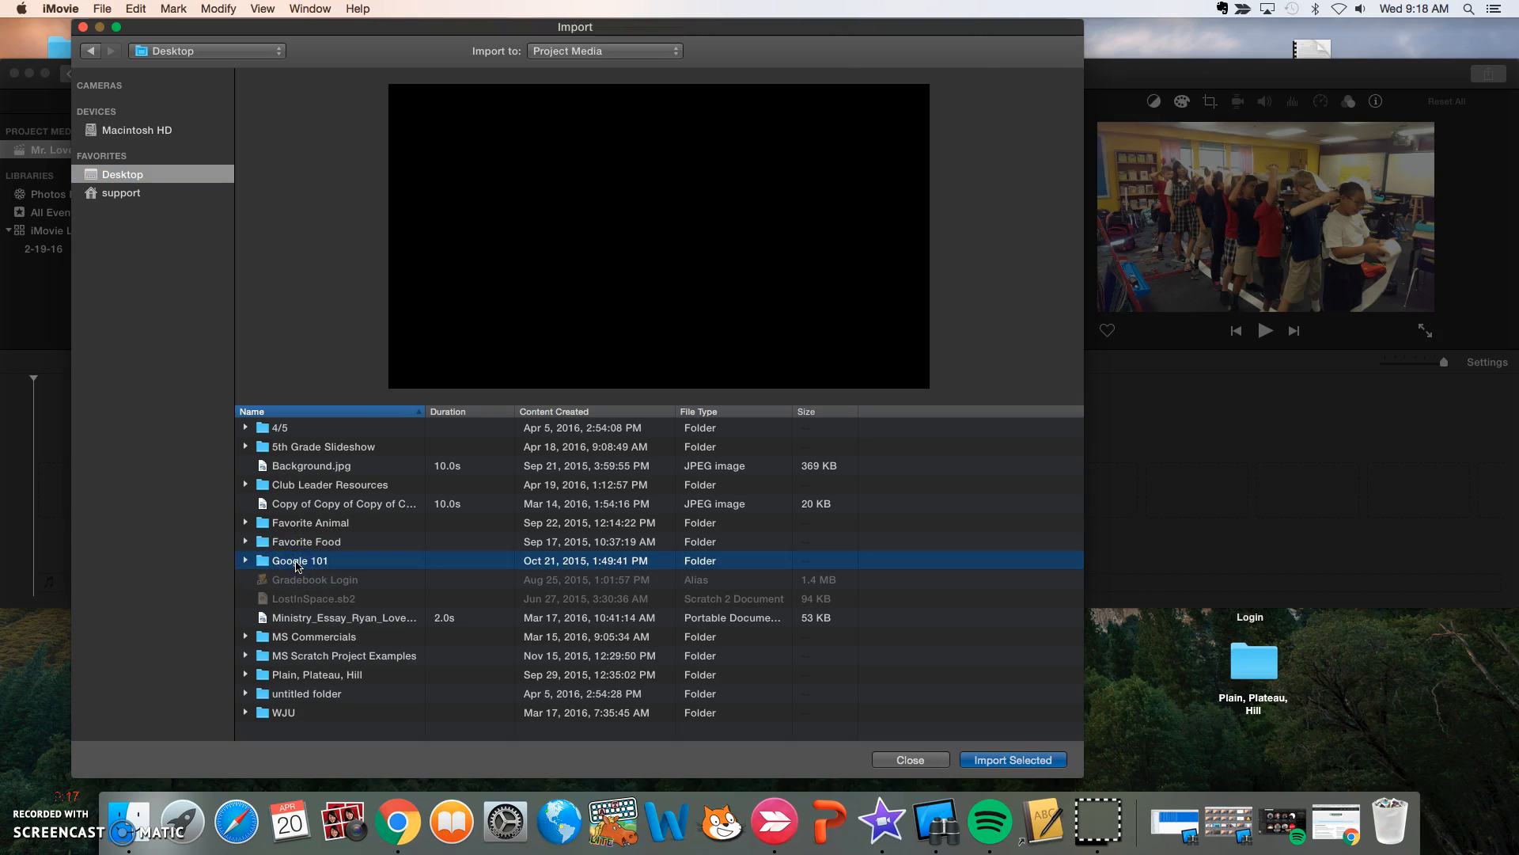
mouse_move(190, 93)
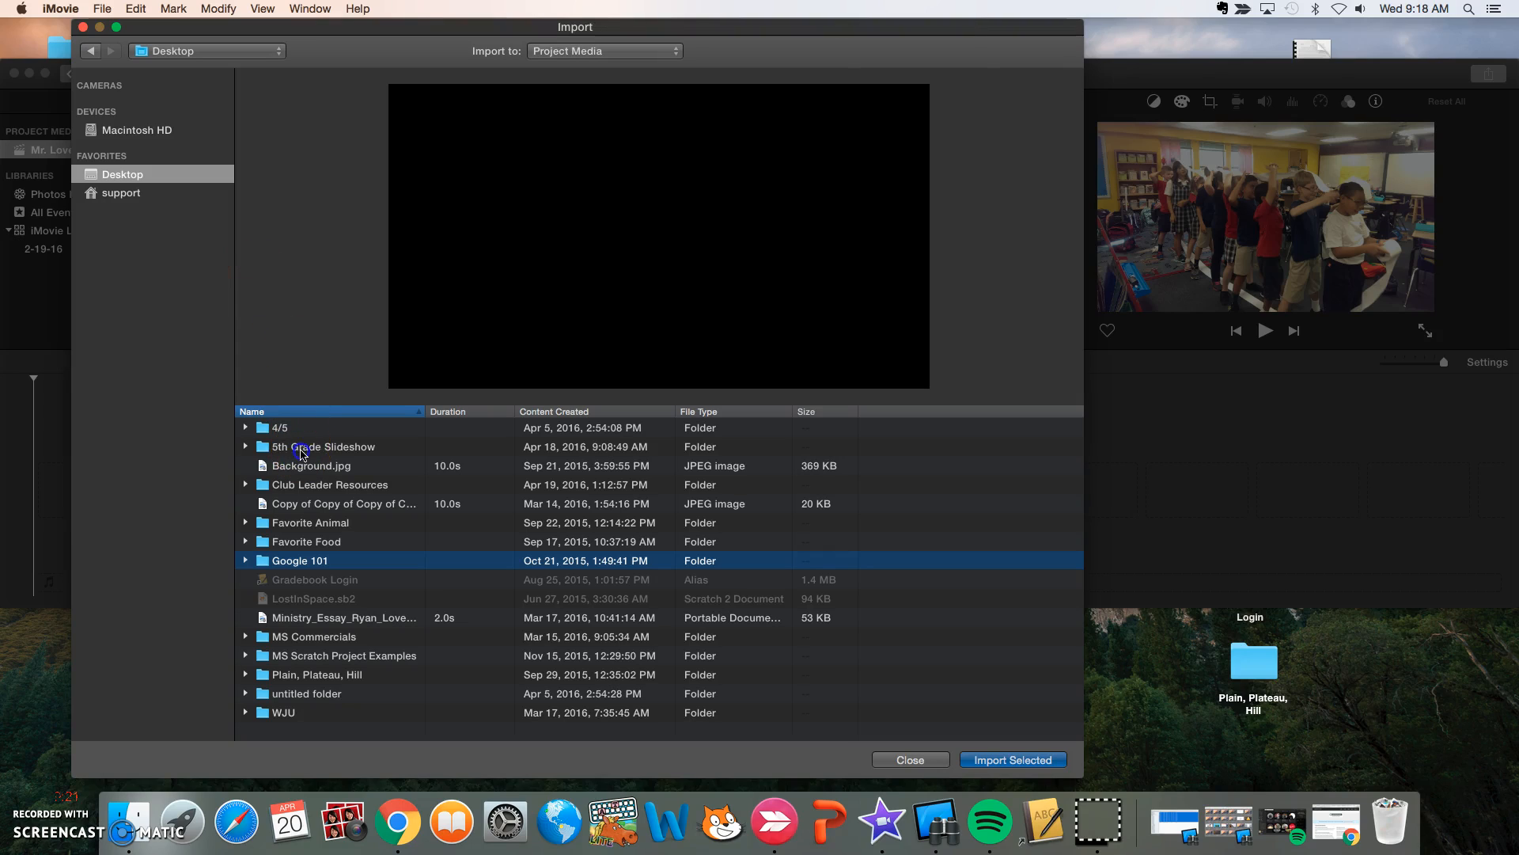
left_click(325, 447)
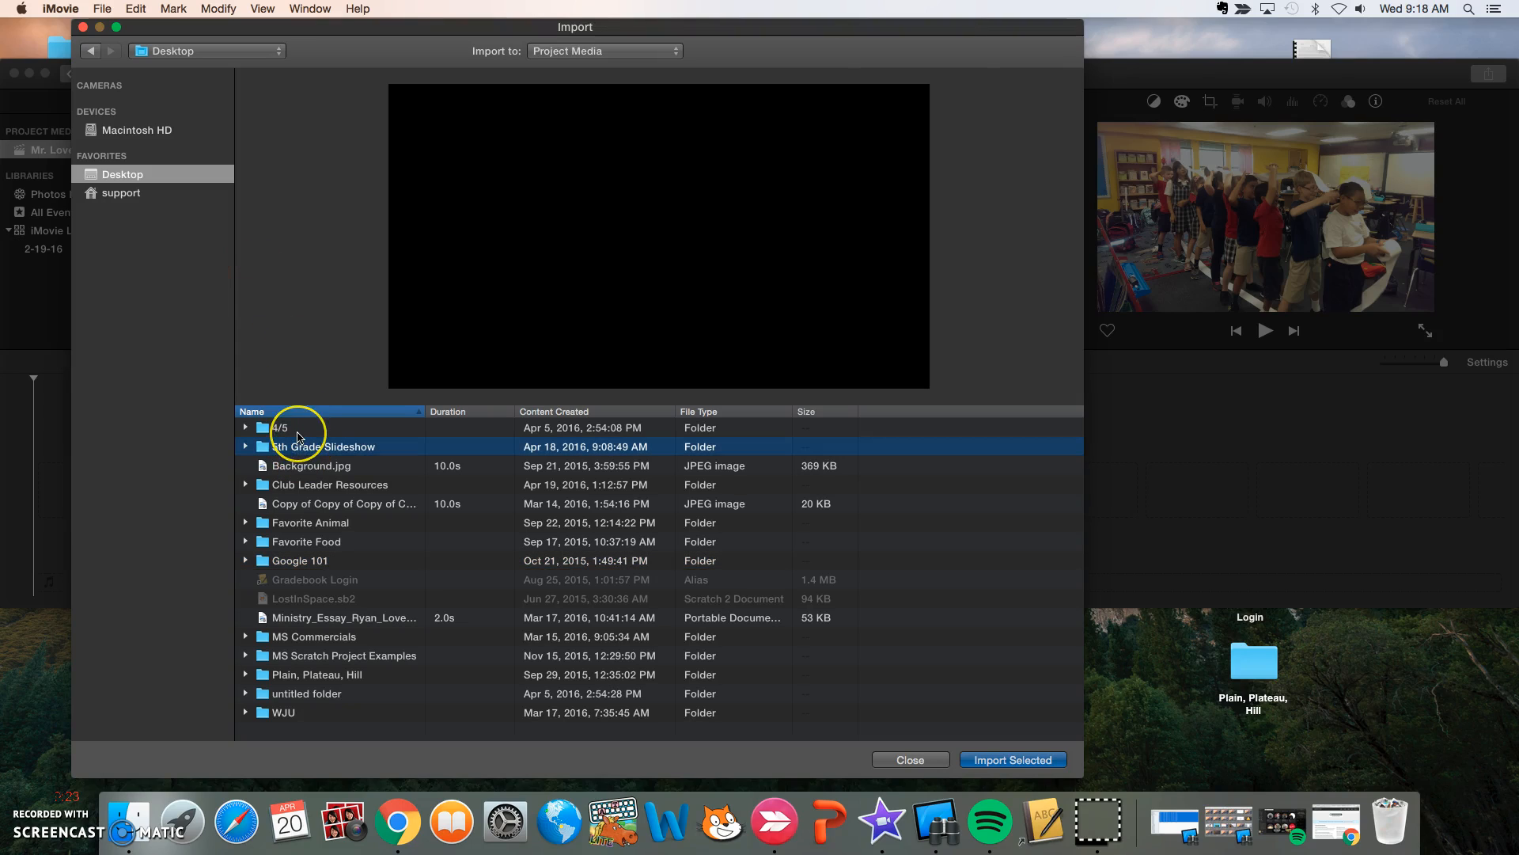
mouse_move(492, 516)
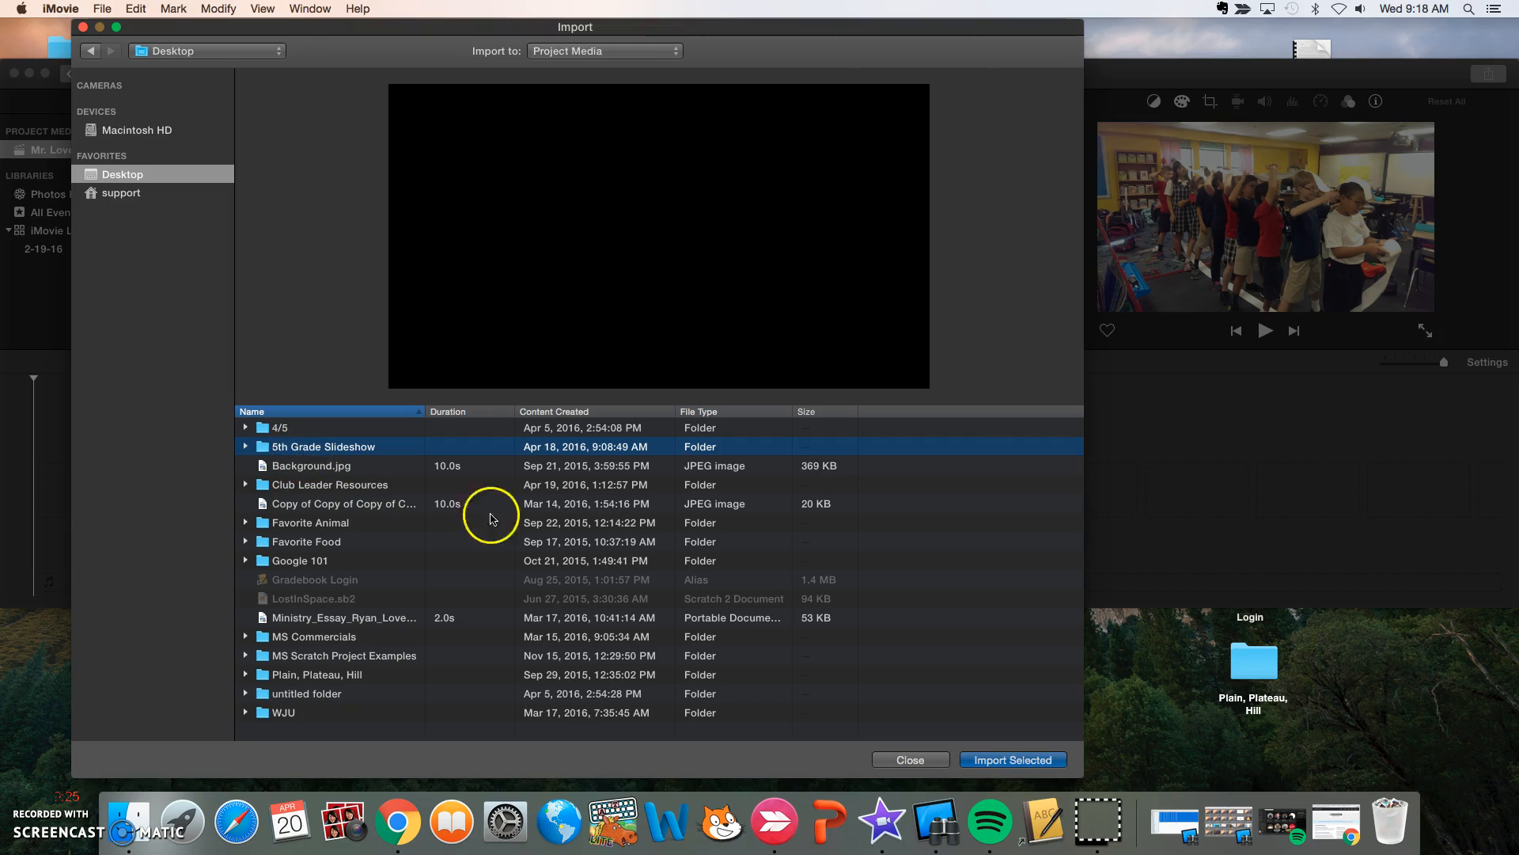
left_click(909, 759)
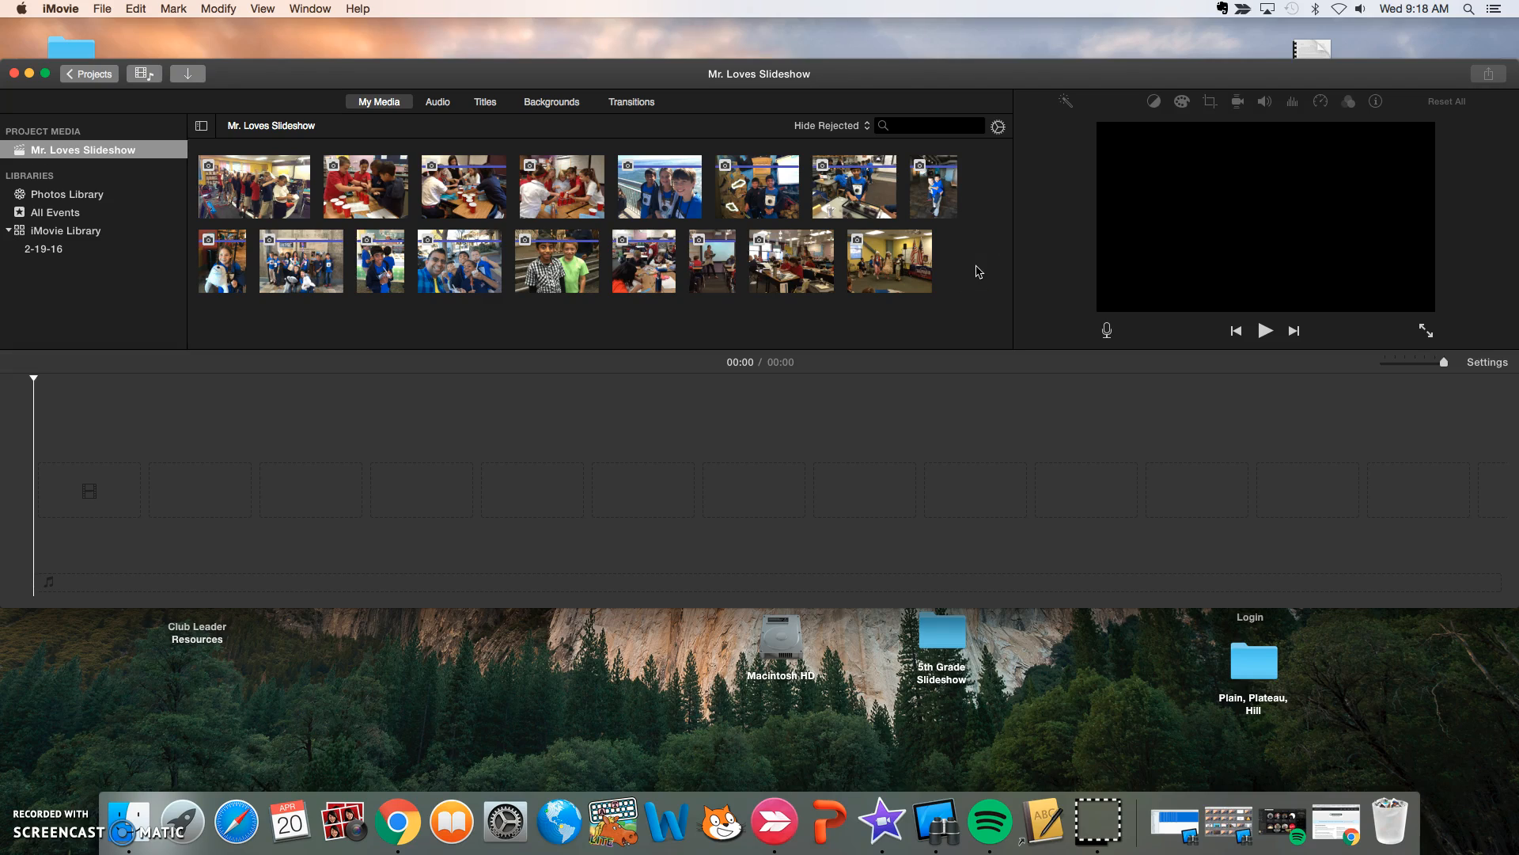
mouse_move(975, 279)
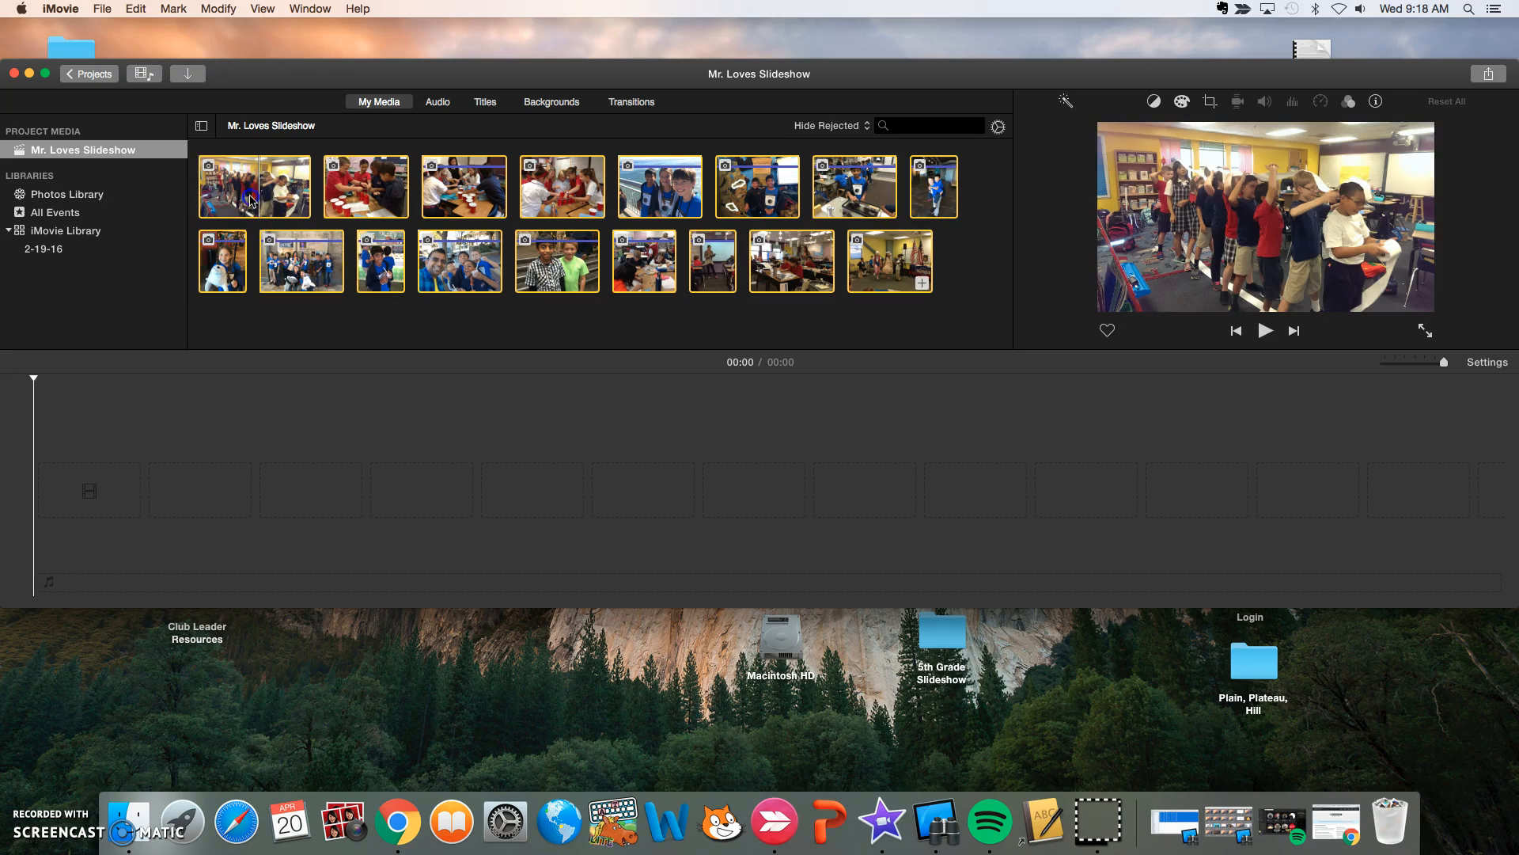
- Drag all student photos from My Media onto the timeline and select the opening title text
left_click_drag(252, 189, 92, 489)
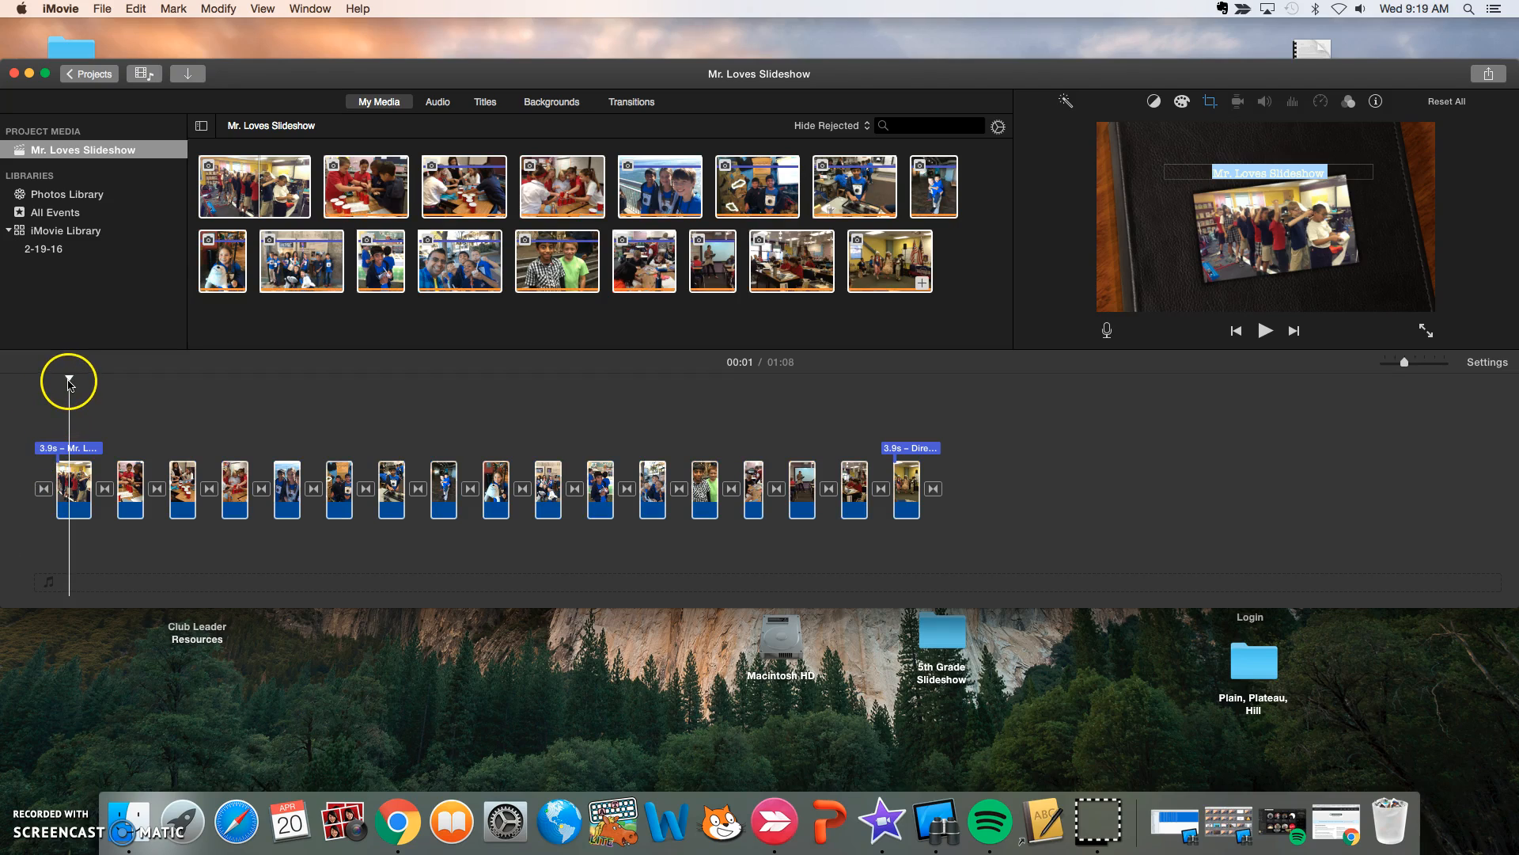
key("cmd+a")
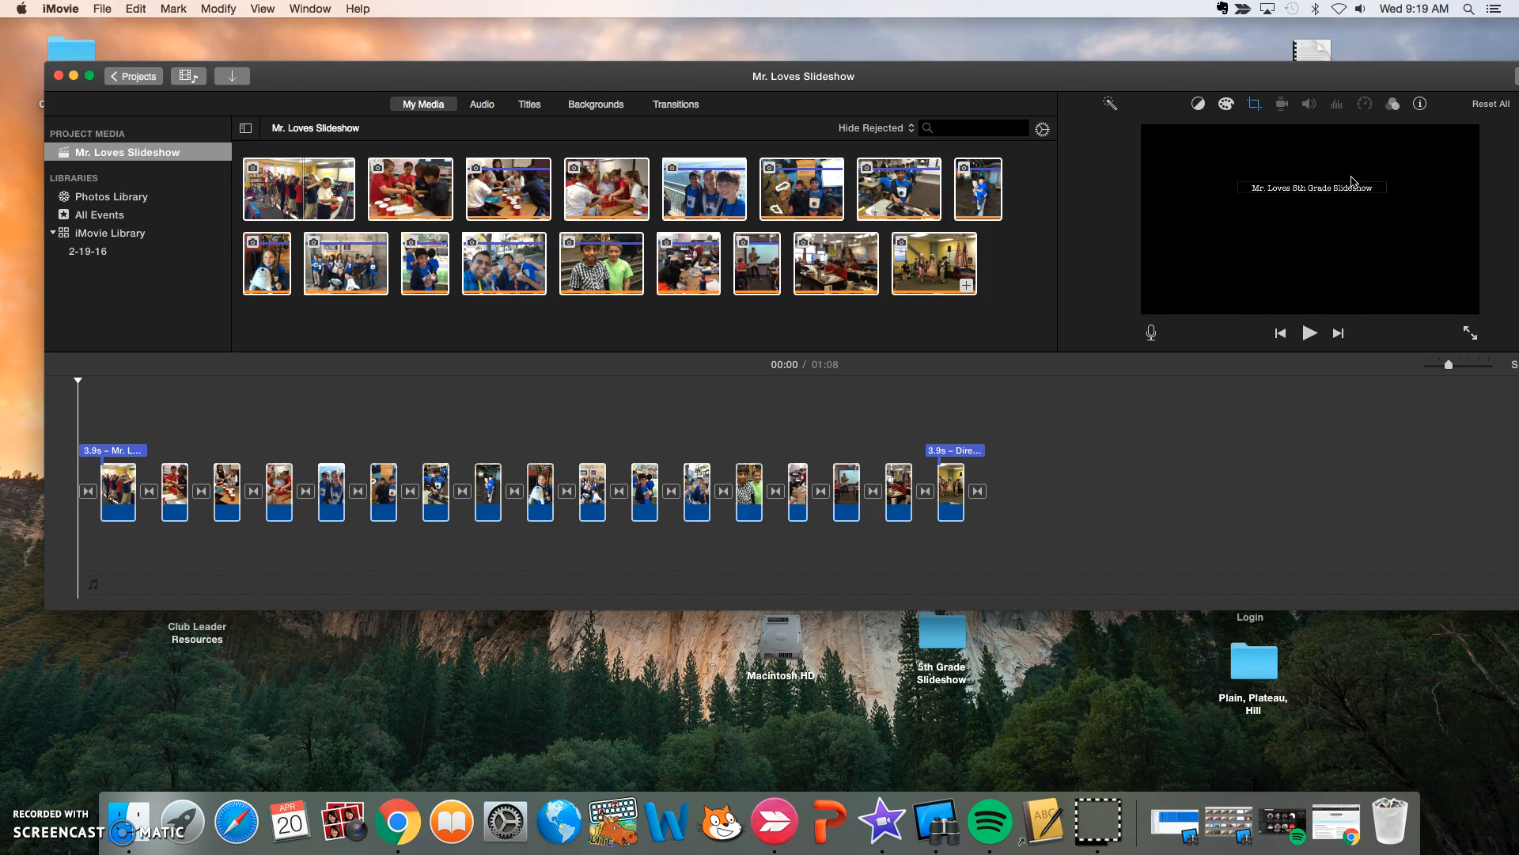
- Edit the opening title to read 'Mr. Loves 5th Grade Slideshow' and finish editing
double_click(1310, 187)
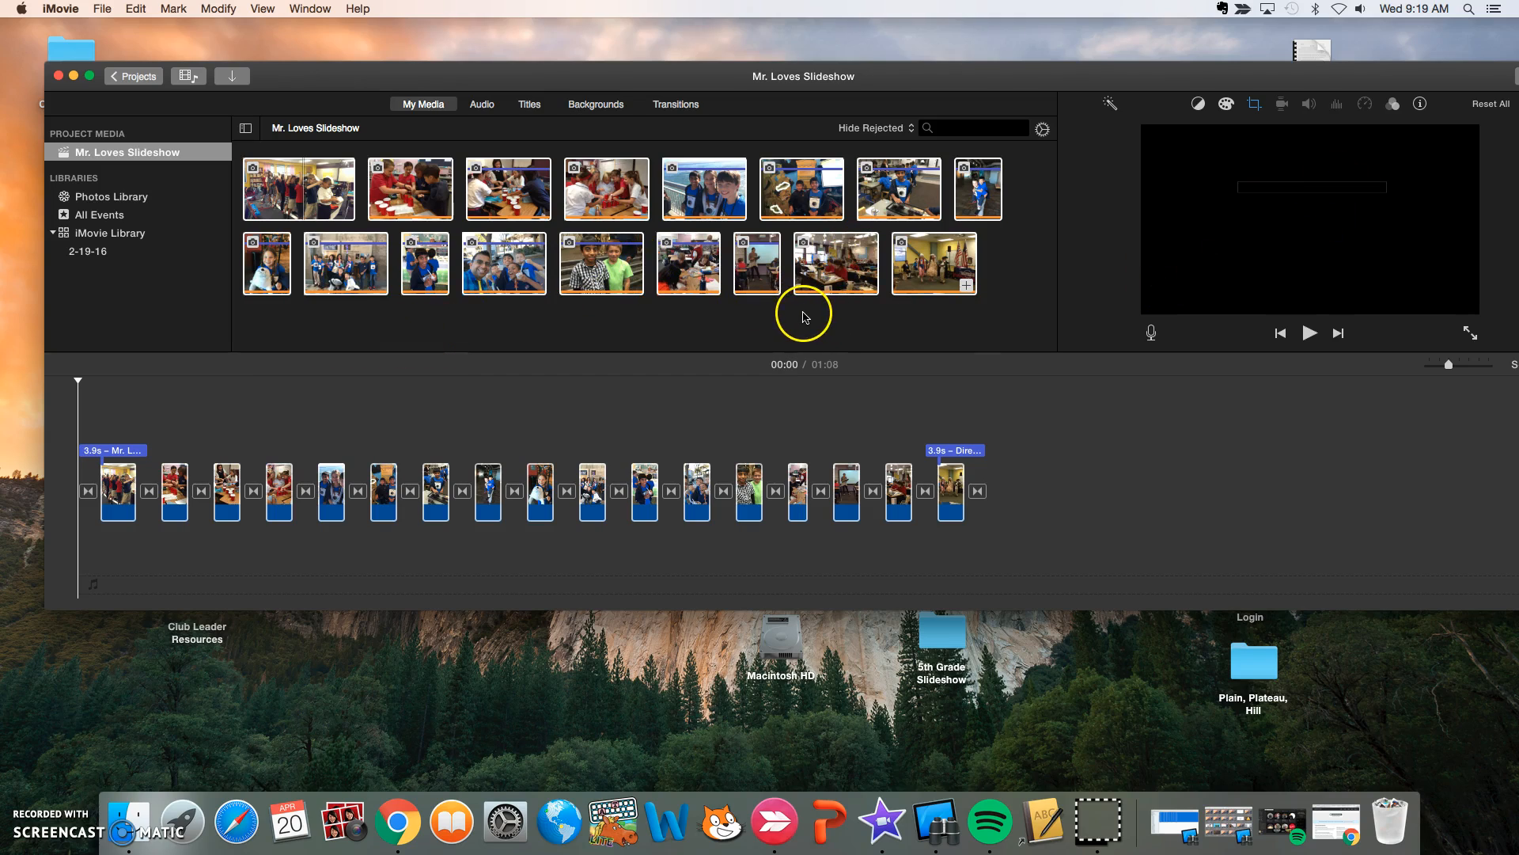
left_click(1311, 333)
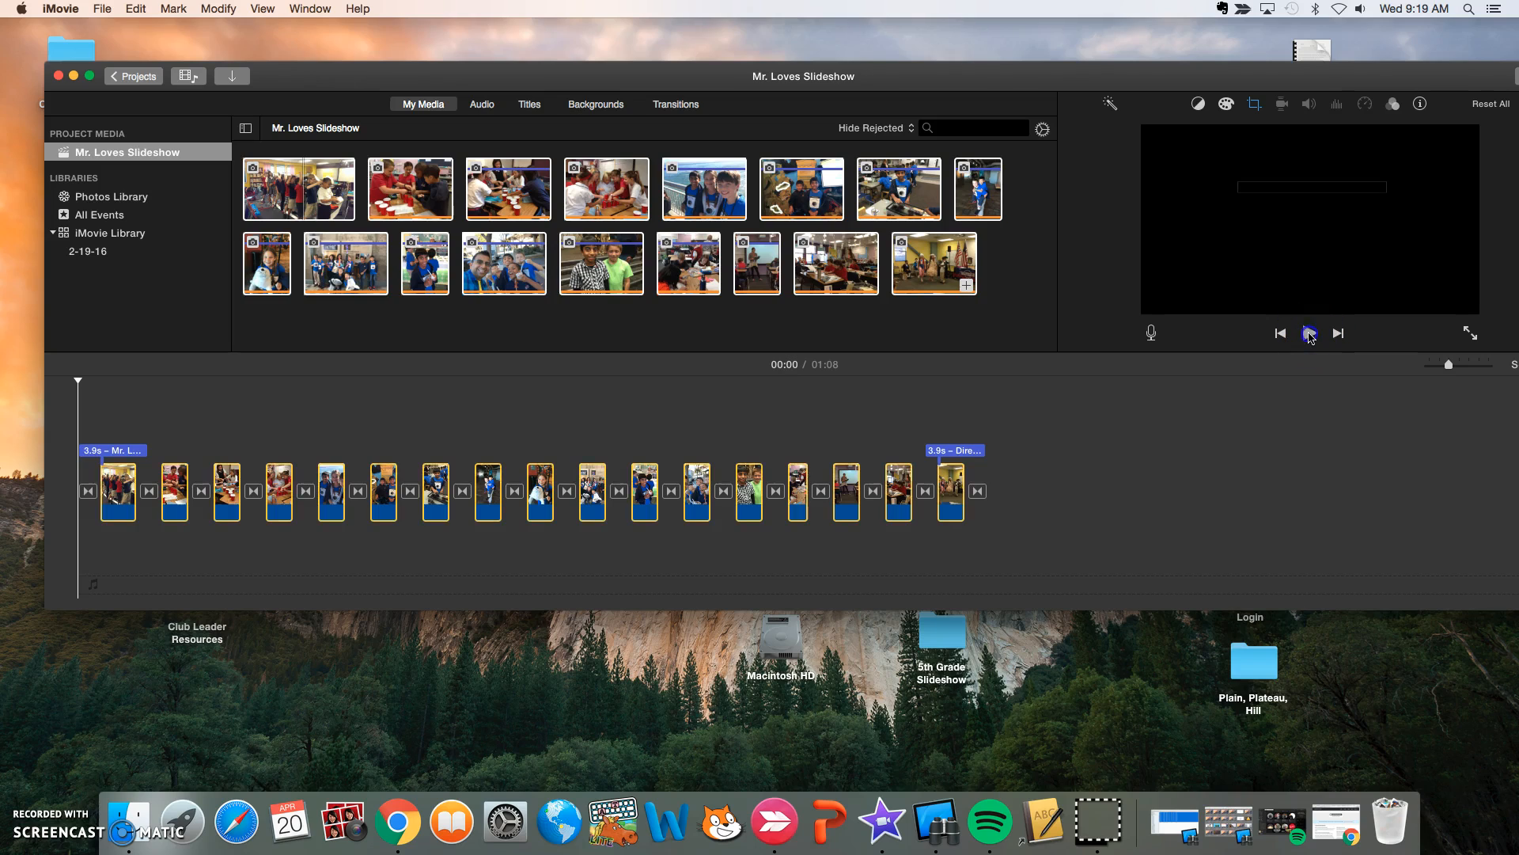
- Play the slideshow through to about 52 seconds, then attempt to pause it
left_click(1309, 333)
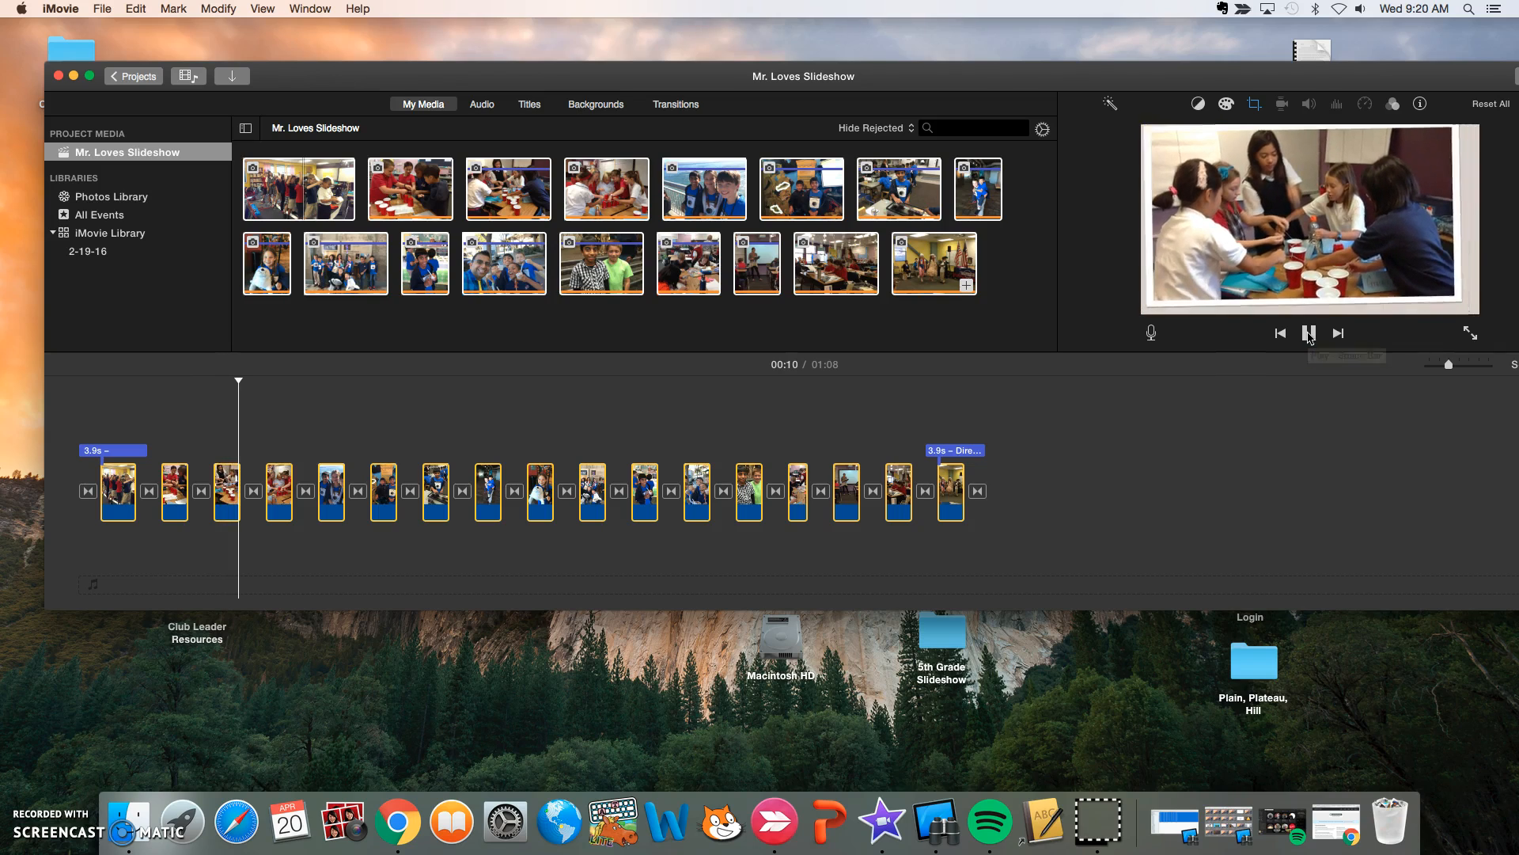
left_click(1309, 333)
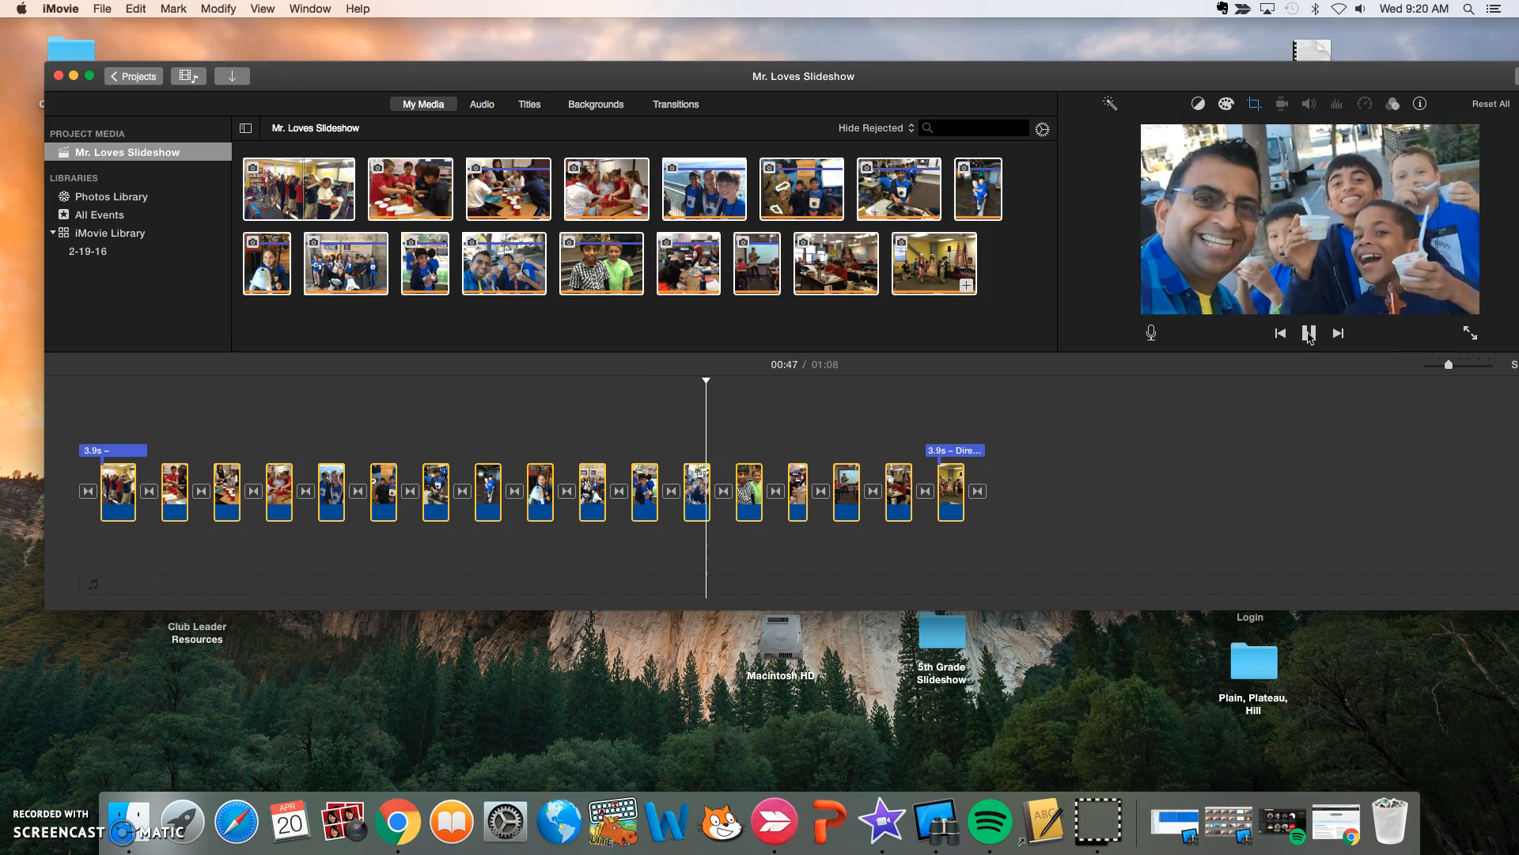
left_click(744, 489)
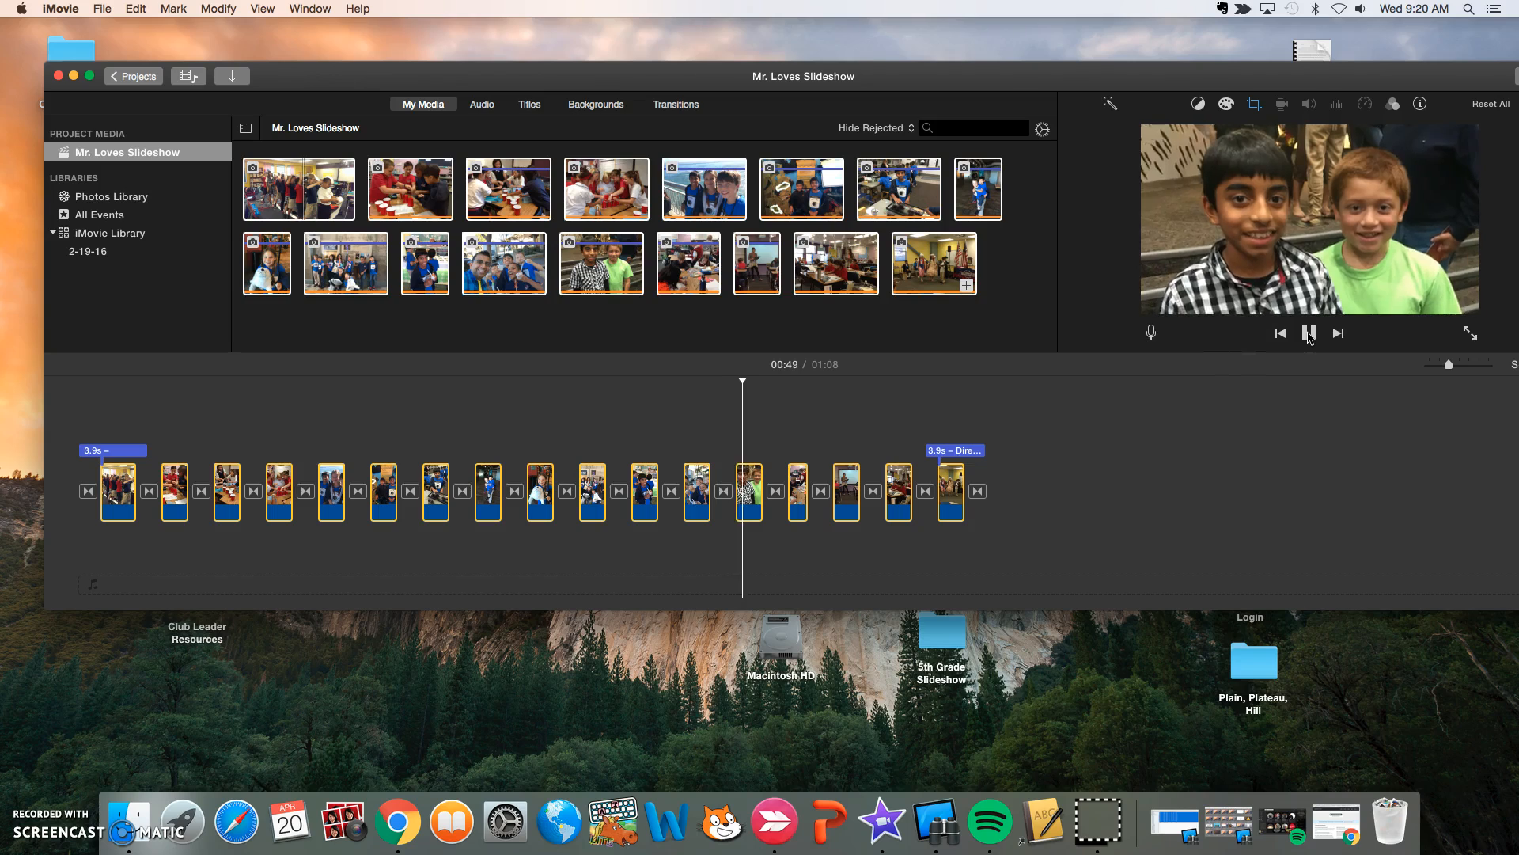
left_click(1309, 334)
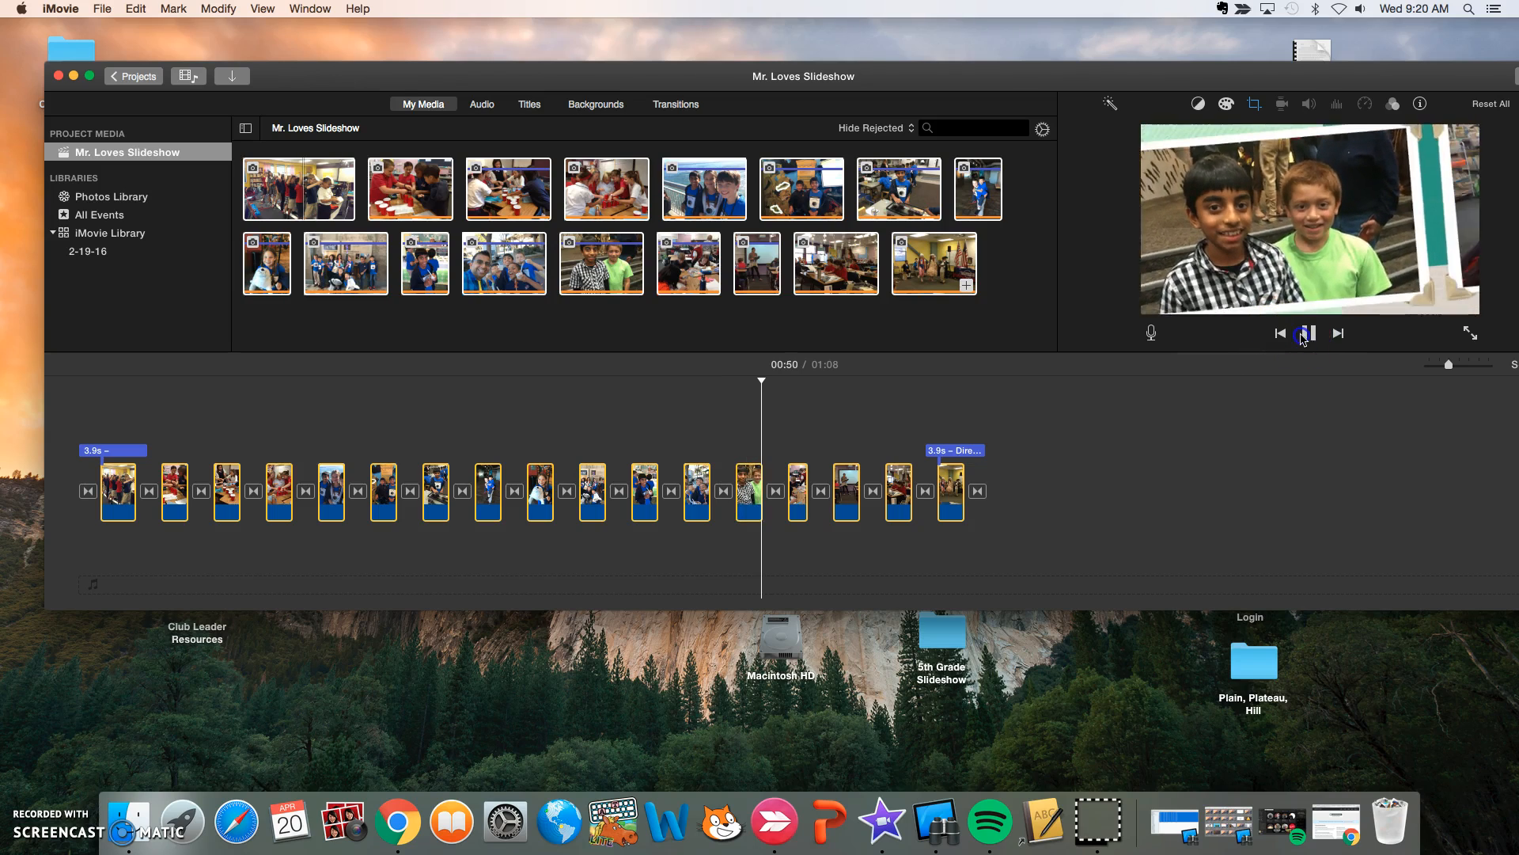
left_click(1306, 334)
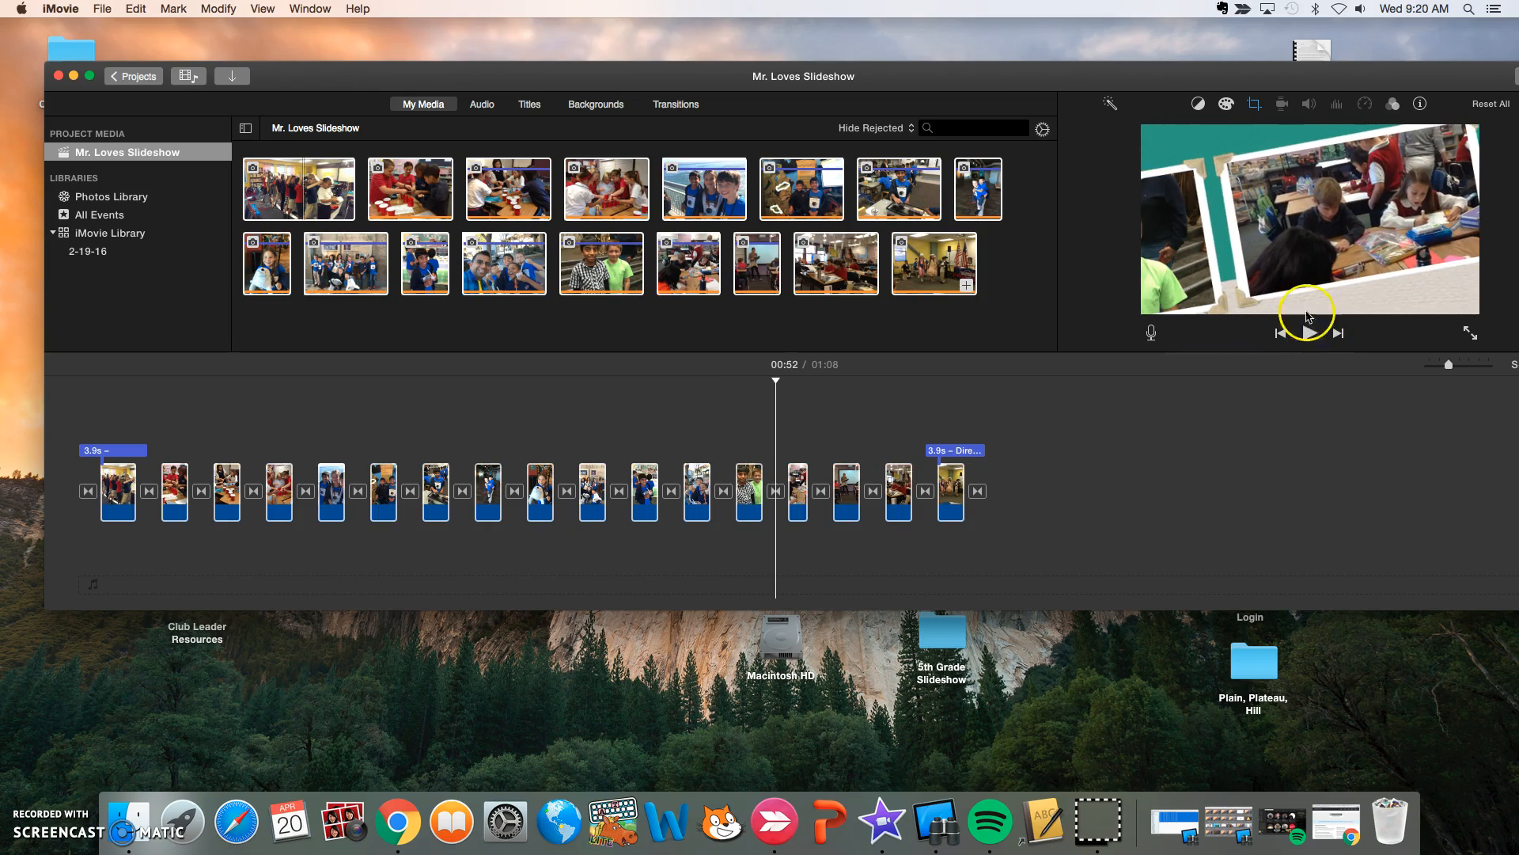
- Pause playback at 52 seconds and browse the File menu without choosing anything
left_click(103, 10)
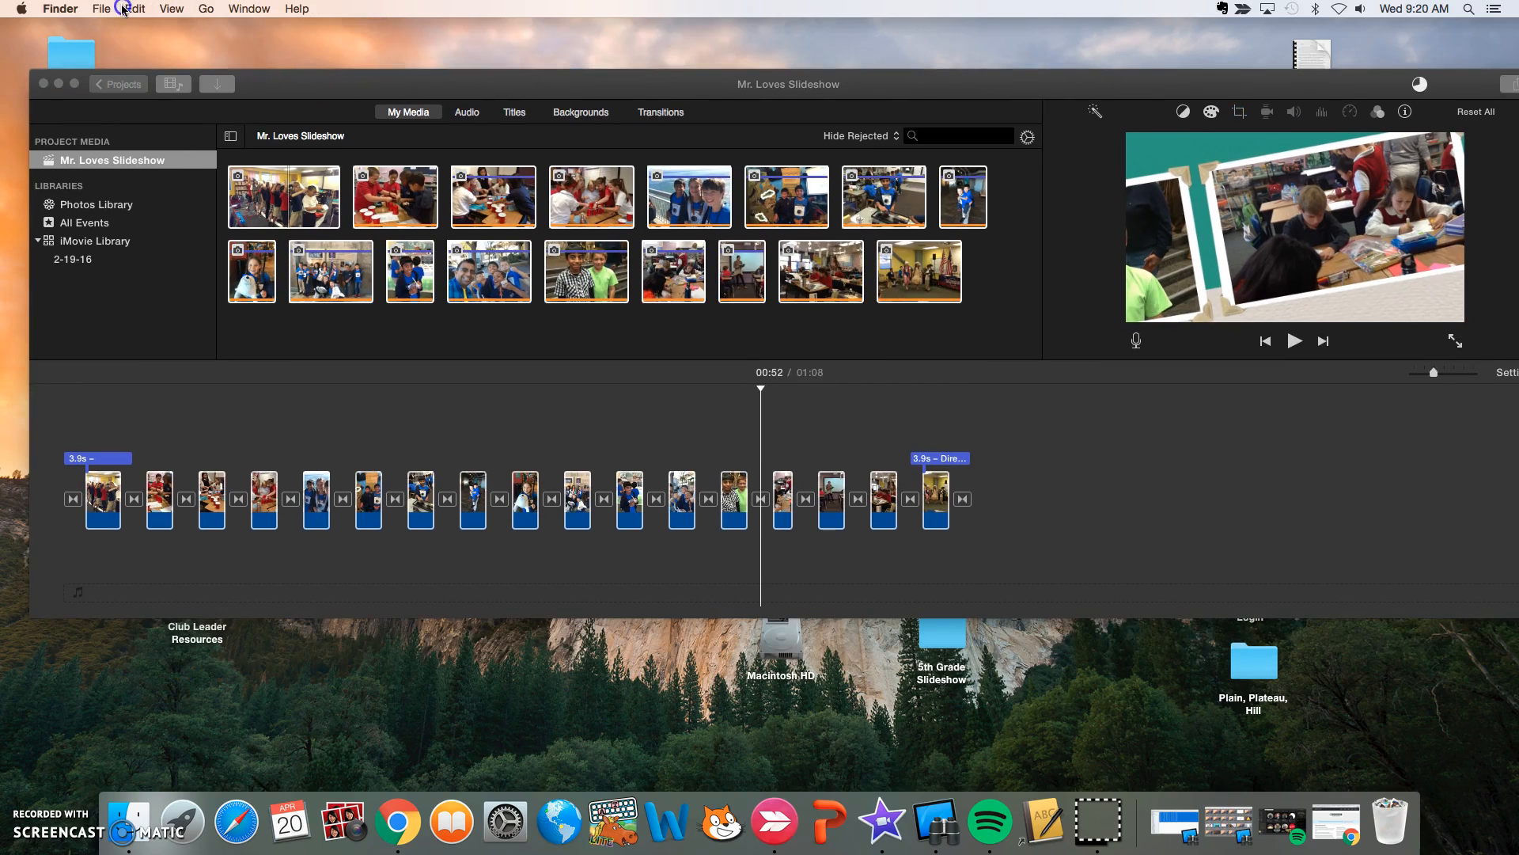
left_click(105, 9)
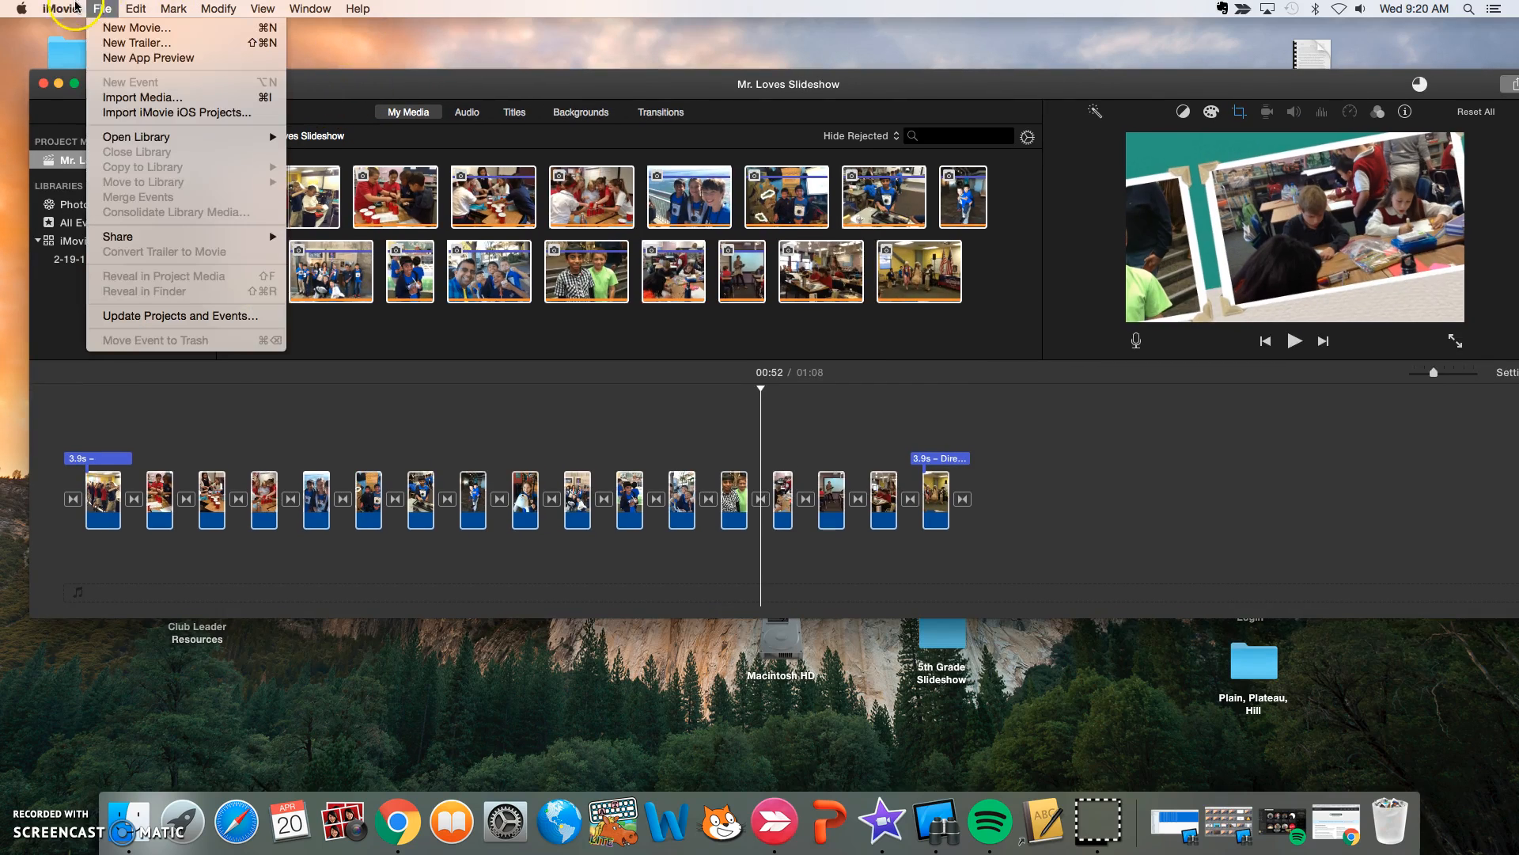
left_click(135, 10)
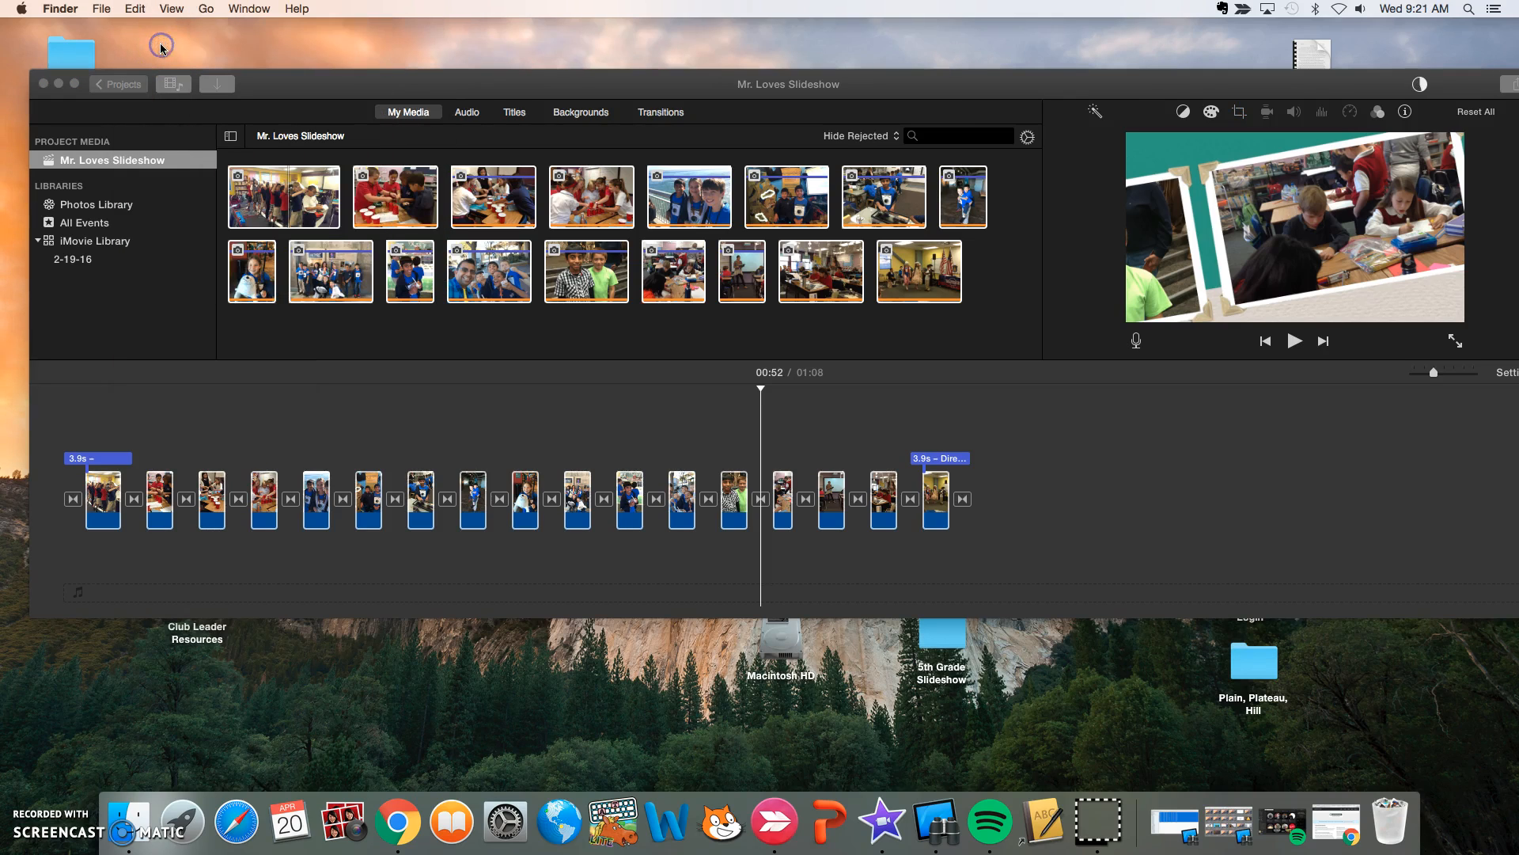
mouse_move(224, 86)
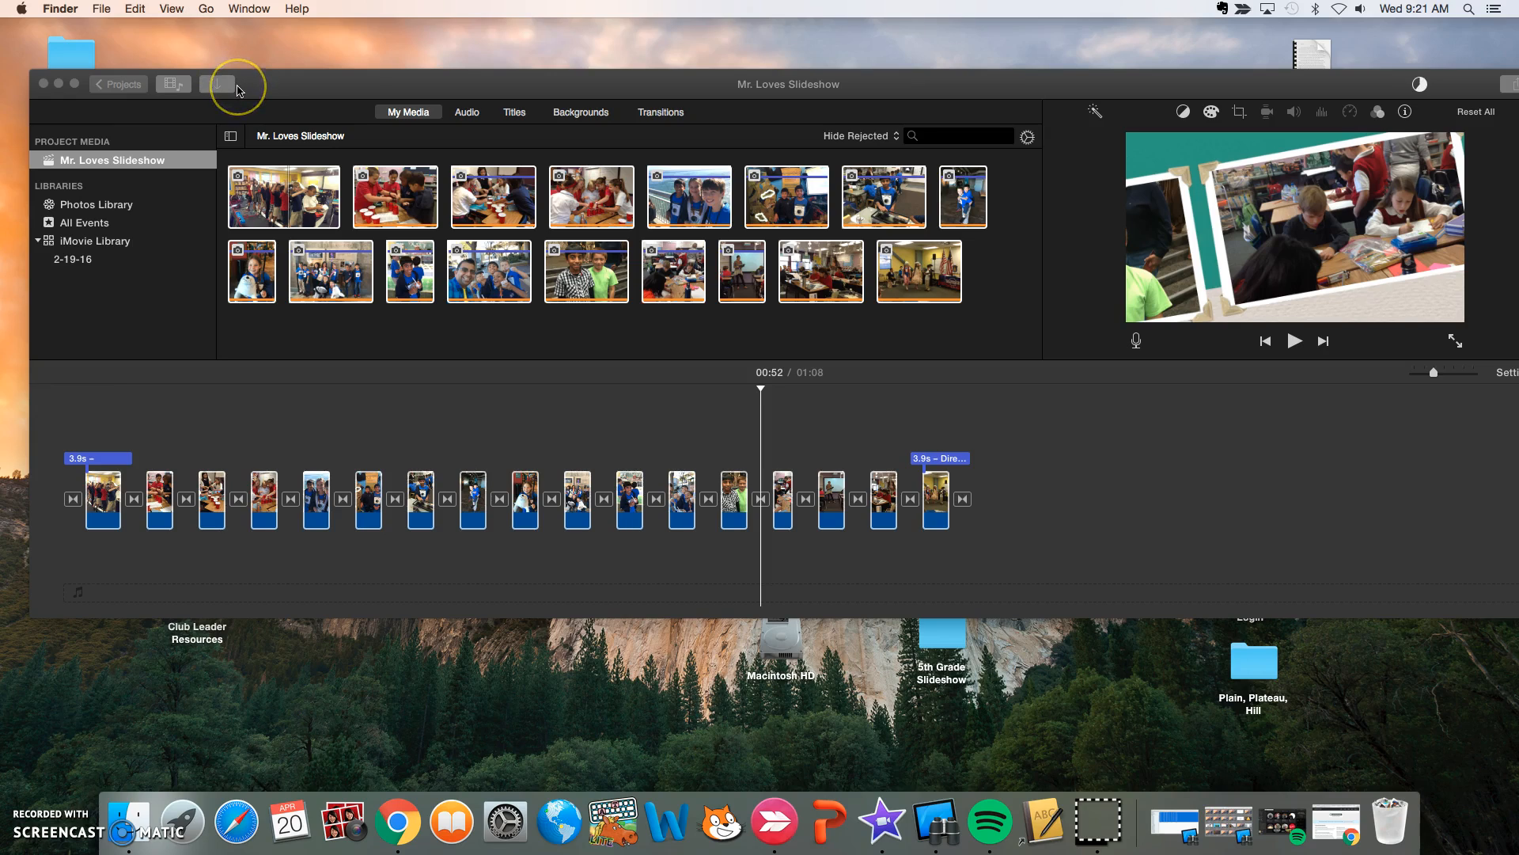
mouse_move(263, 91)
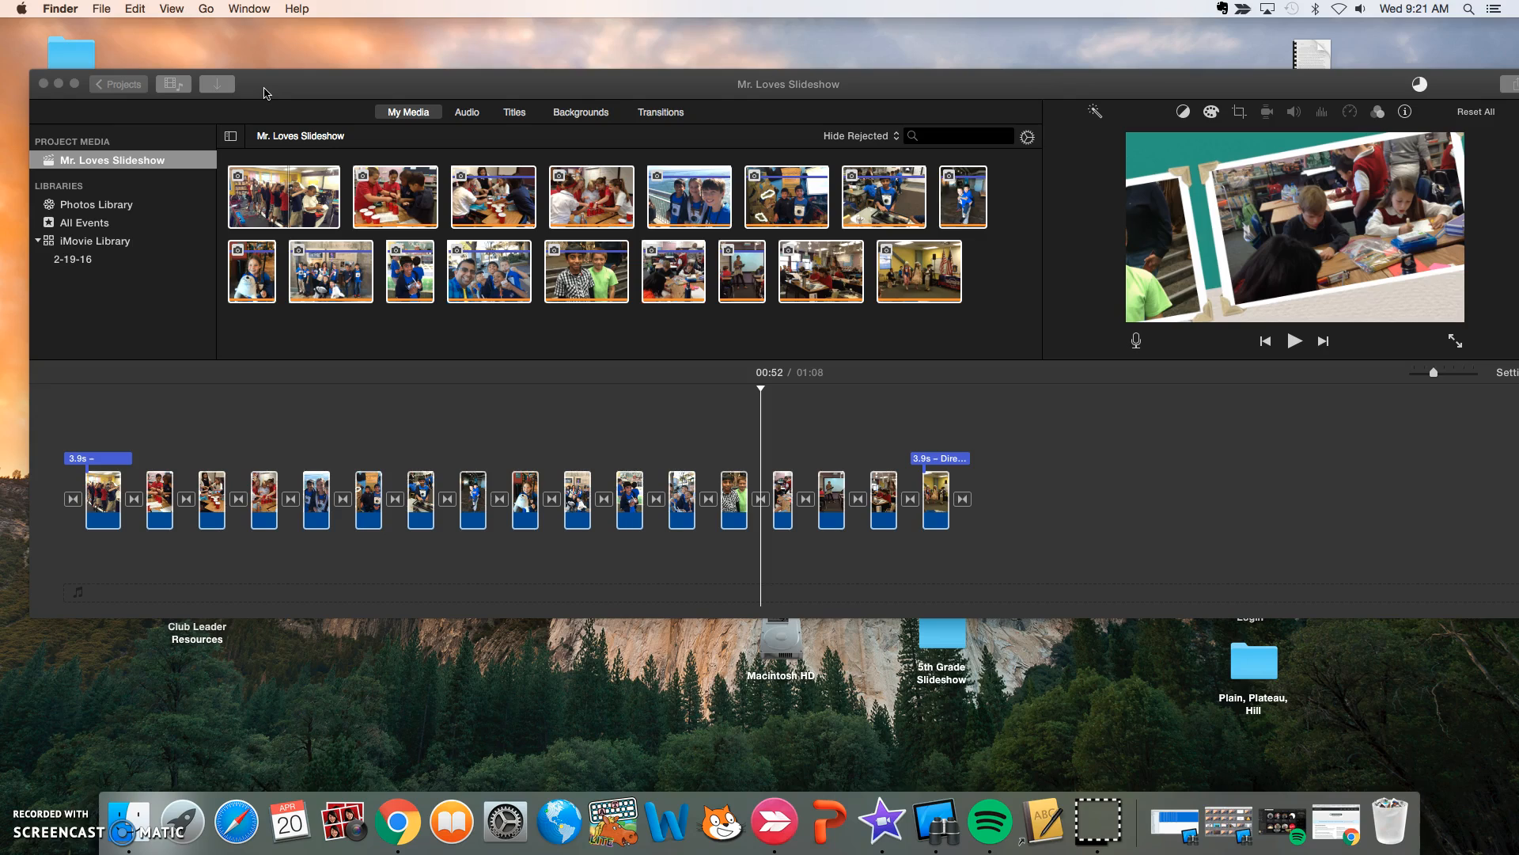
mouse_move(276, 92)
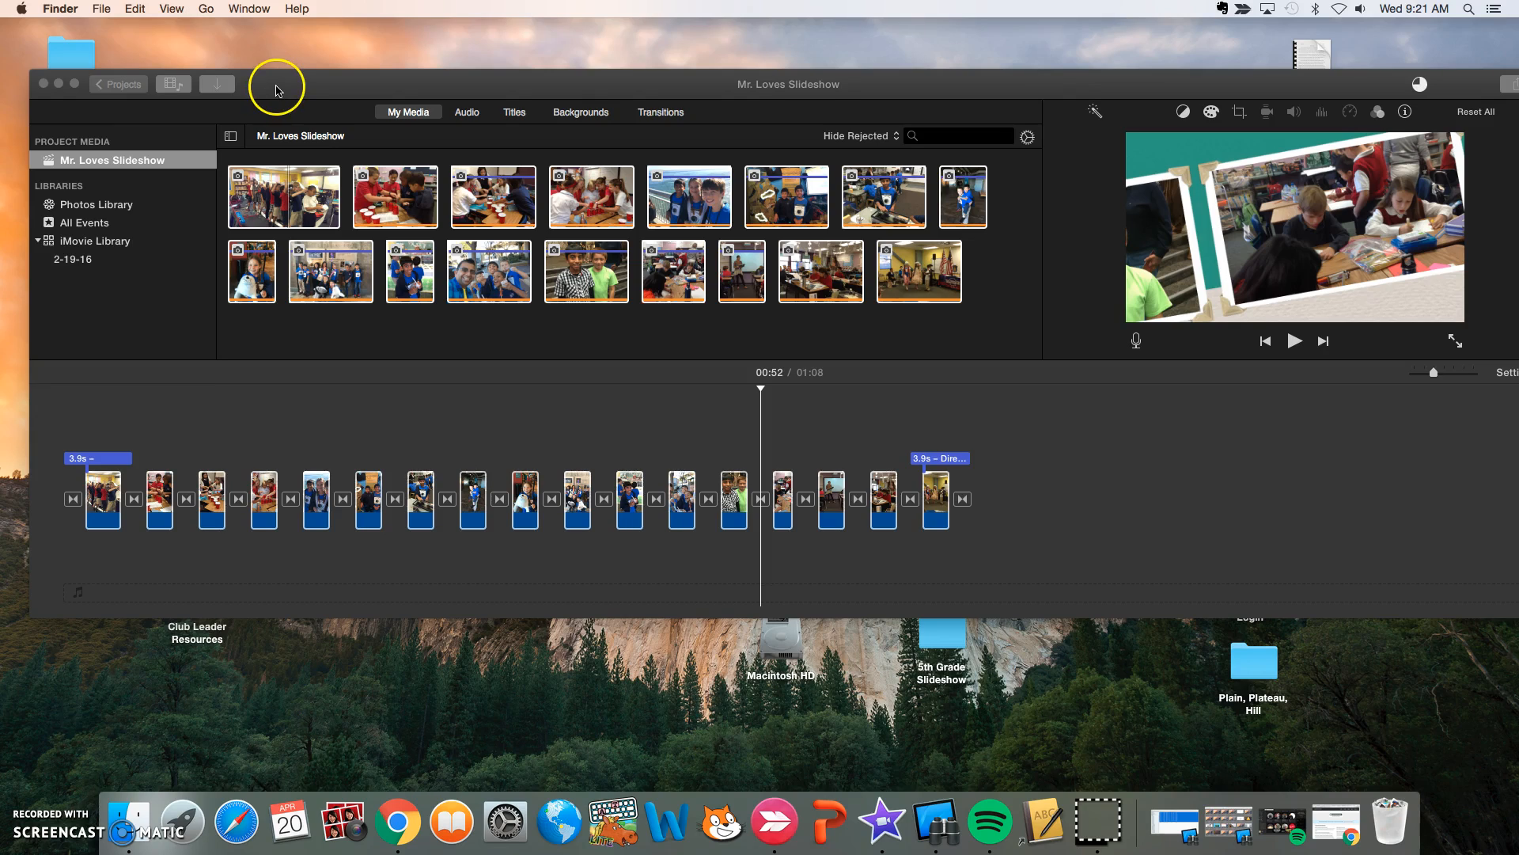